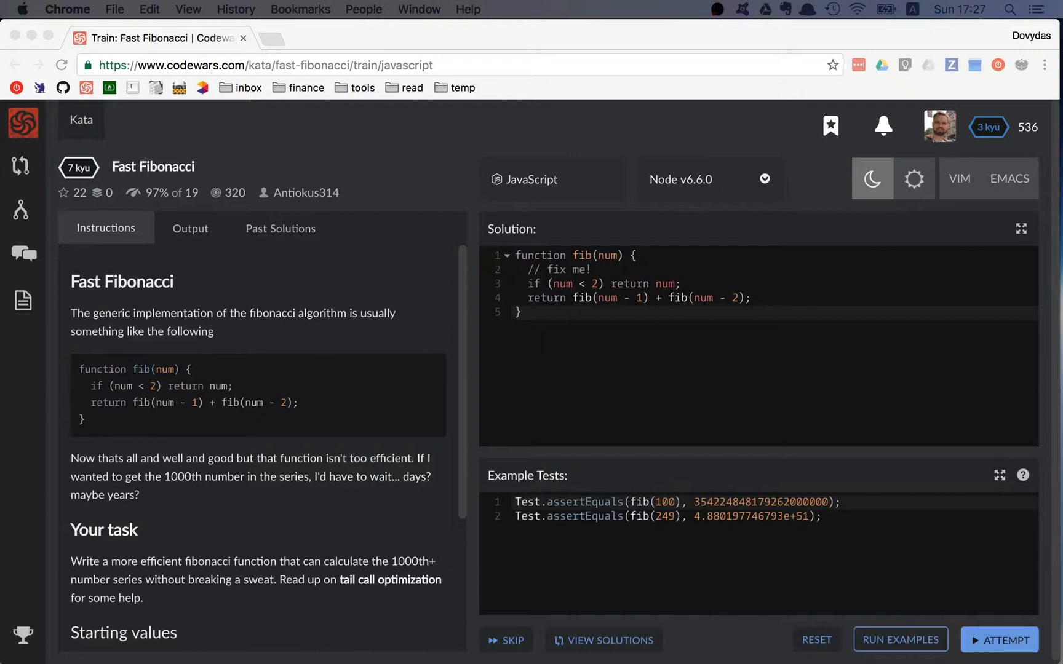
pyautogui.moveTo(623, 120)
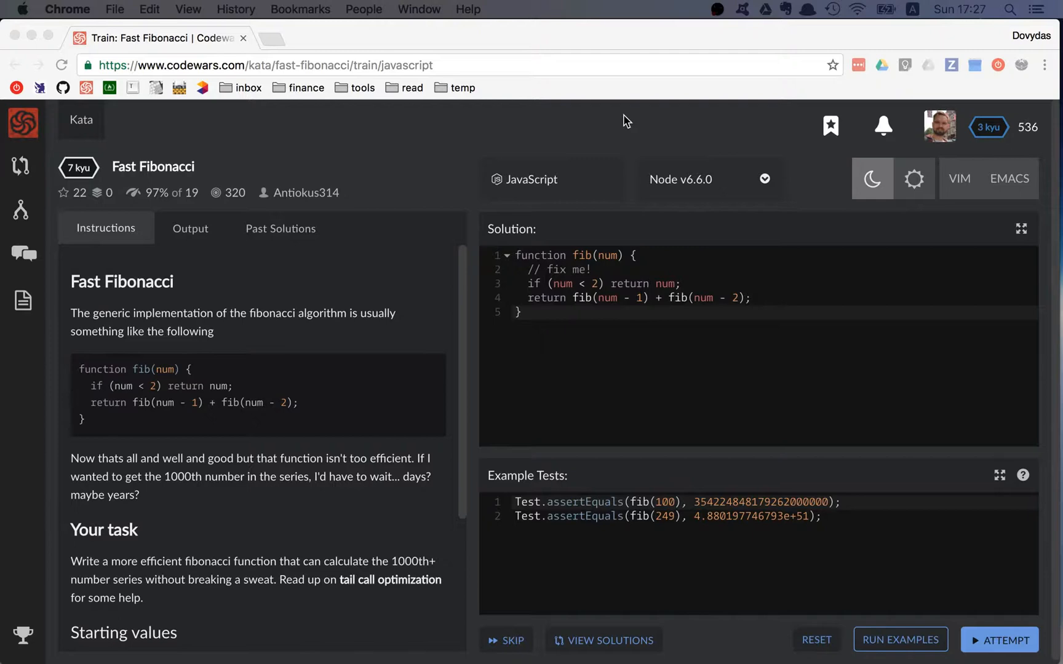
# Scroll to the starter recursive fib solution and run the example tests against it
pyautogui.scroll(-3)
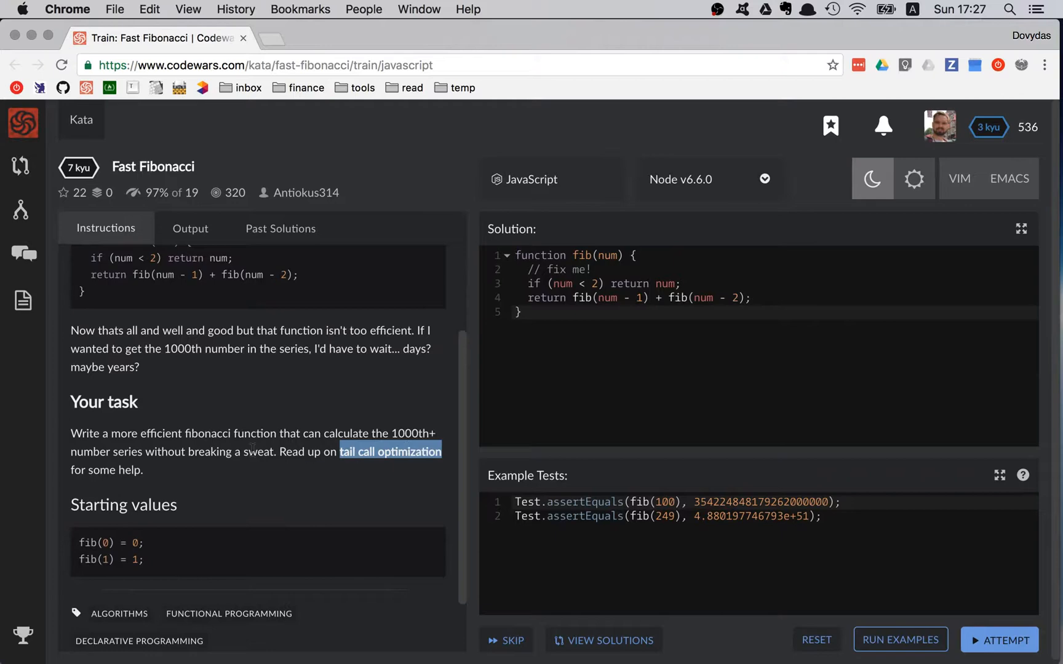
pyautogui.scroll(-3)
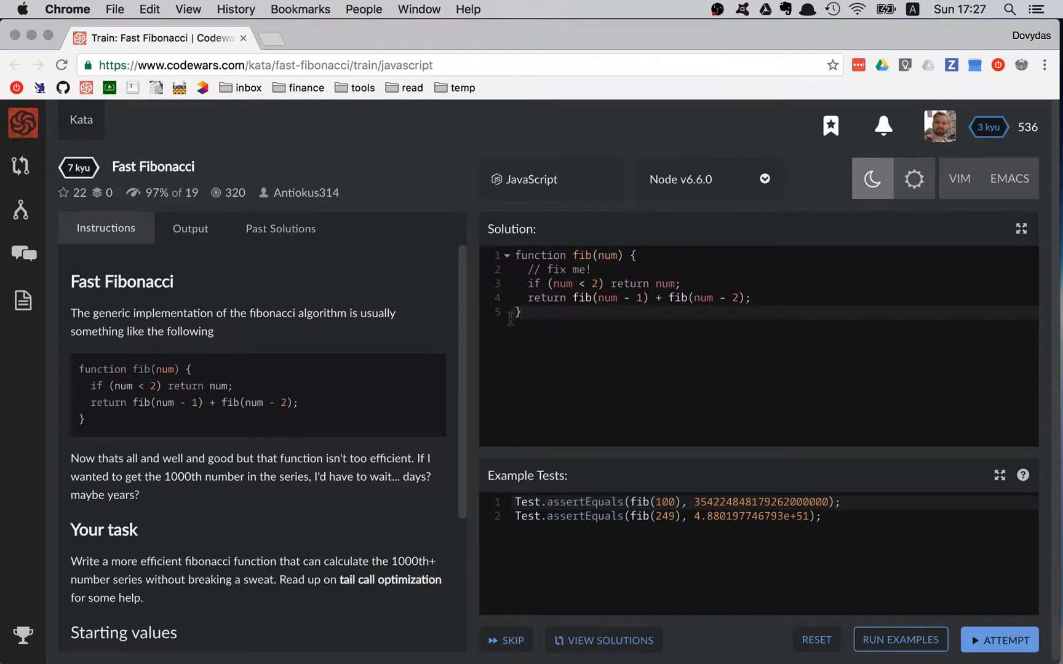
pyautogui.click(524, 313)
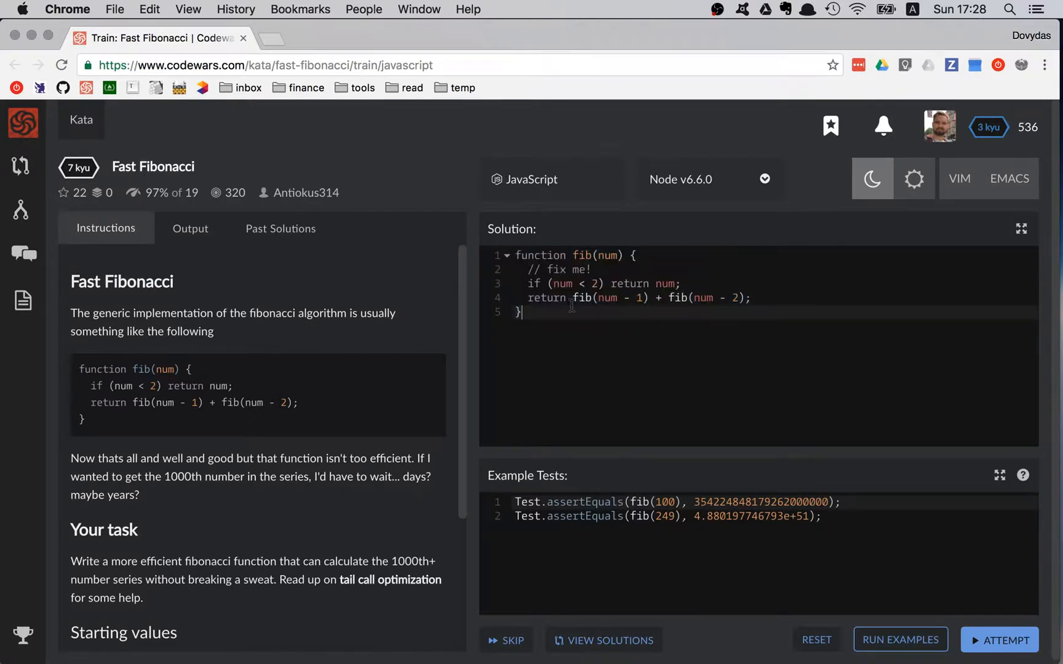
pyautogui.moveTo(778, 591)
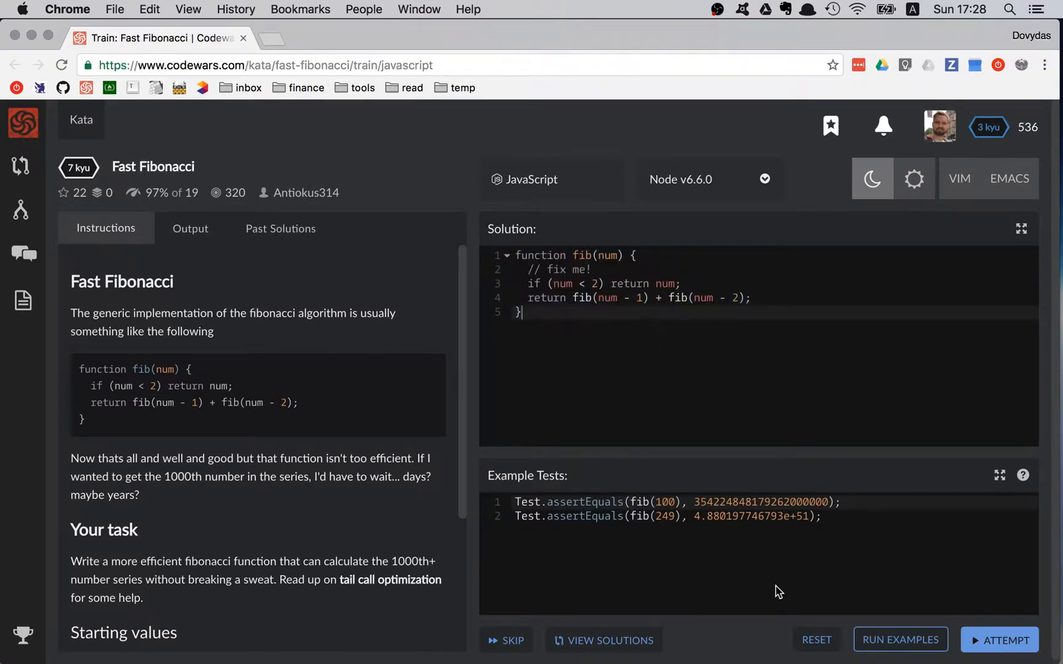
pyautogui.moveTo(900, 639)
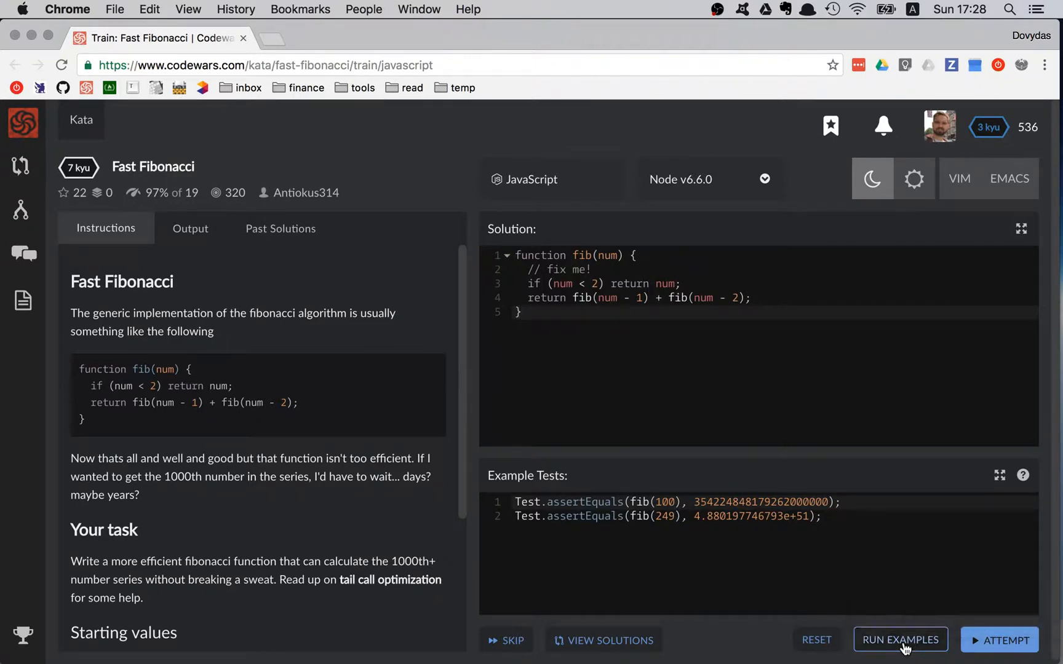
pyautogui.click(901, 639)
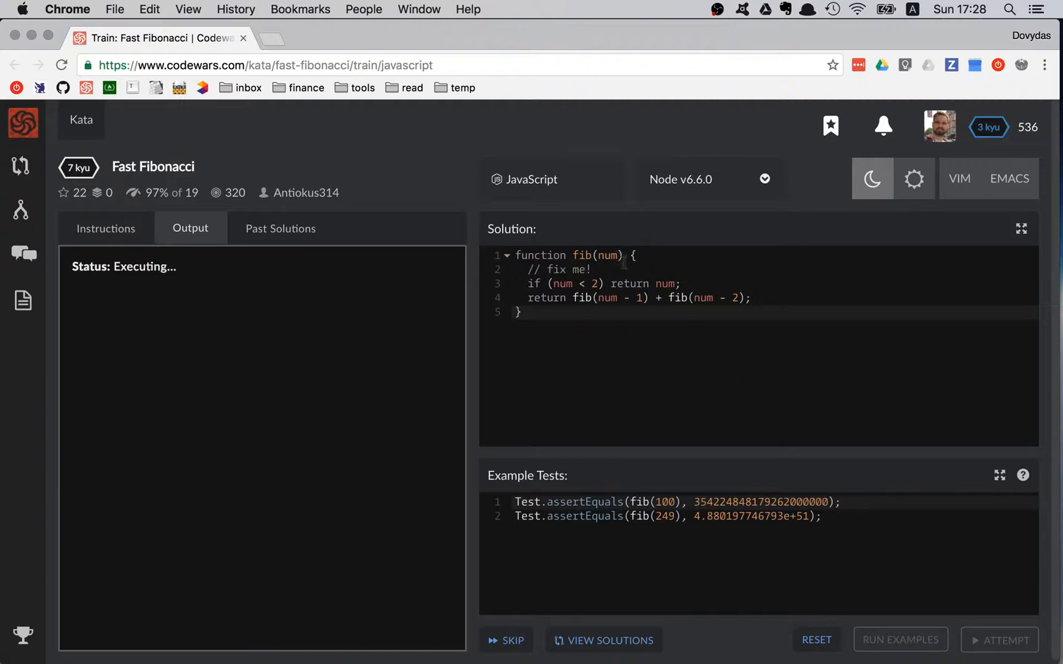
pyautogui.moveTo(540, 316)
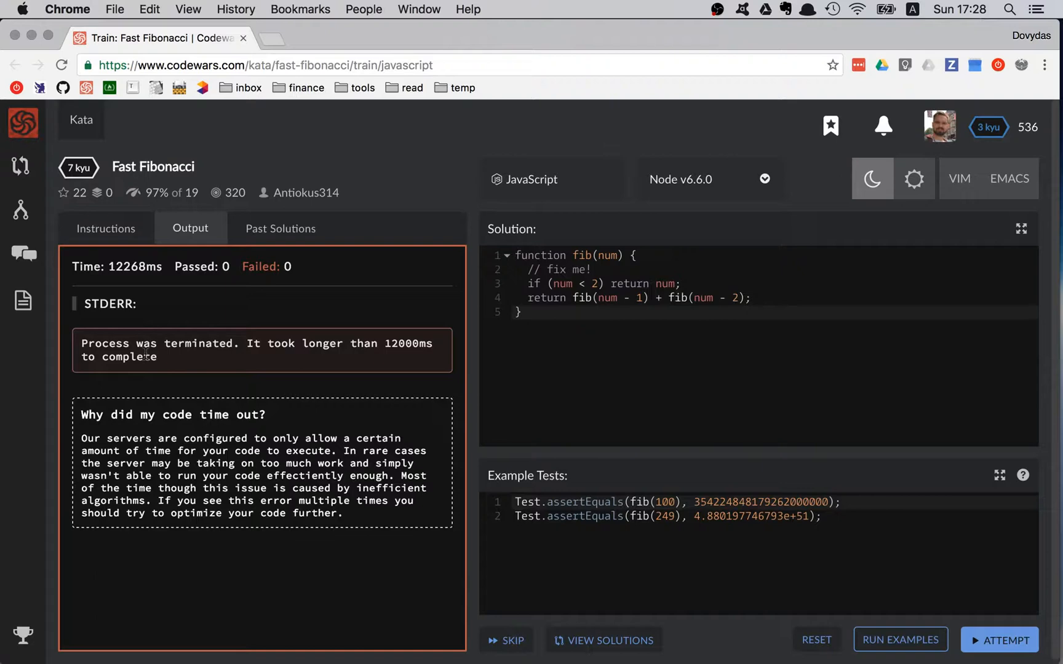
pyautogui.moveTo(338, 339)
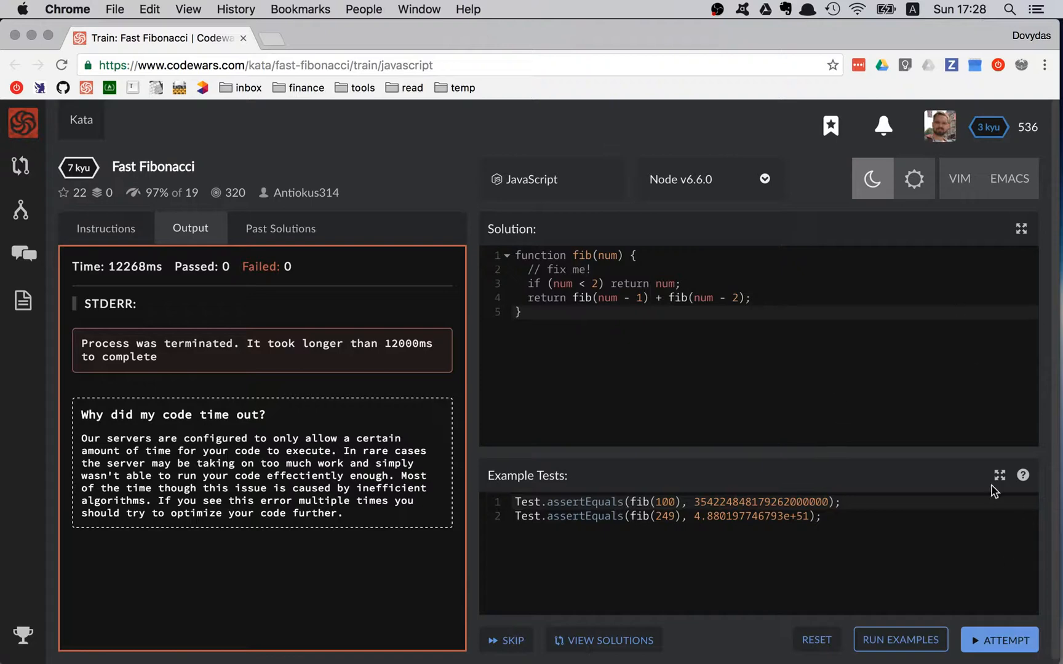
# Expand Example Tests to fill the window and add blank lines below the assertEquals tests
pyautogui.click(999, 476)
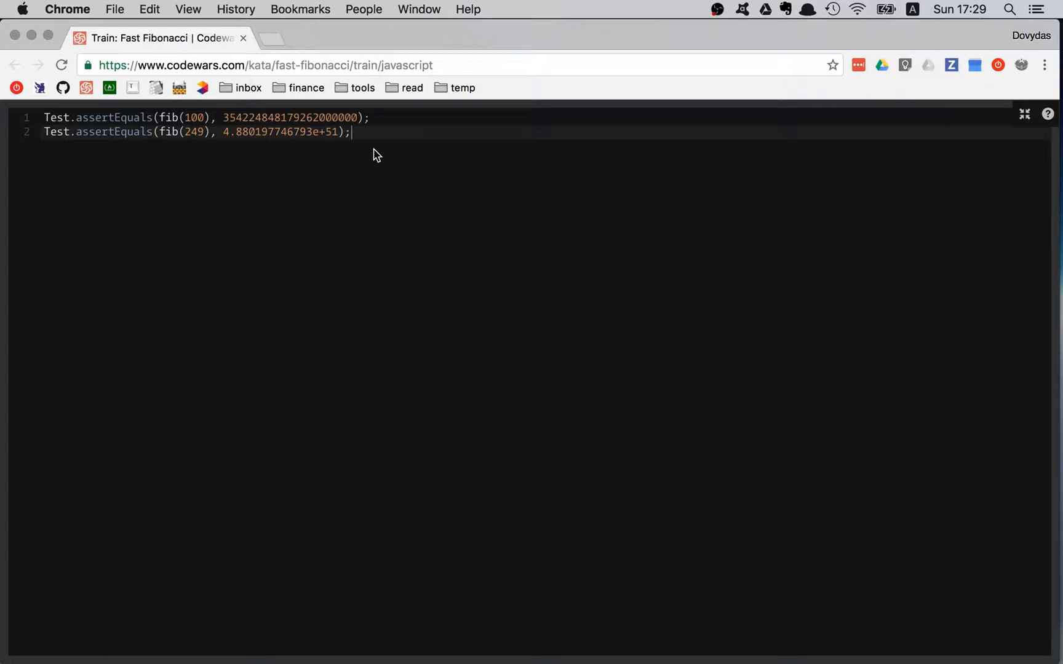
pyautogui.press('Enter')
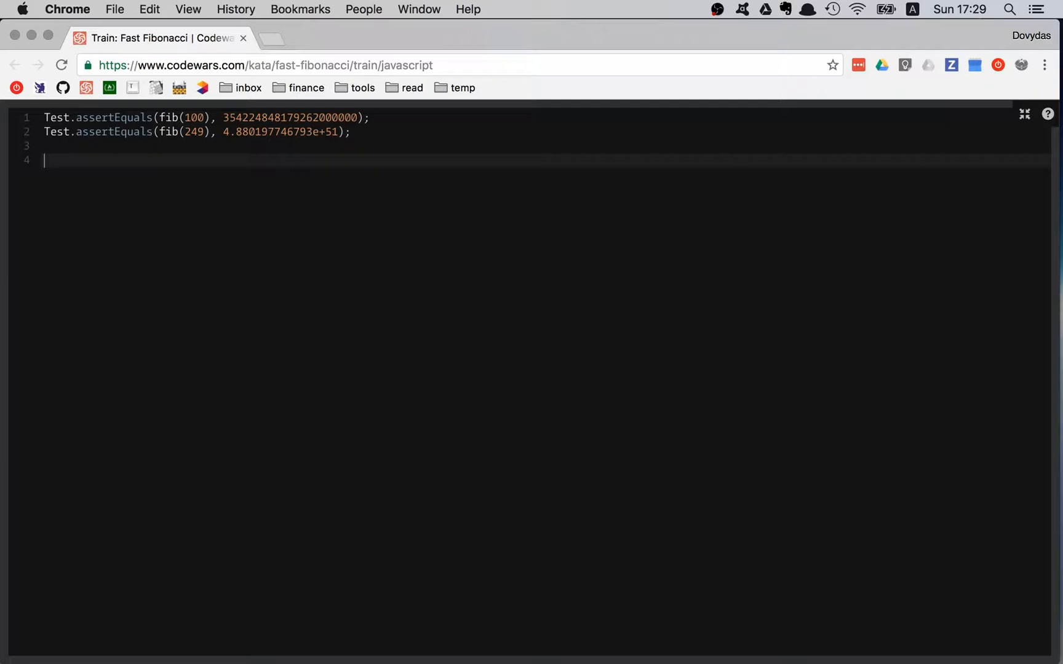
pyautogui.doubleClick(195, 118)
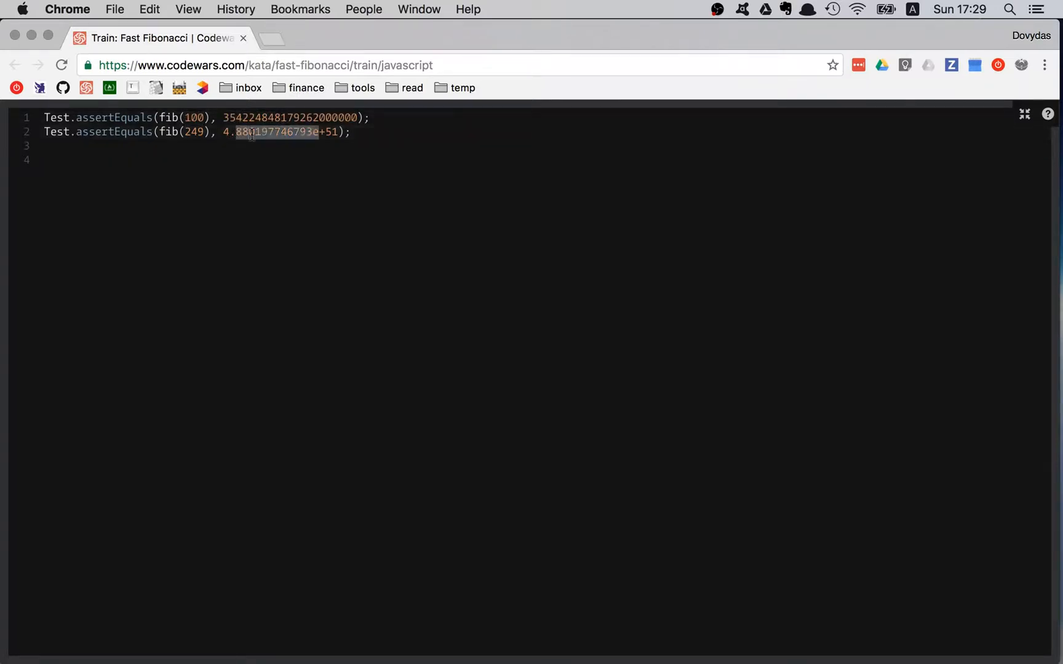
pyautogui.click(106, 160)
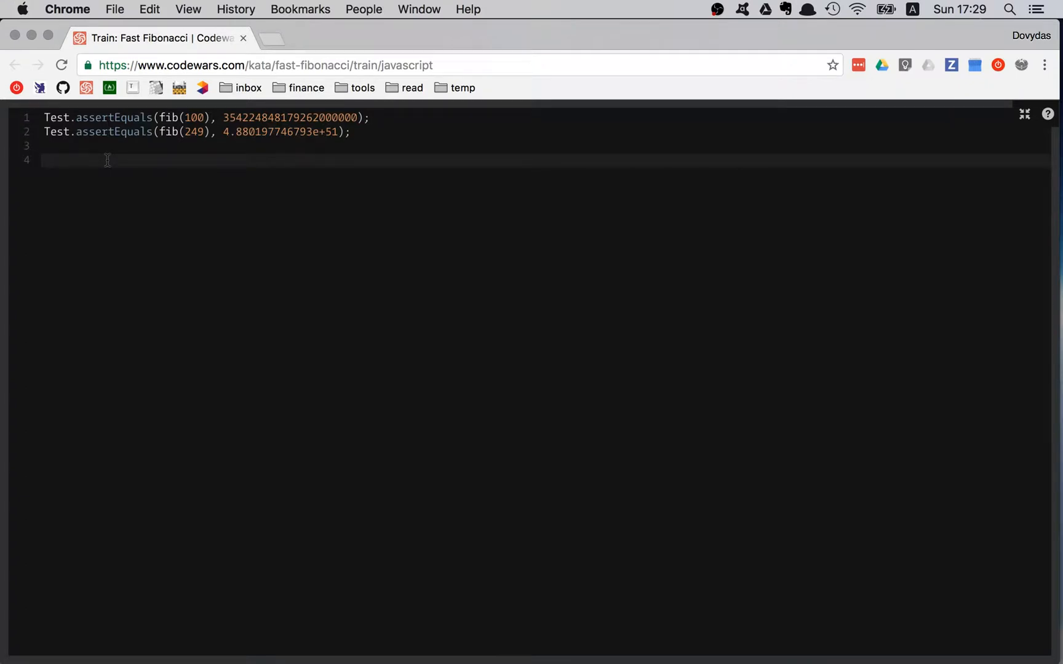
pyautogui.click(47, 159)
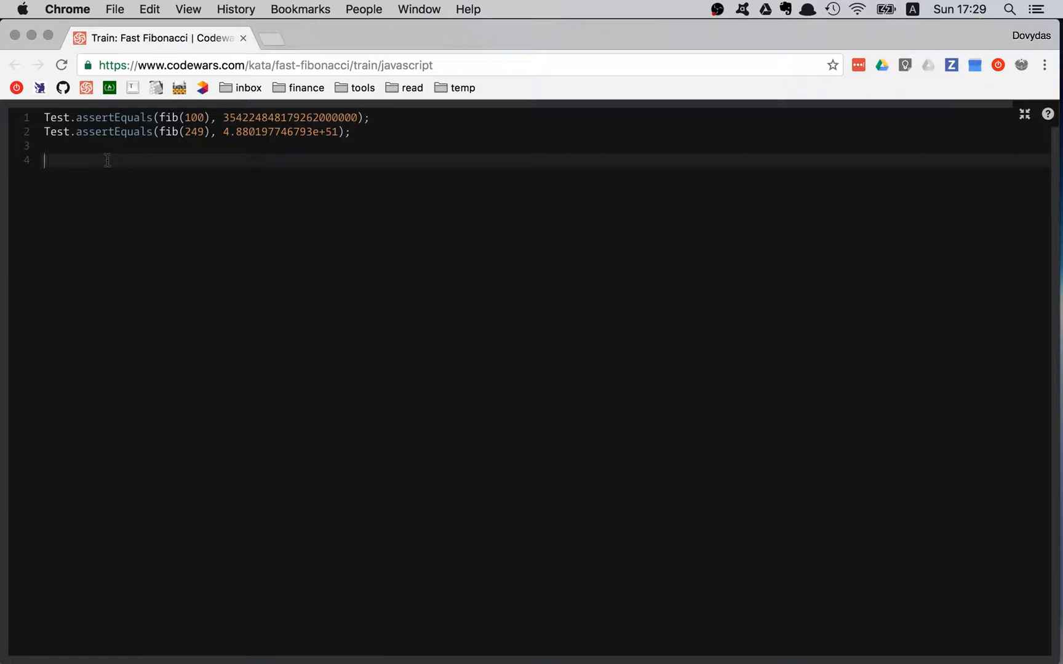
# Add the line const { expect } = require('chai'); beneath the tests
pyautogui.write('co')
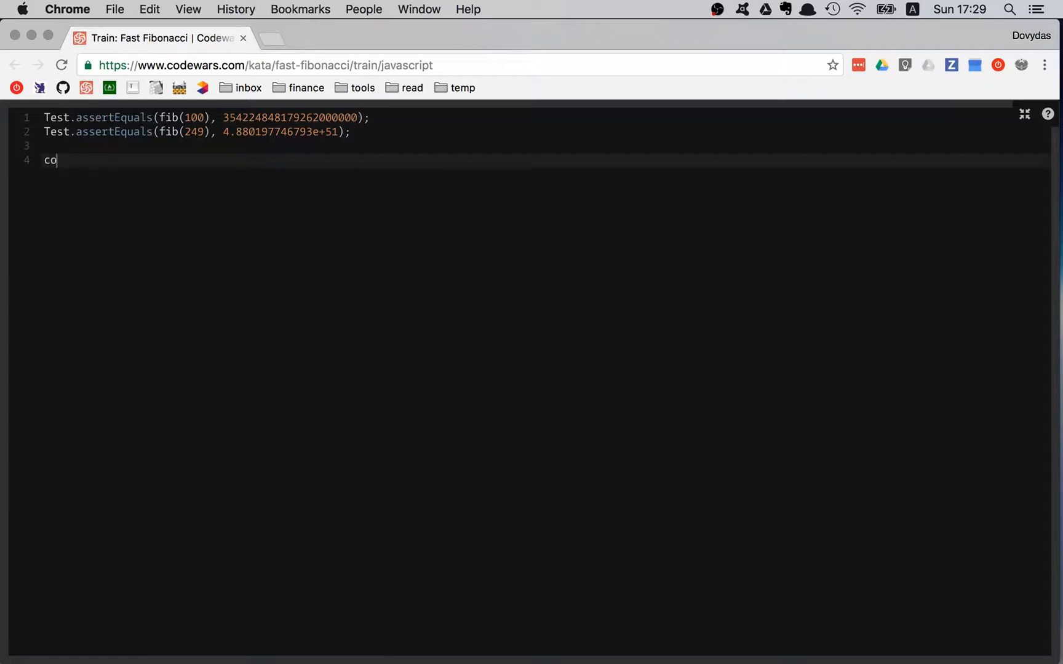
pyautogui.write('nst {')
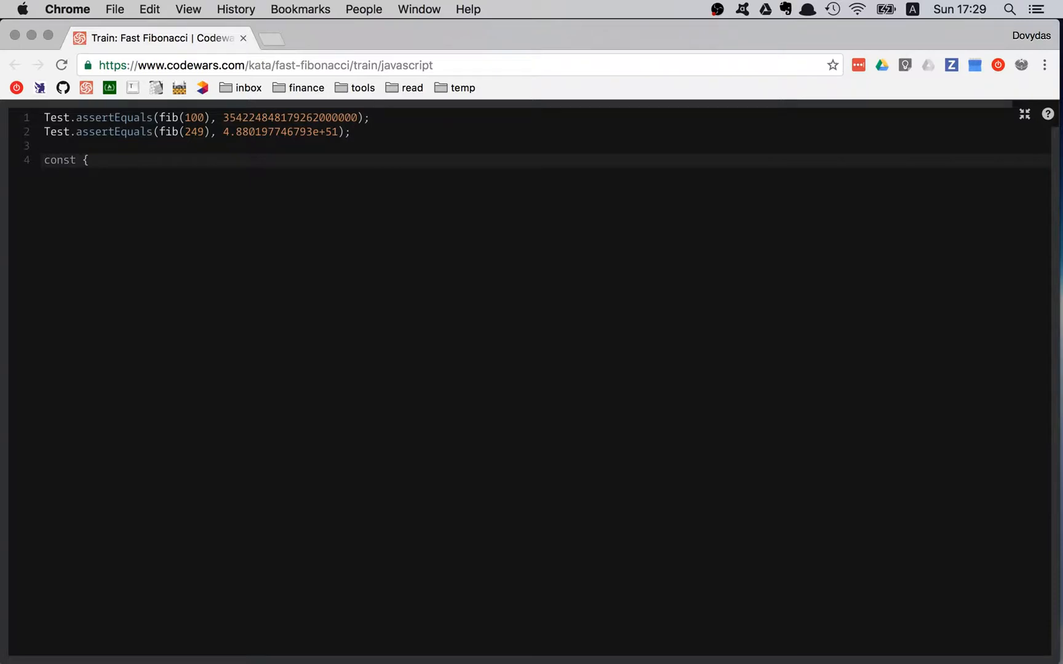
pyautogui.write('exp')
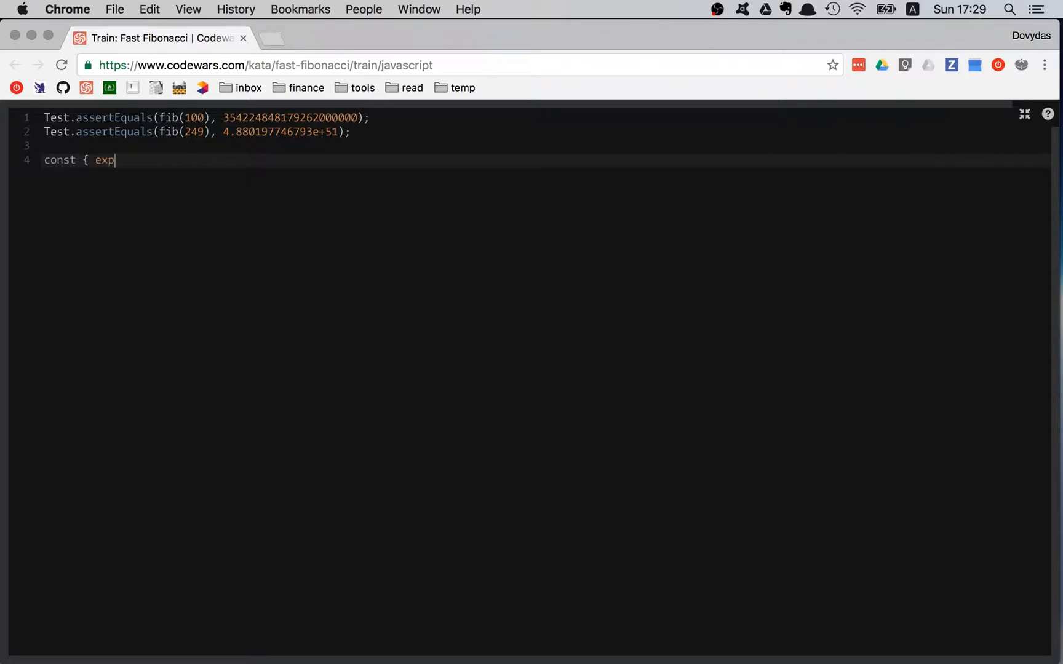
pyautogui.write('ect }')
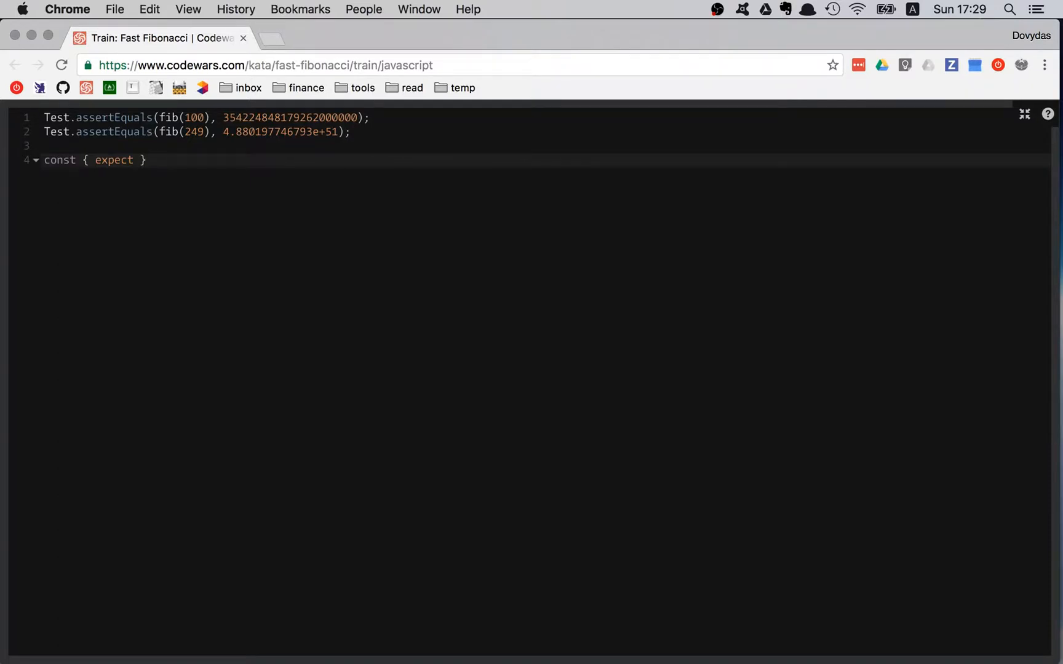
pyautogui.write('= req')
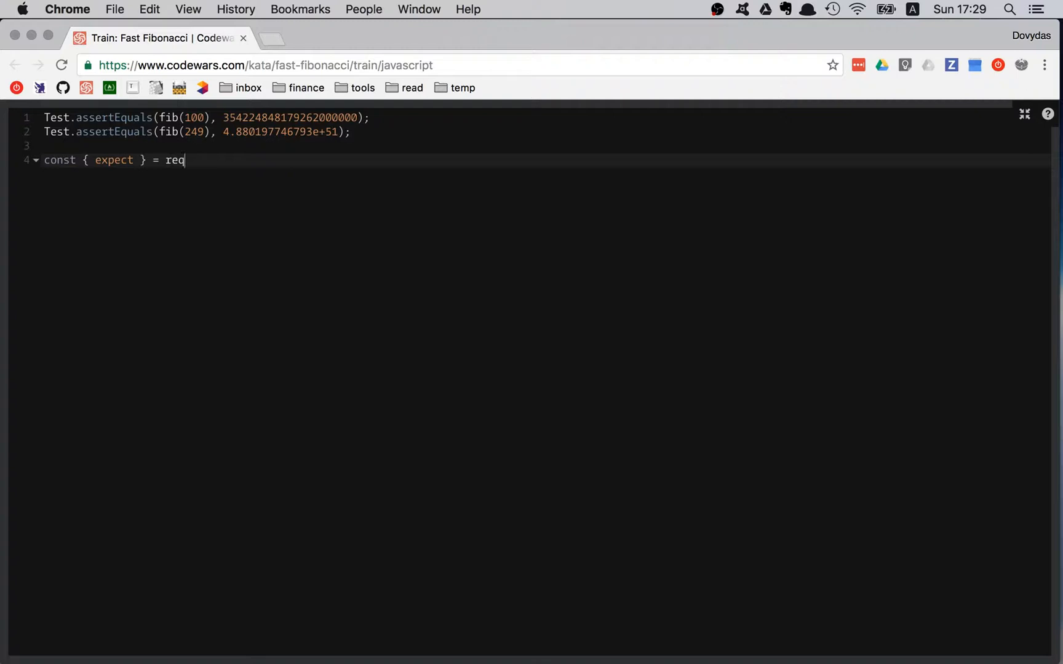
pyautogui.write('uire(')
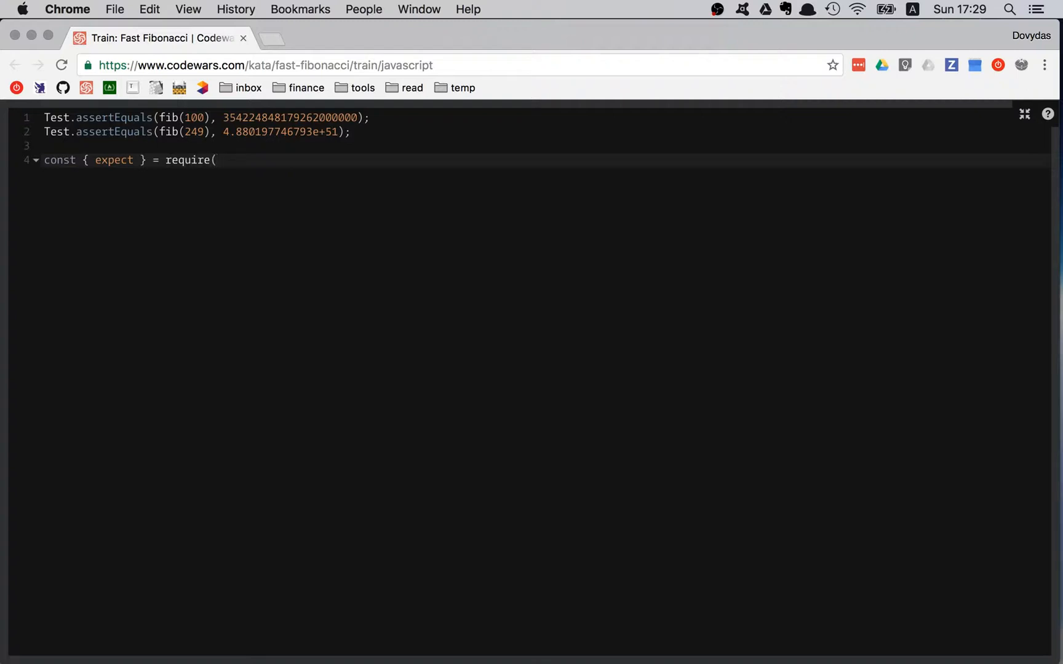
pyautogui.write("'chai');")
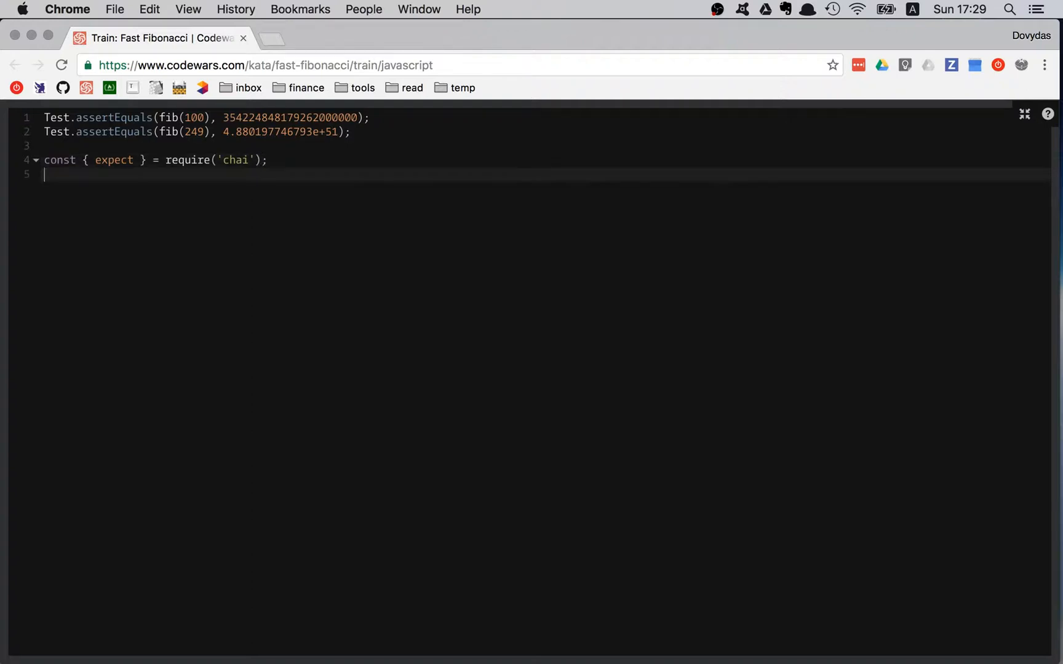
pyautogui.write('import')
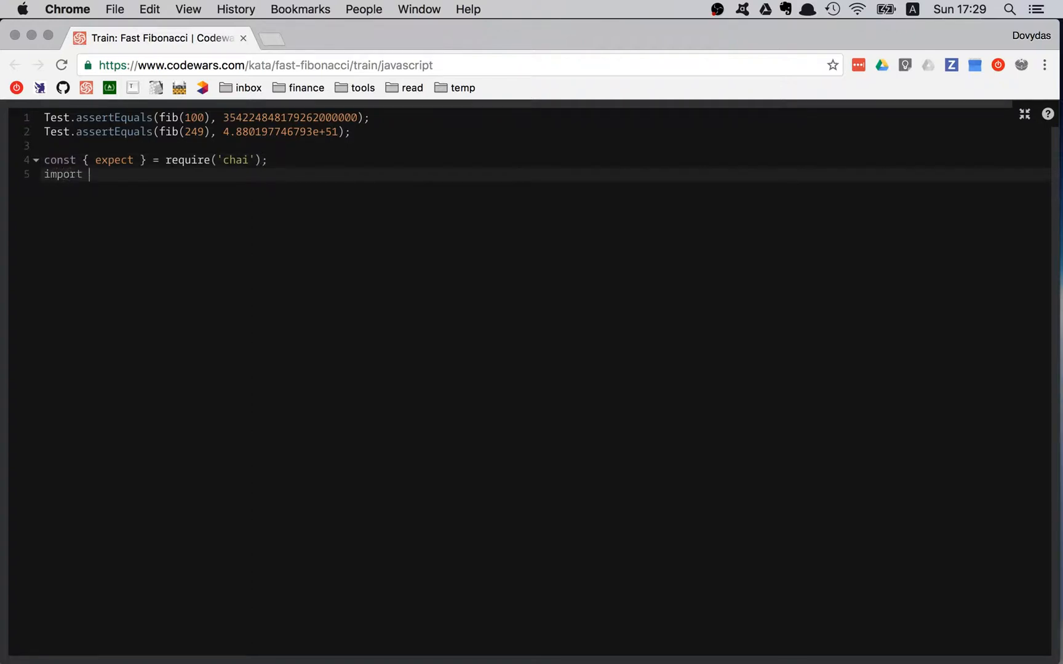
pyautogui.write('{ expect } fro')
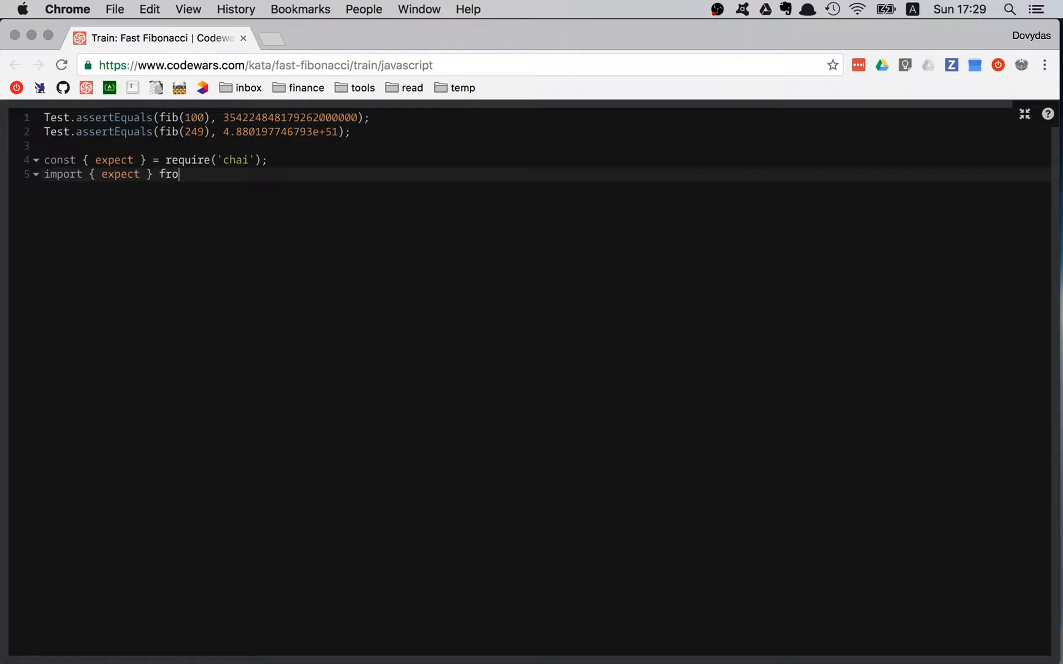
pyautogui.write("m 'chai'")
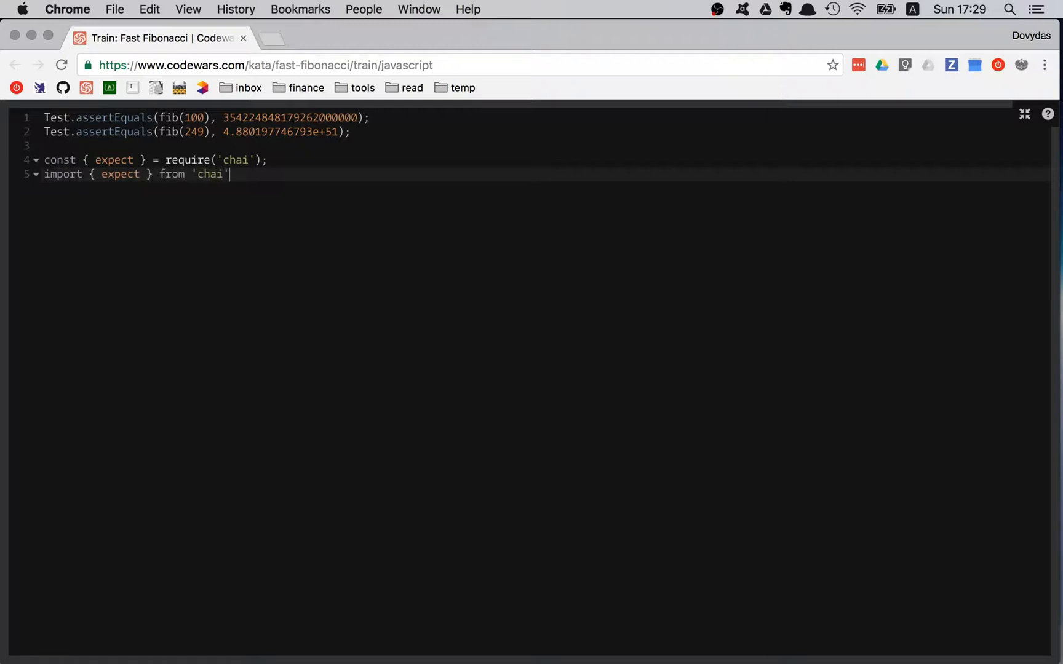
pyautogui.write(';')
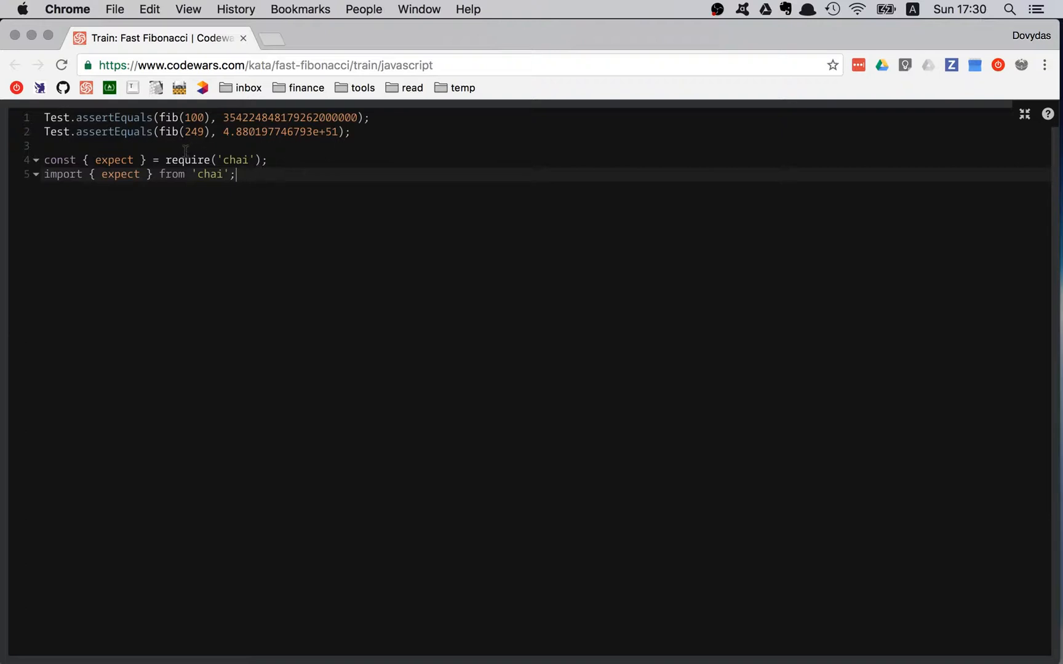
pyautogui.doubleClick(62, 174)
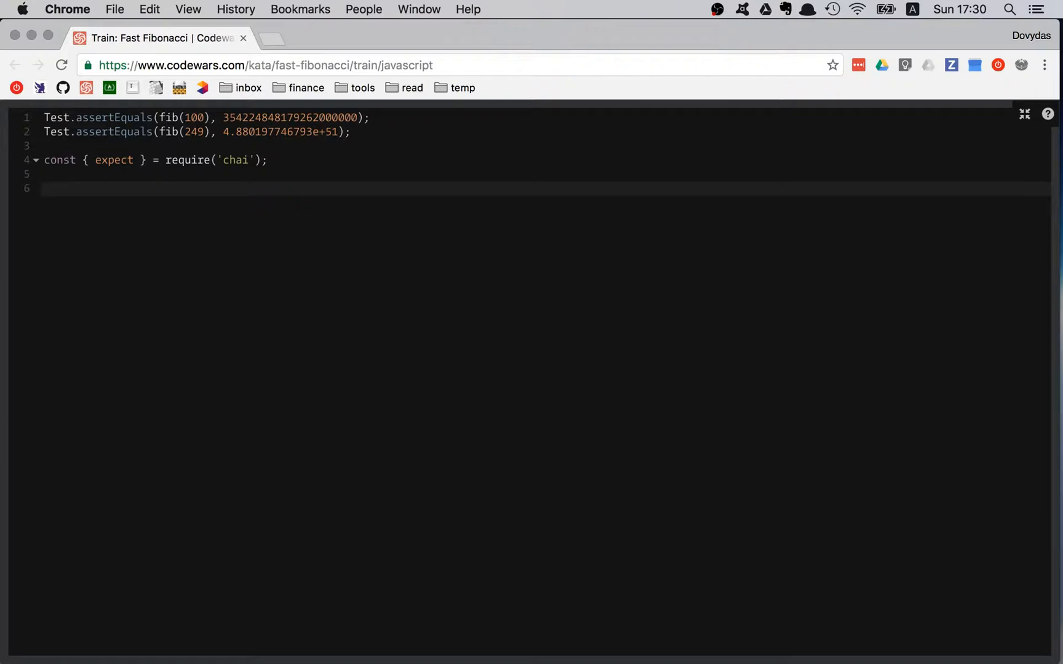
# Open a describe('fib') block containing it('works with n === 100')
pyautogui.write('desct')
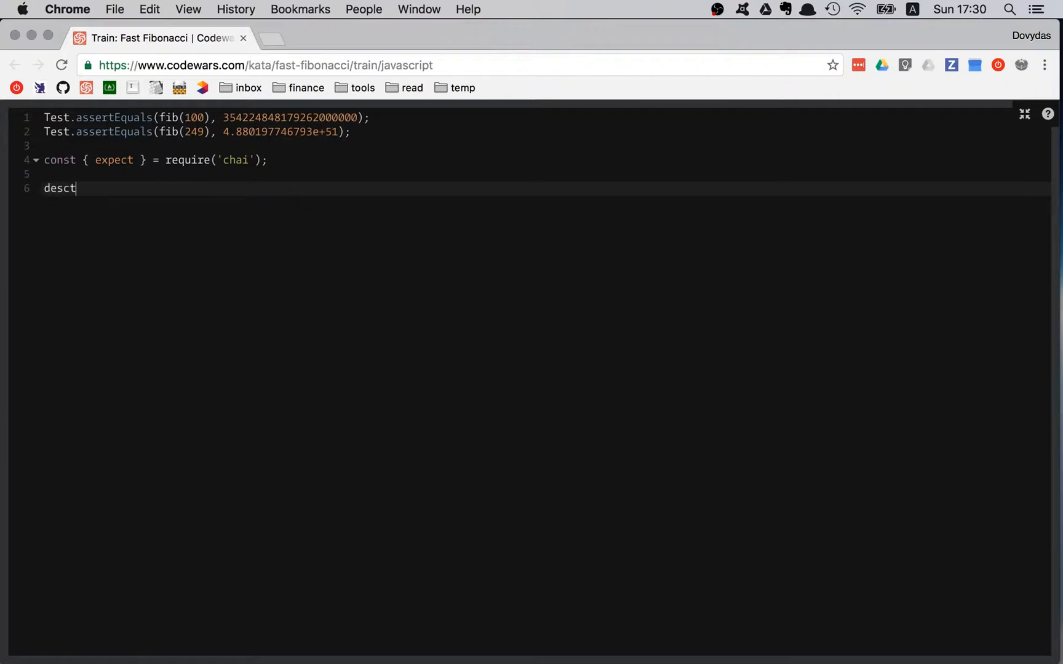
pyautogui.write('r')
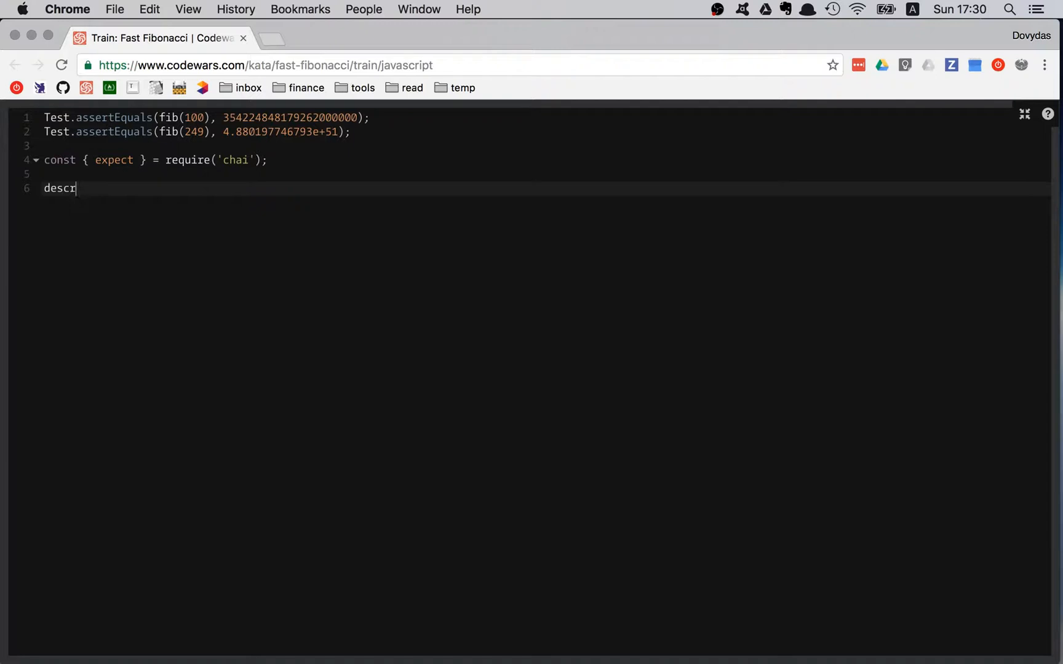
pyautogui.write('ibe(')
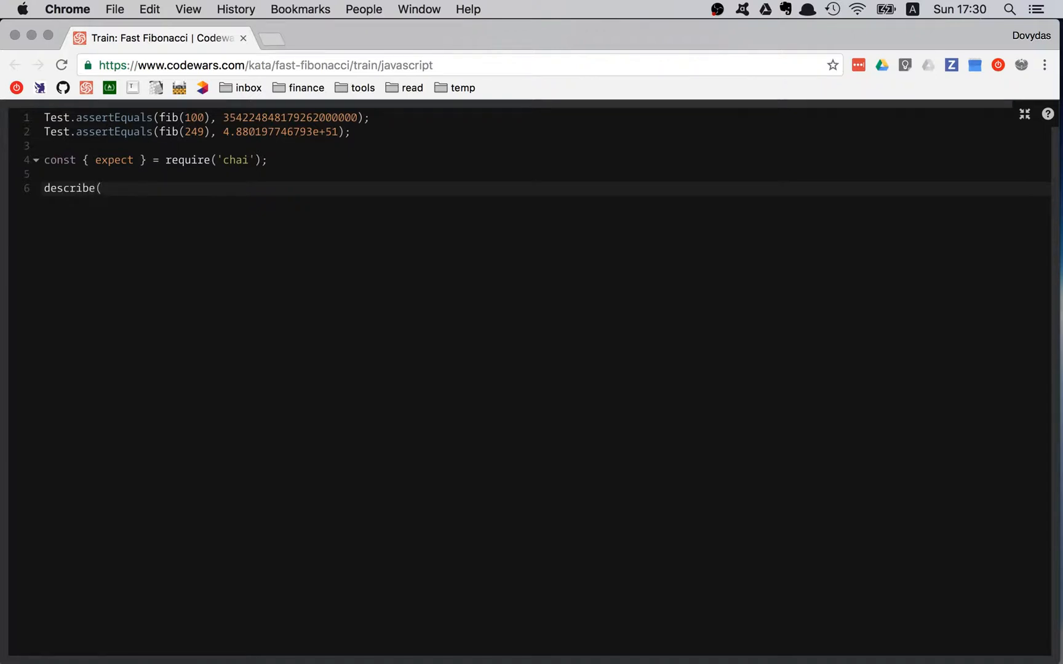
pyautogui.write("'fib")
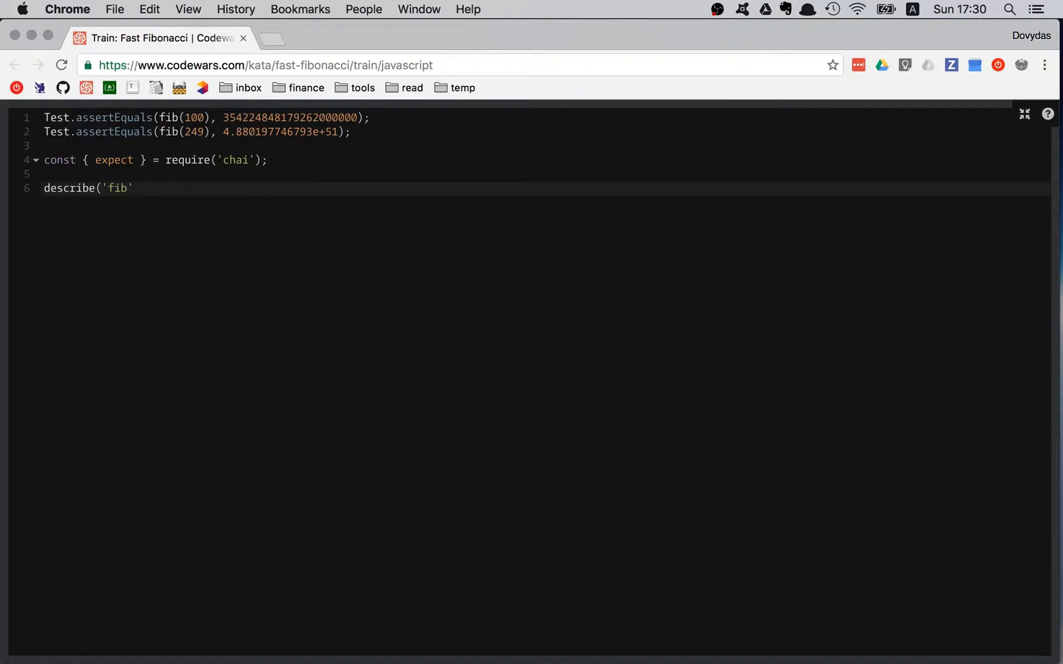
pyautogui.write(', () => {')
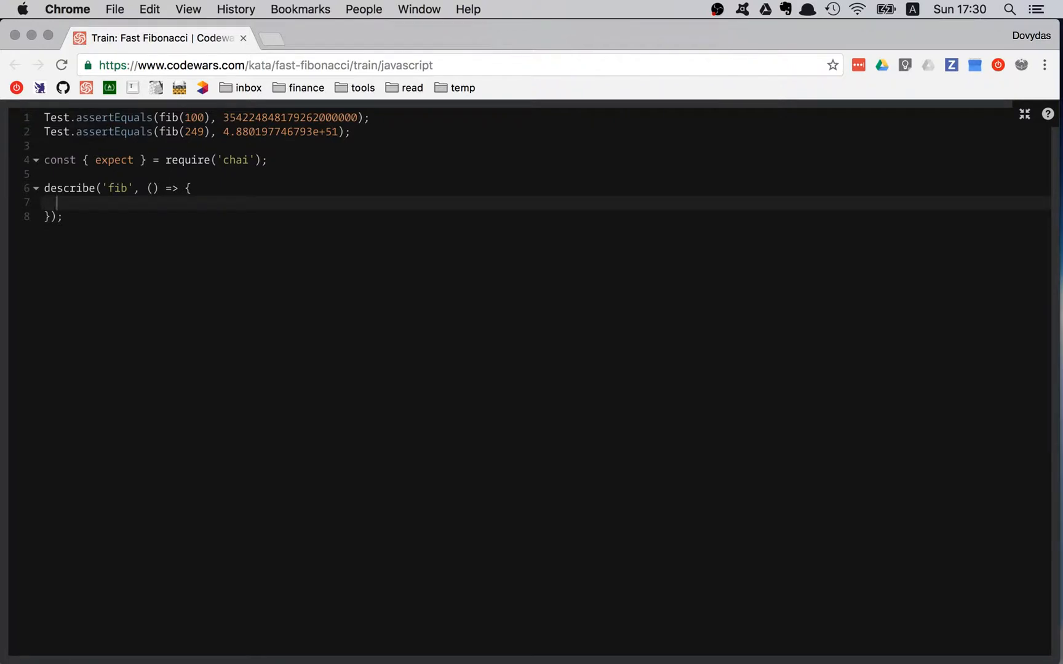
pyautogui.write('it()')
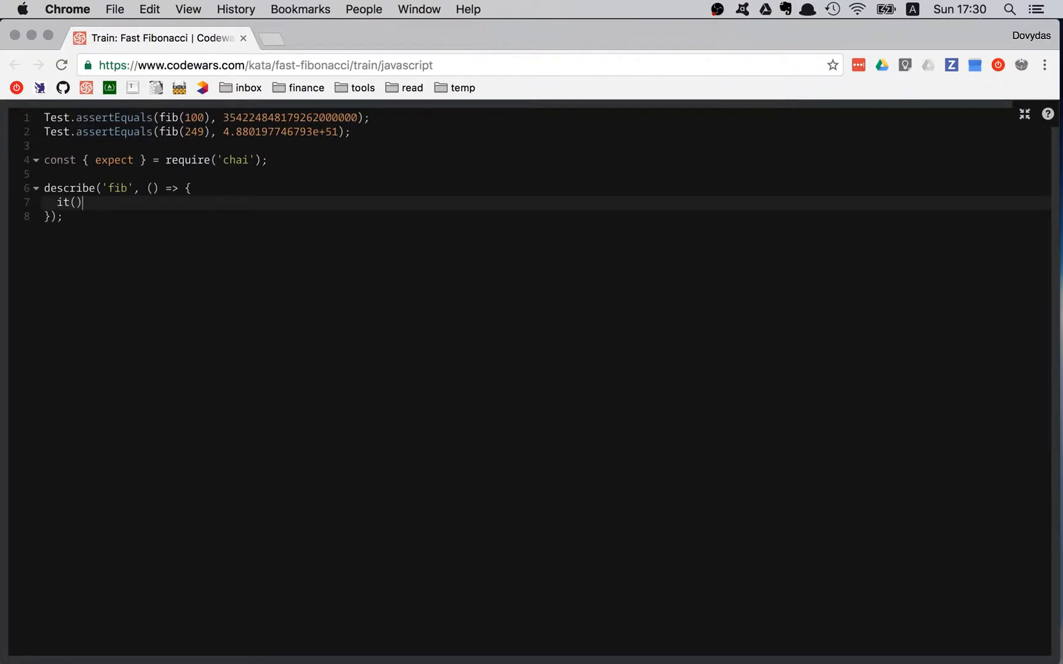
pyautogui.write("'w")
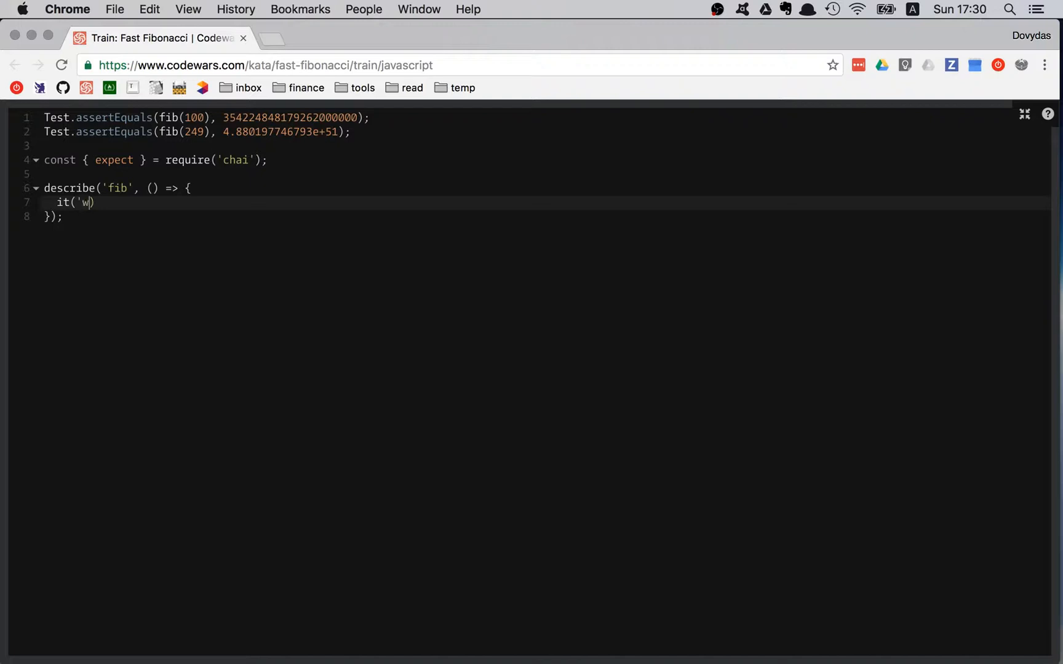
pyautogui.write('orks')
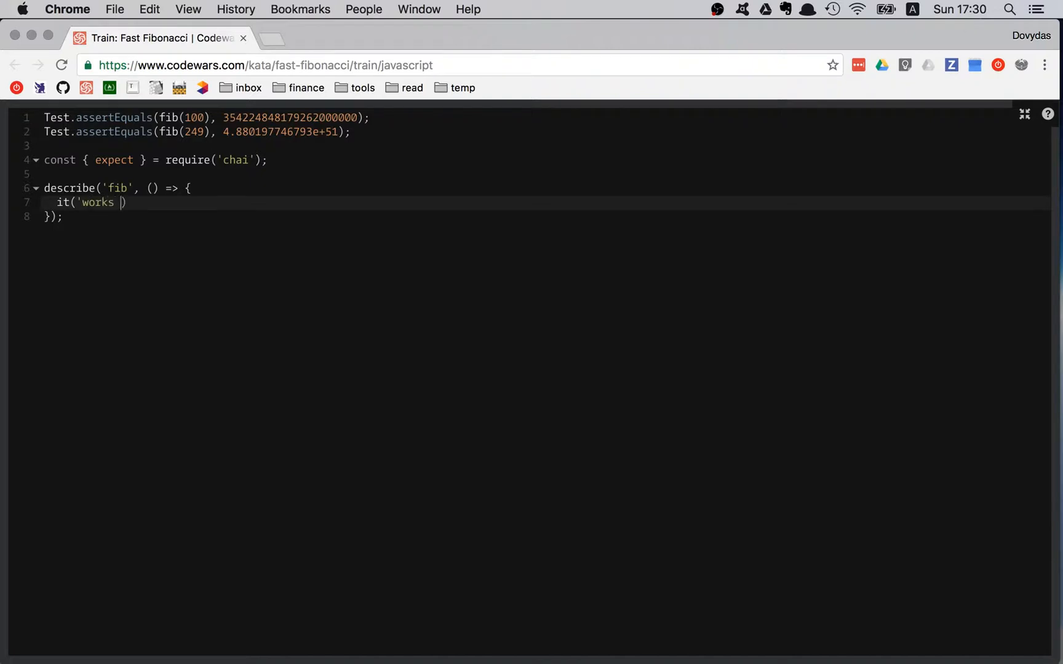
pyautogui.write('with n')
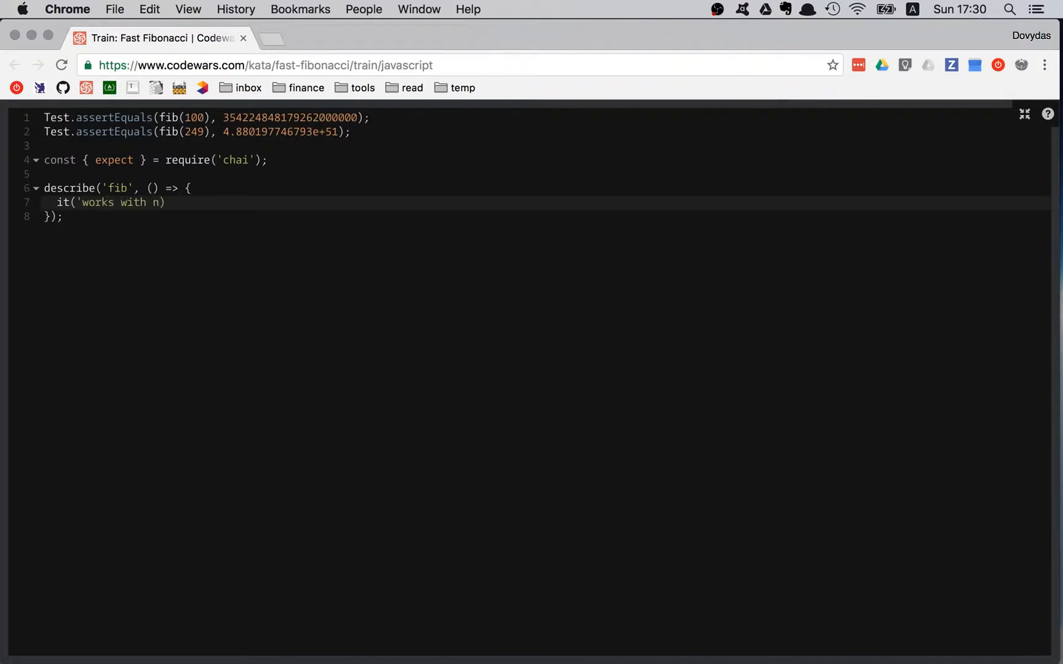
pyautogui.write('=== 100,')
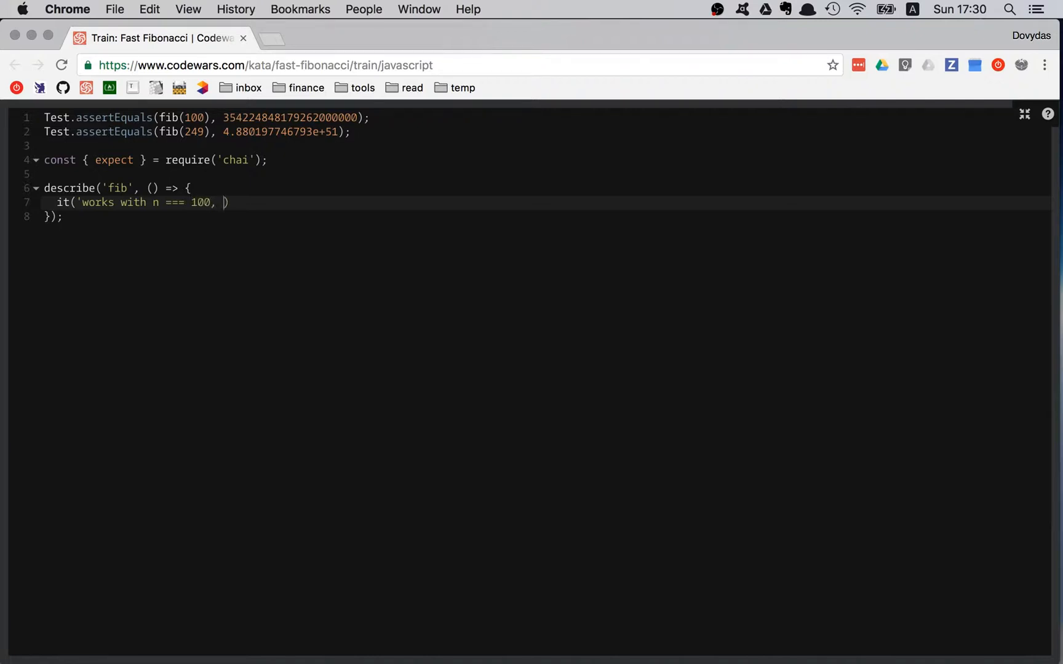
pyautogui.press('Backspace')
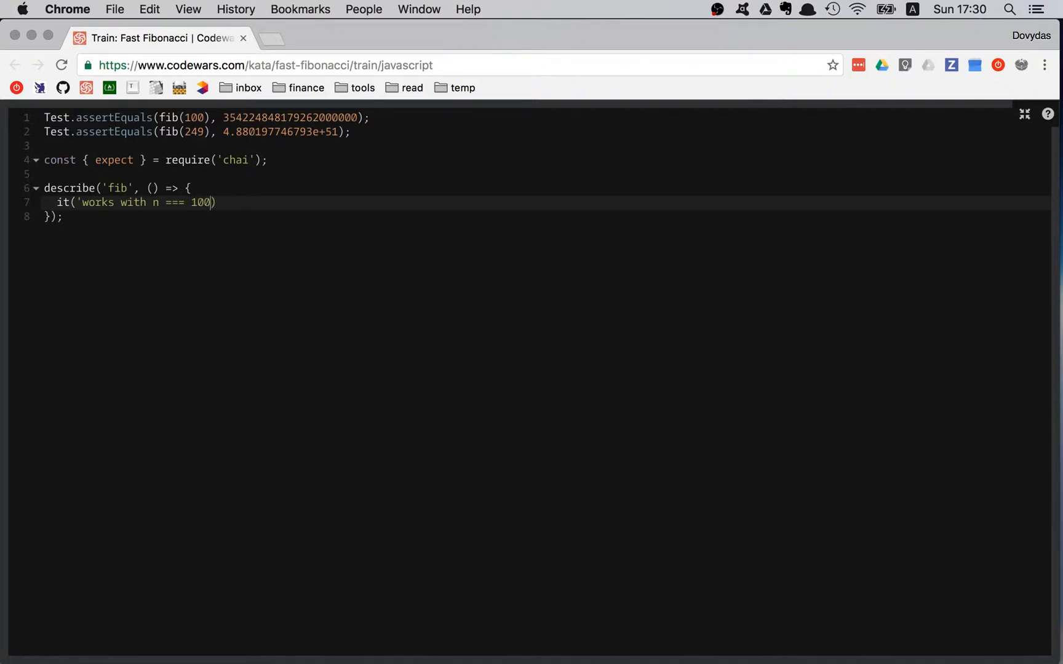
pyautogui.write("',")
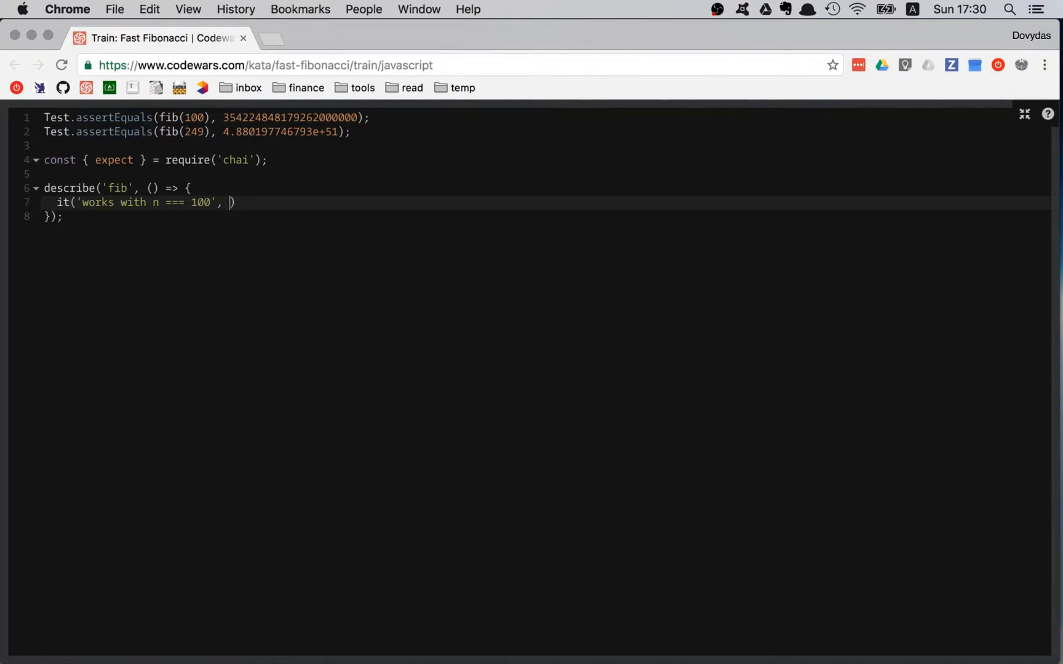
pyautogui.write('() =)')
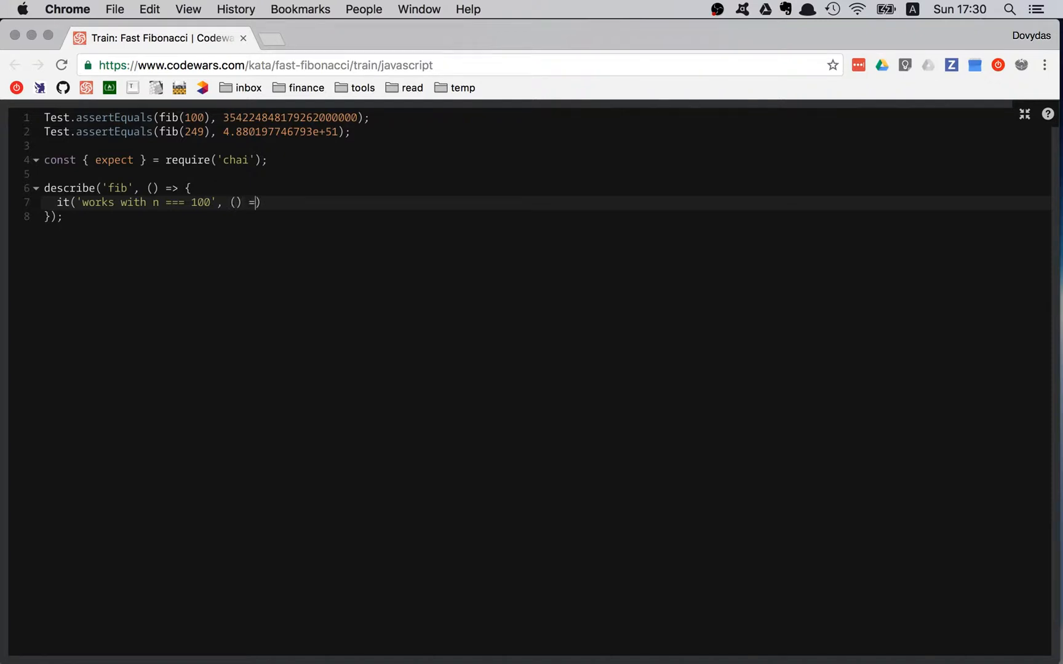
pyautogui.write('{')
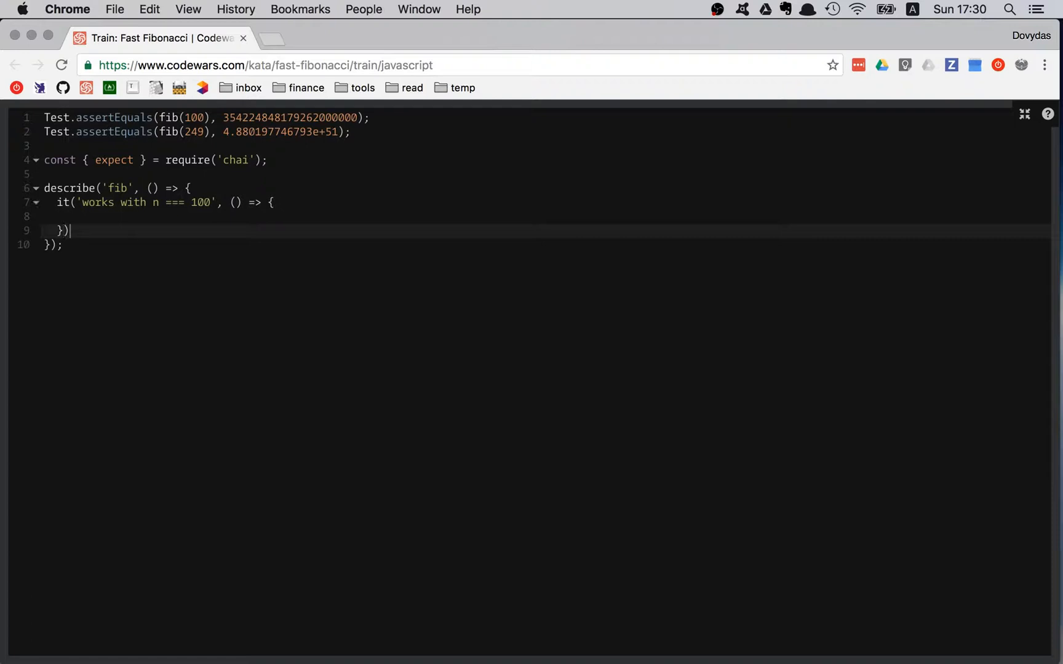
pyautogui.write('expect(')
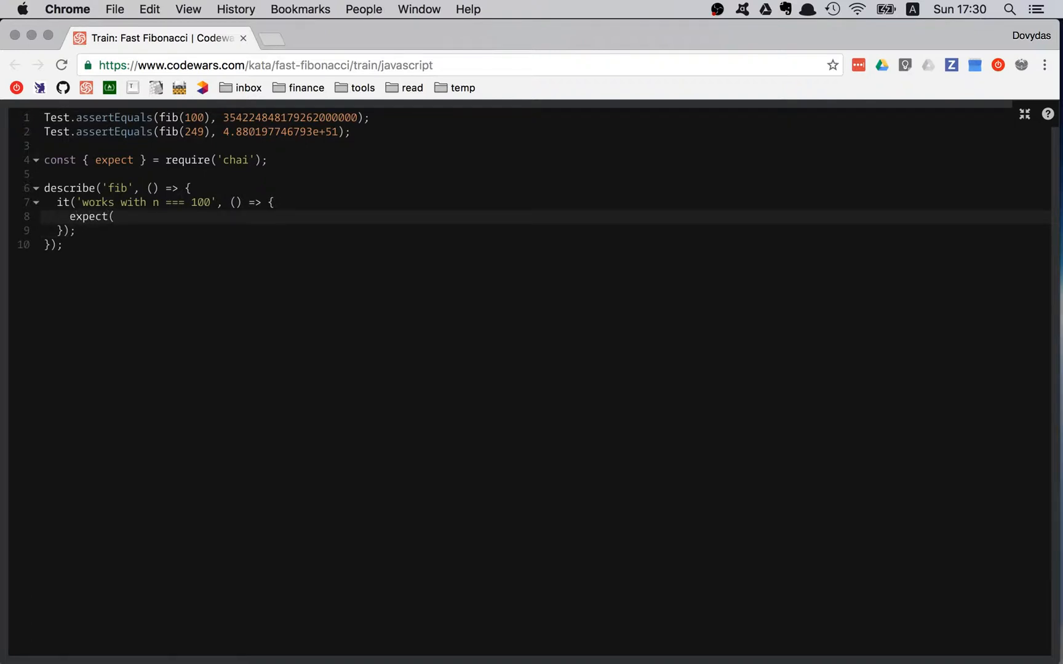
pyautogui.write('fib(')
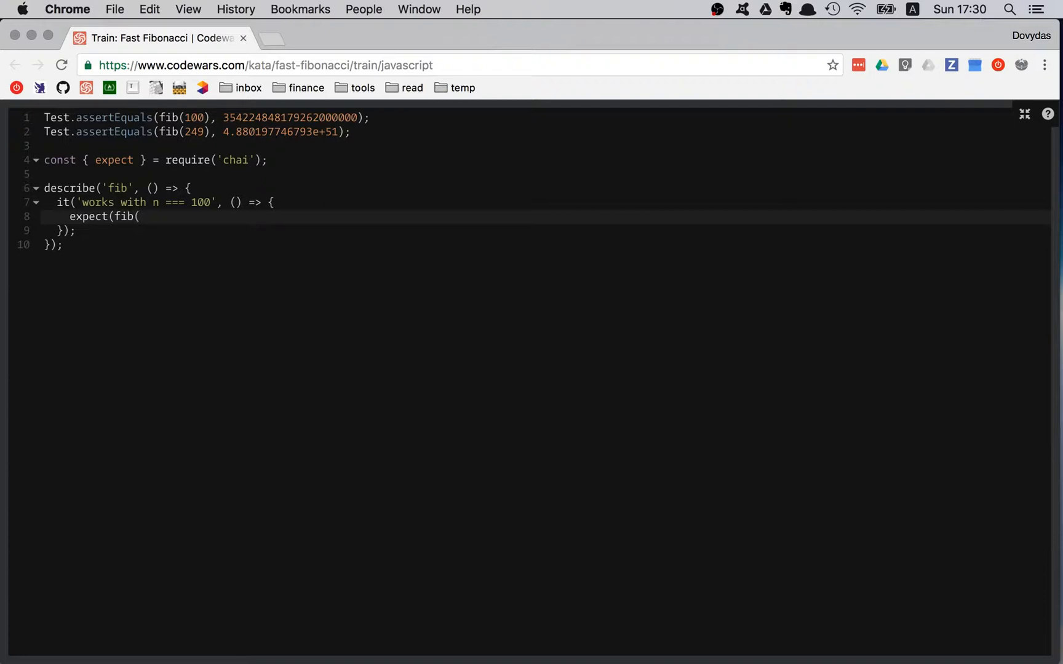
pyautogui.write('100))')
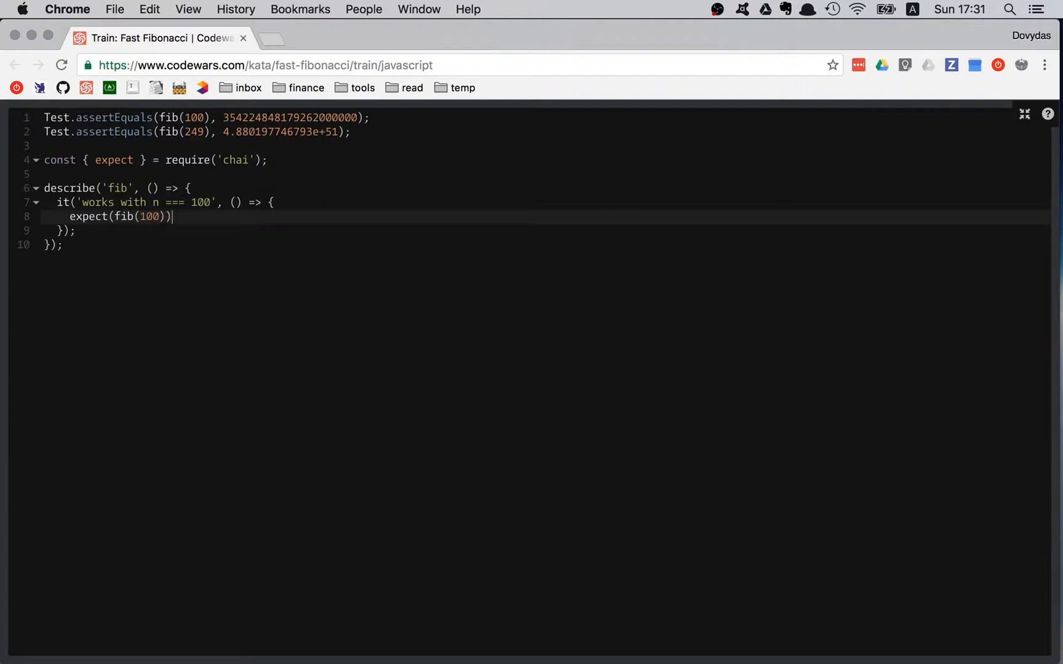
pyautogui.write('.to.b')
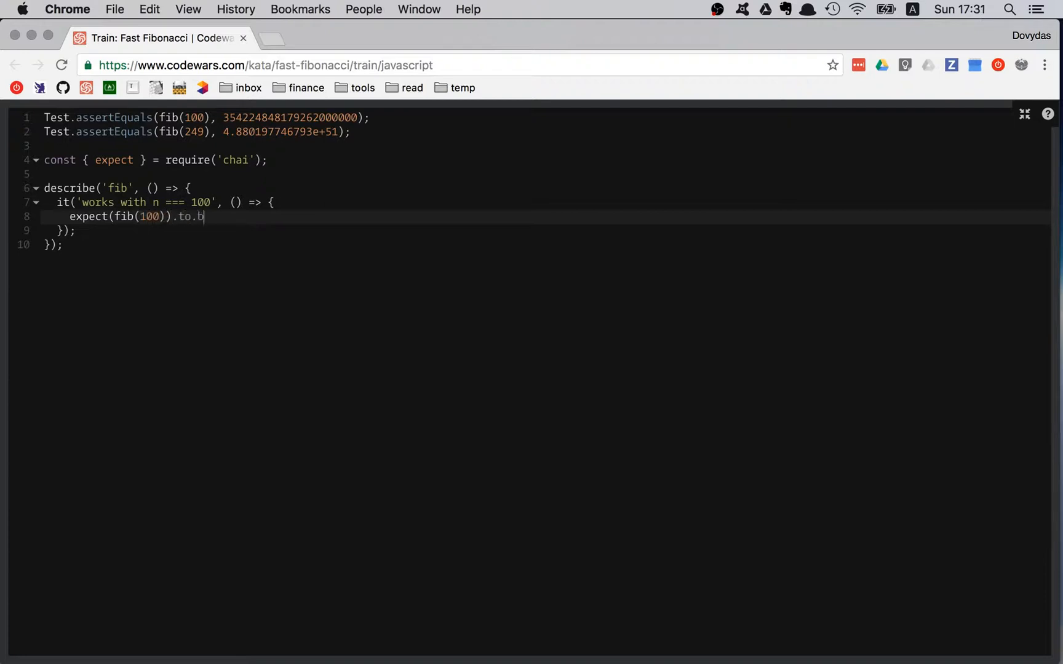
pyautogui.write('e.eqya')
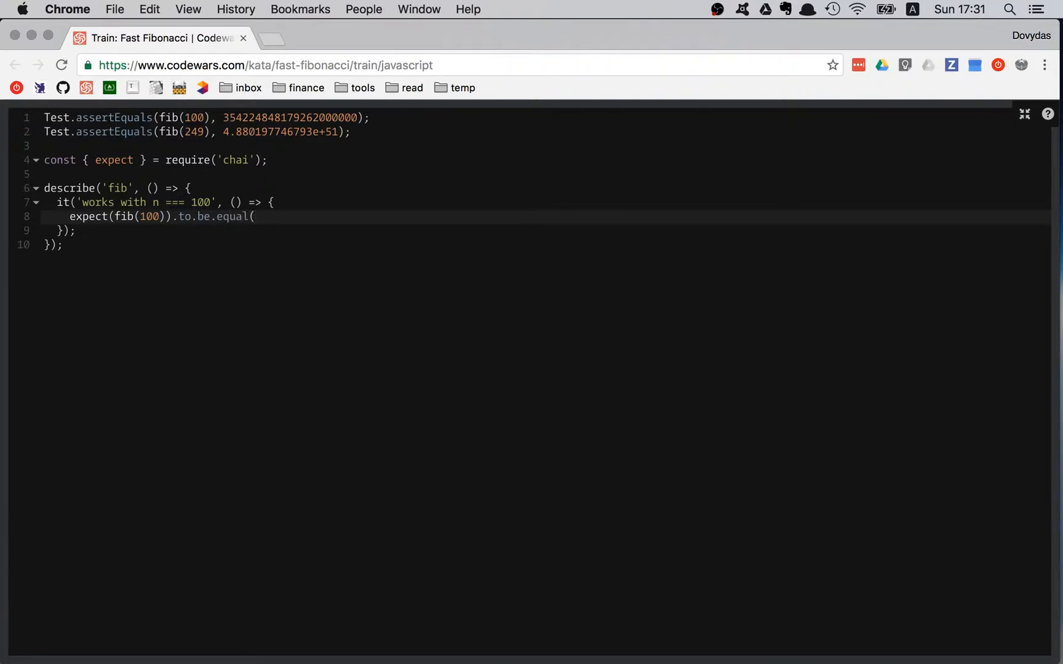
pyautogui.doubleClick(290, 118)
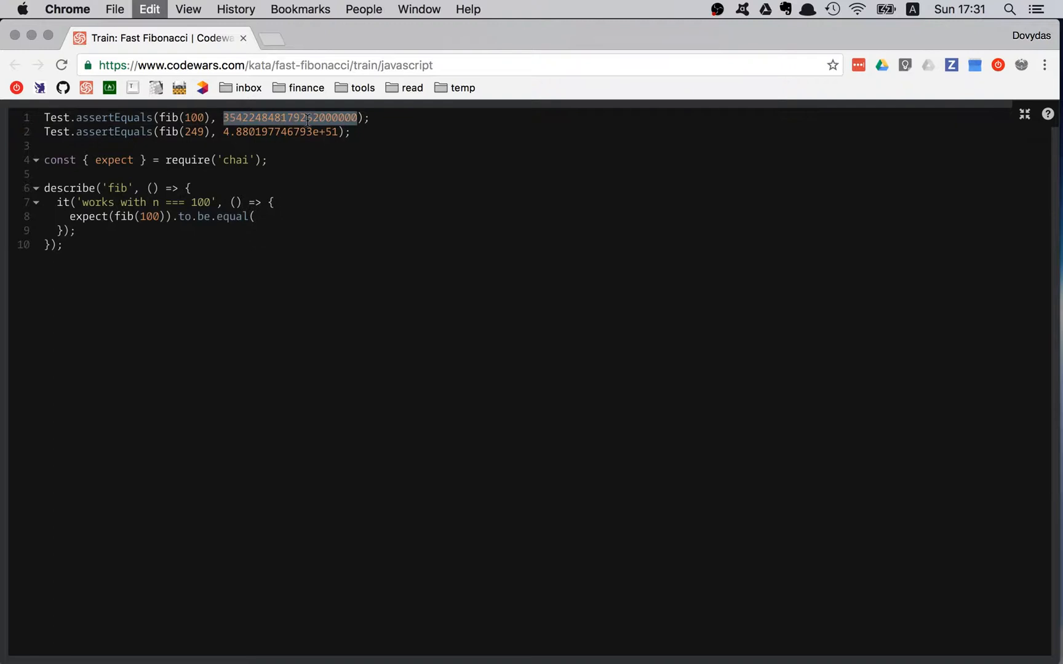
pyautogui.write('3542248481792620000000')
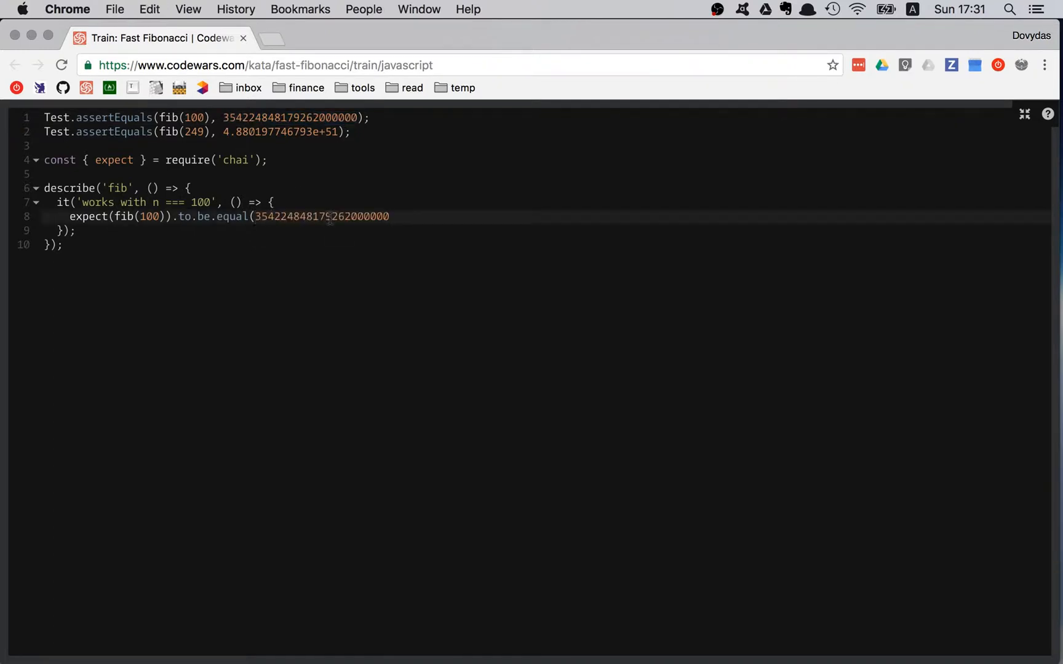
pyautogui.write('9);')
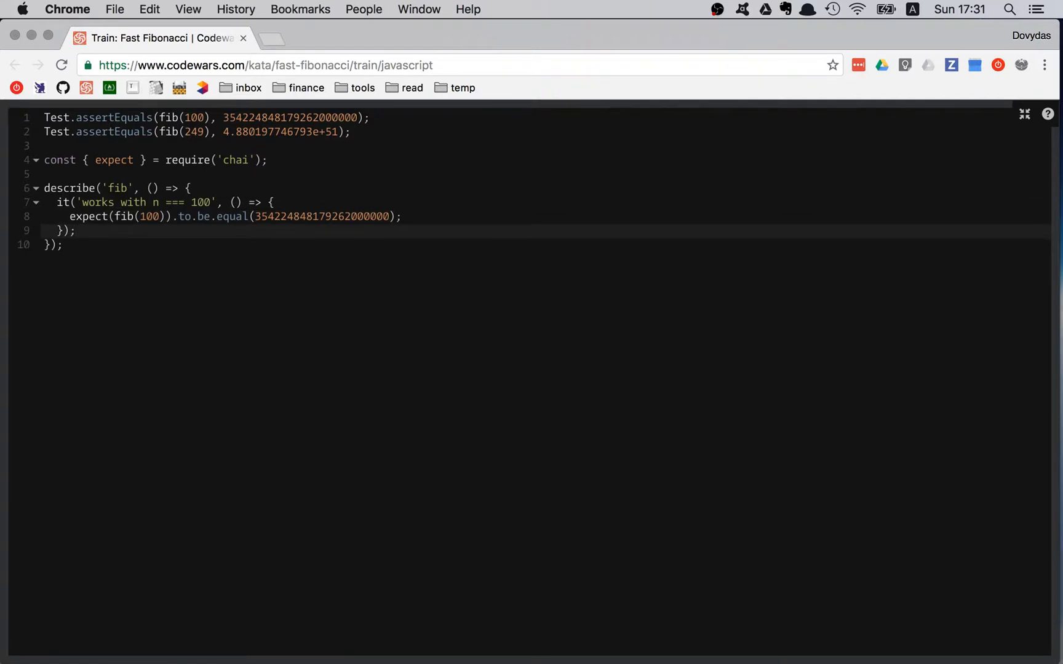
# Add a second test, it('works with n === 249'), to the describe block
pyautogui.write('i')
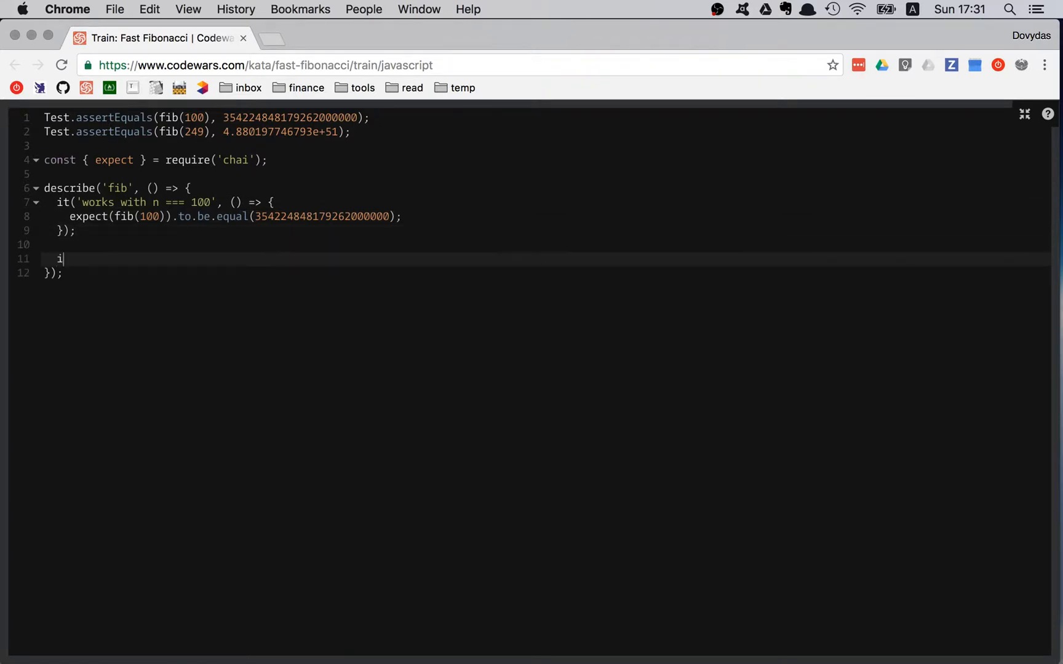
pyautogui.write("t('")
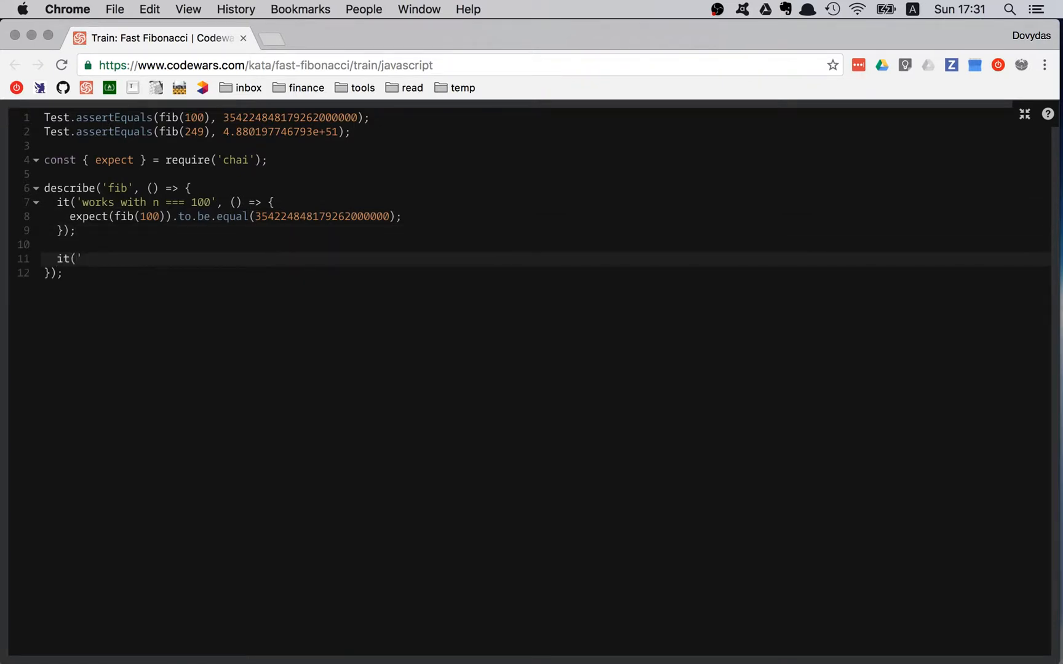
pyautogui.write('works with')
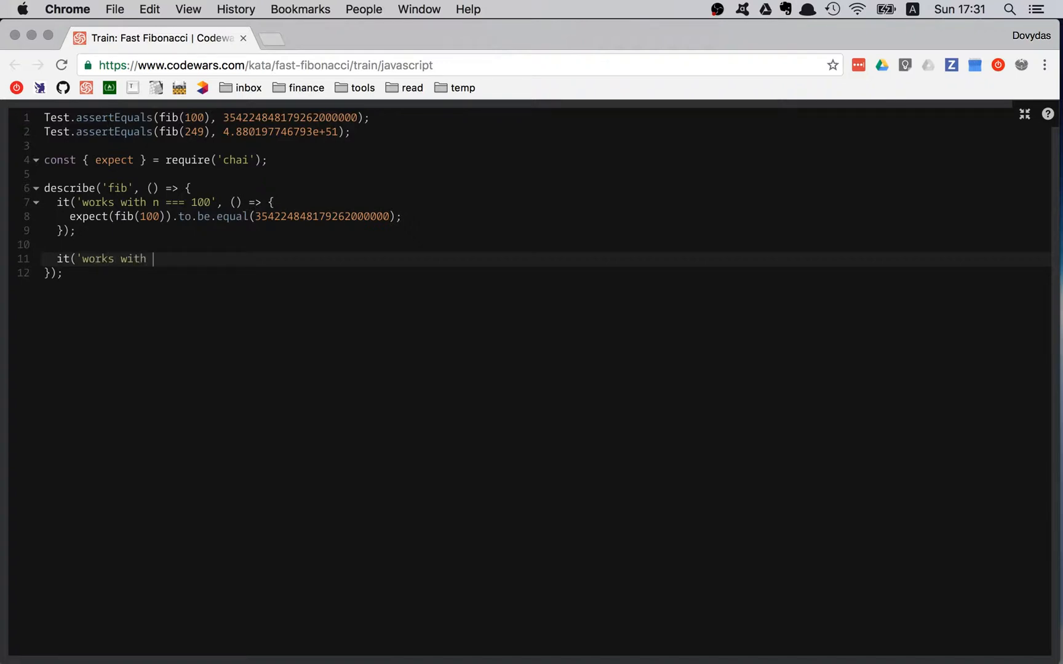
pyautogui.write('n ===')
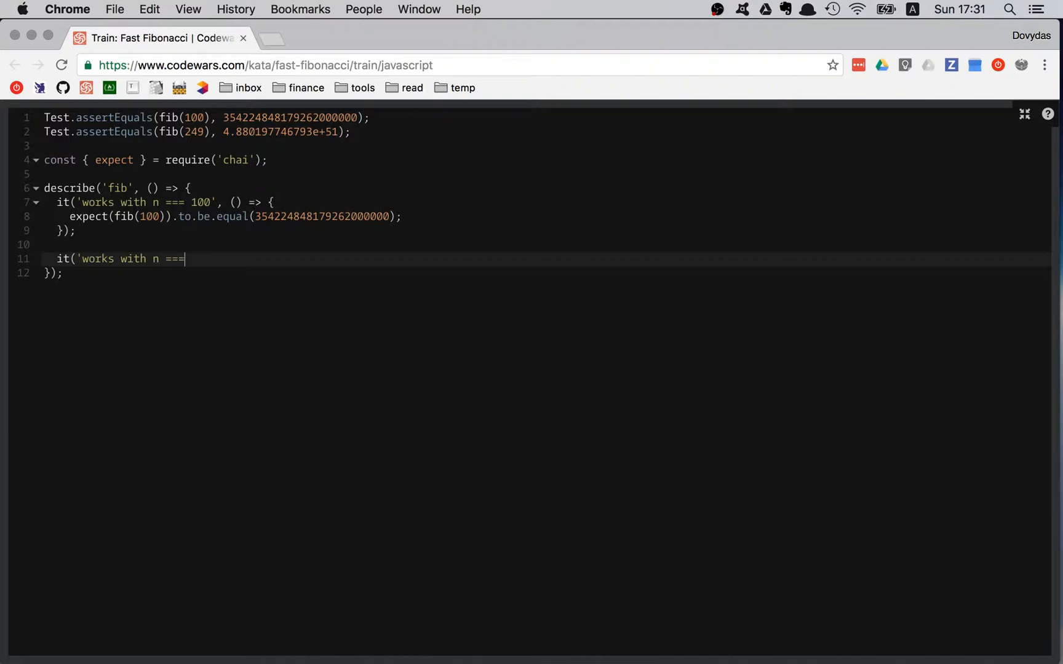
pyautogui.write('24')
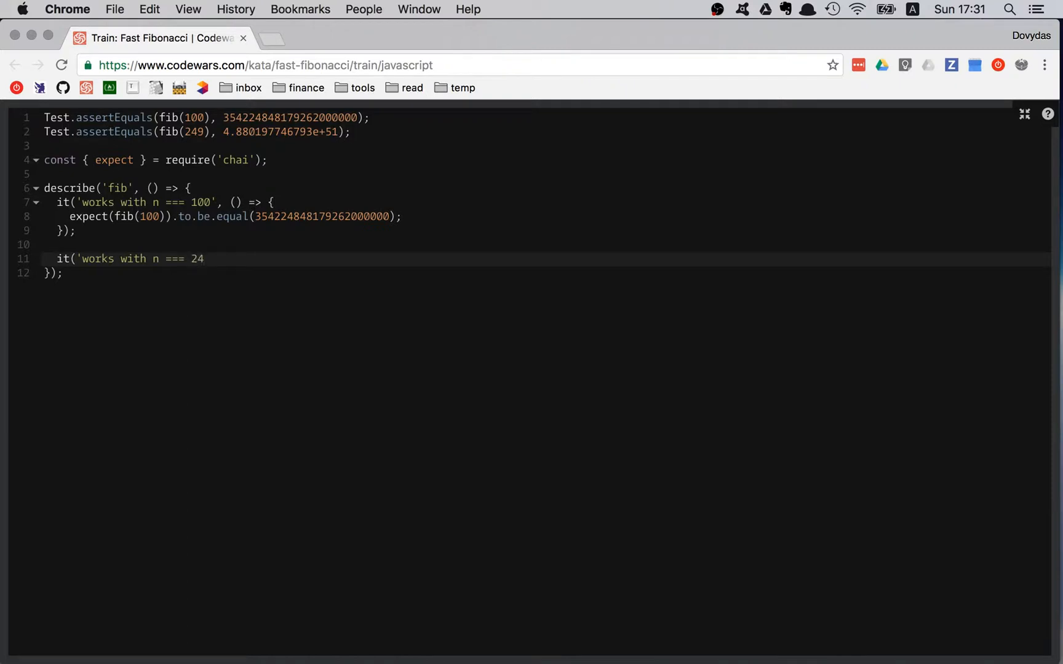
pyautogui.write('9;')
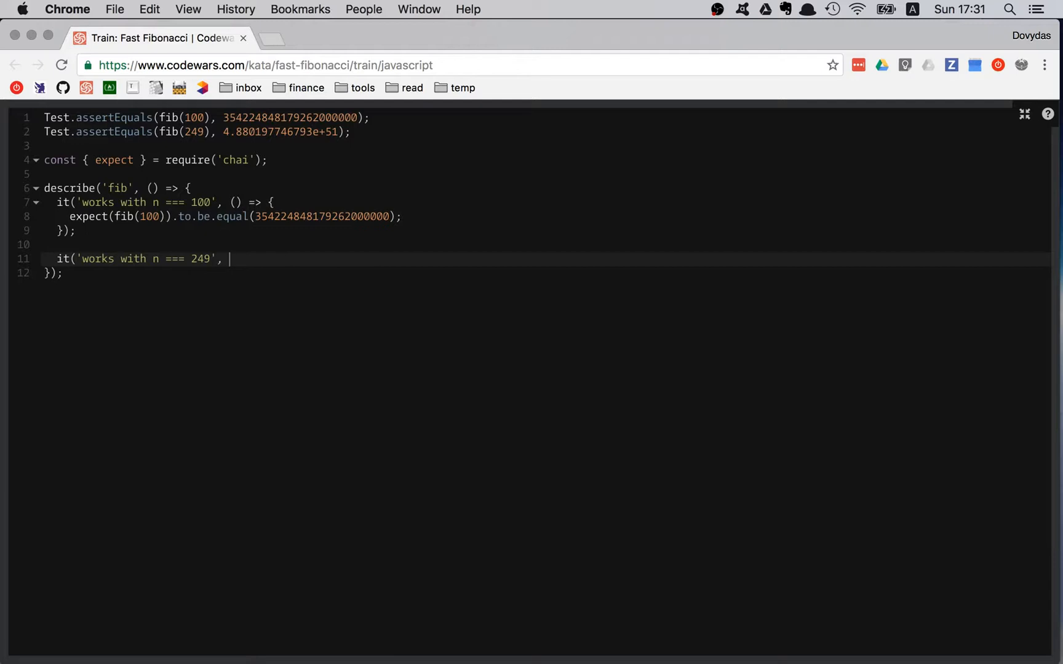
pyautogui.write('() => {')
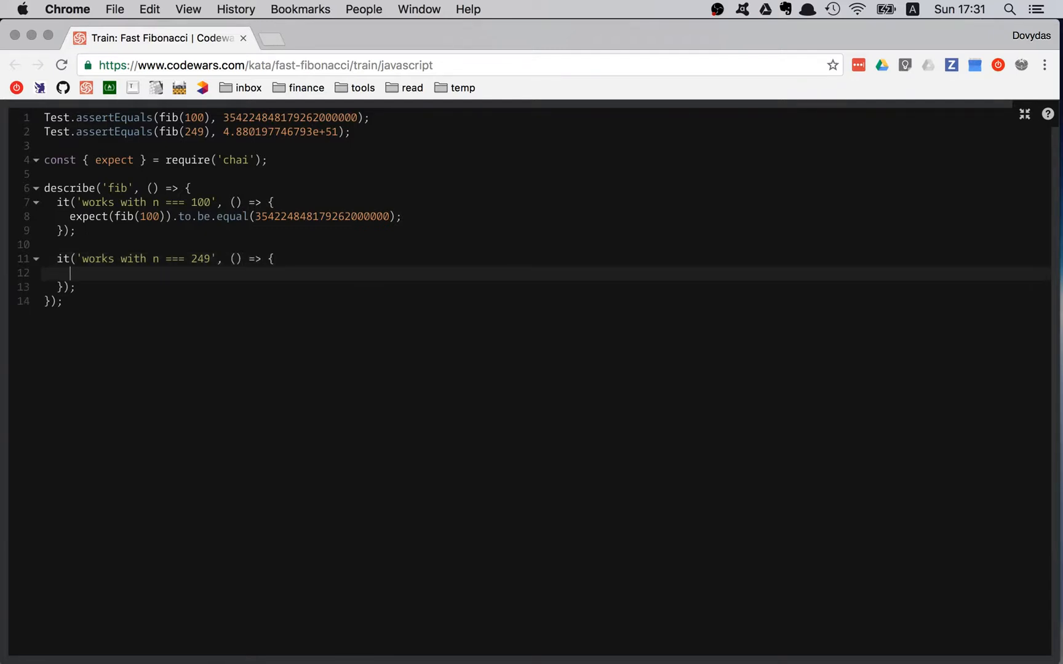
# Make it expect fib(249) to equal 4.880197746793e+51, copied from line 2
pyautogui.write('expect(')
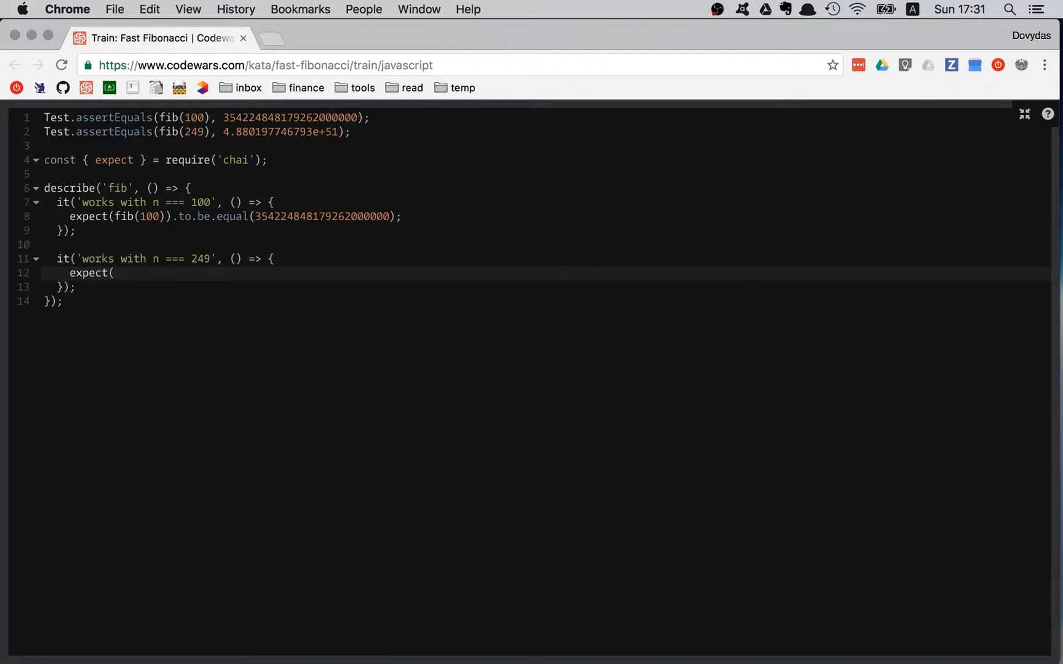
pyautogui.write('fib')
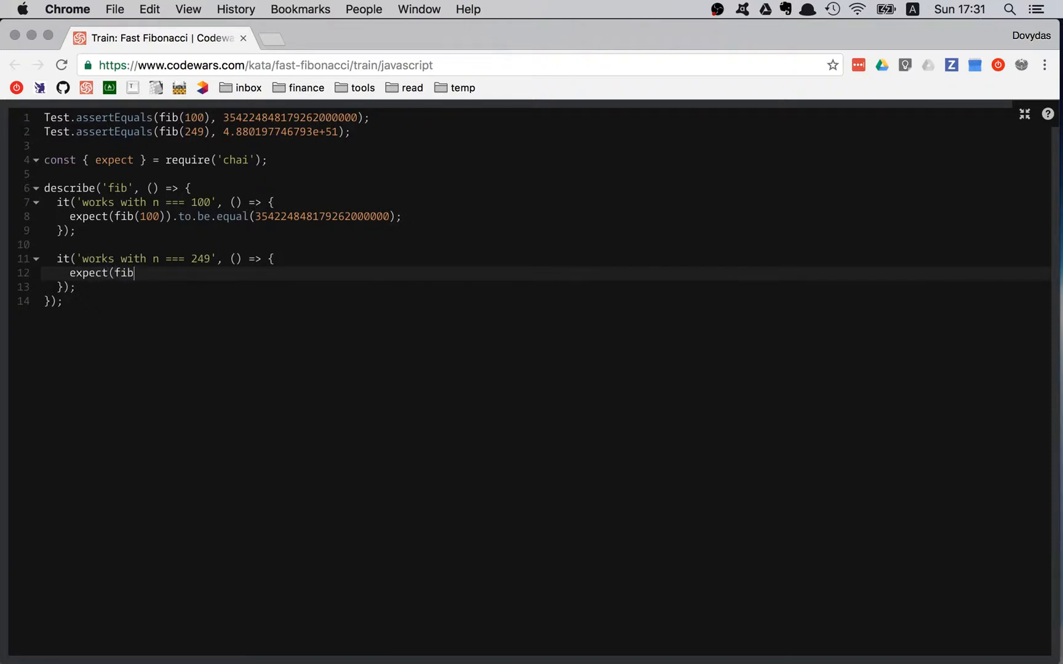
pyautogui.write('(24')
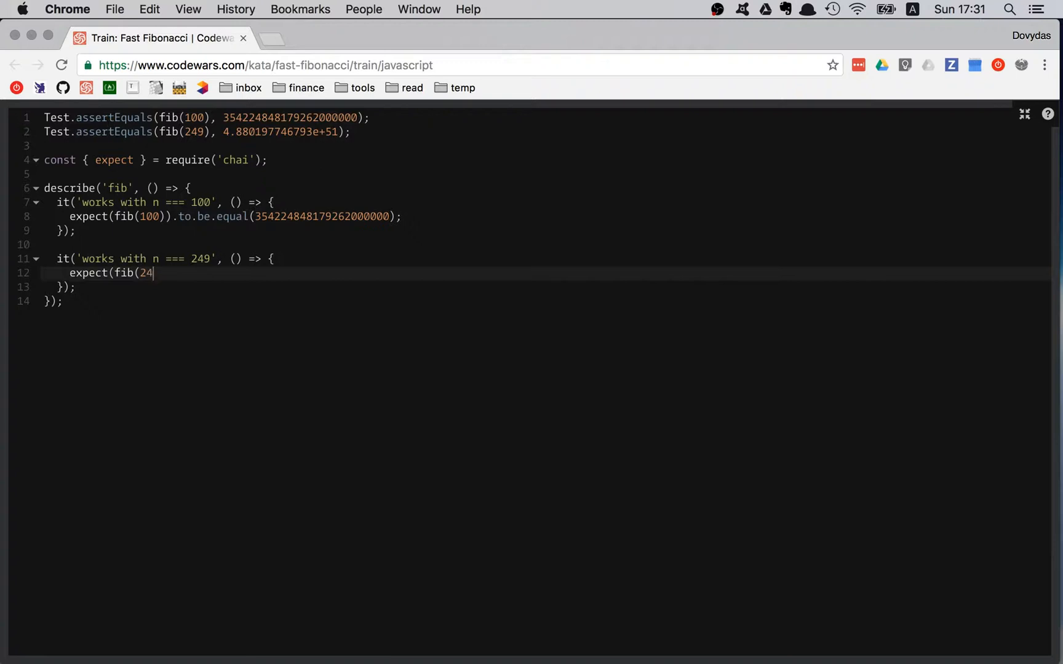
pyautogui.write('9)).to')
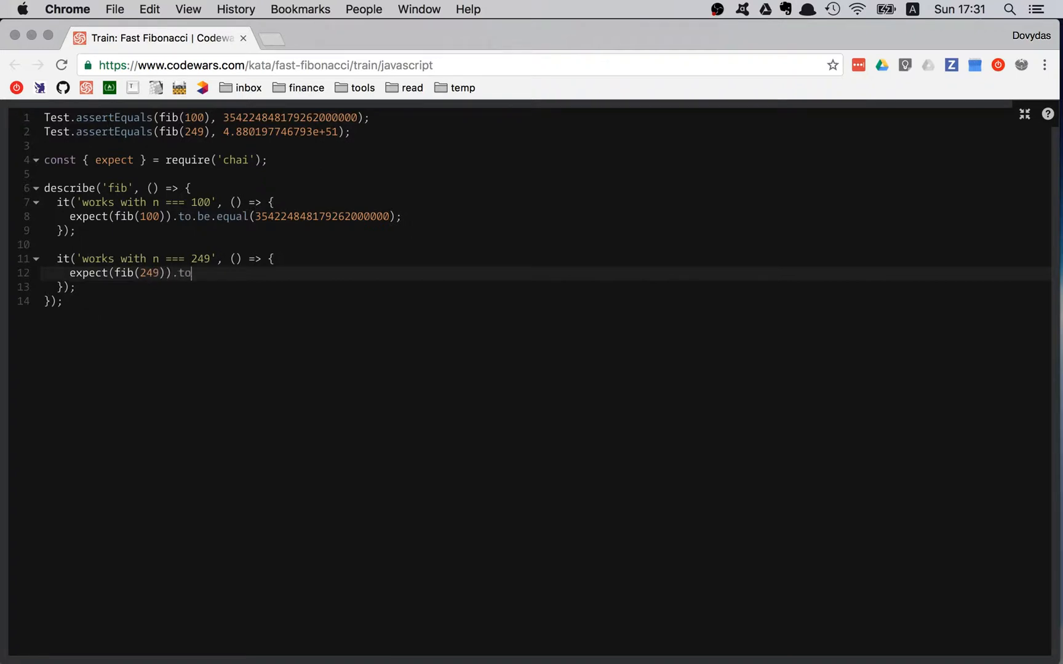
pyautogui.write('.be.ea')
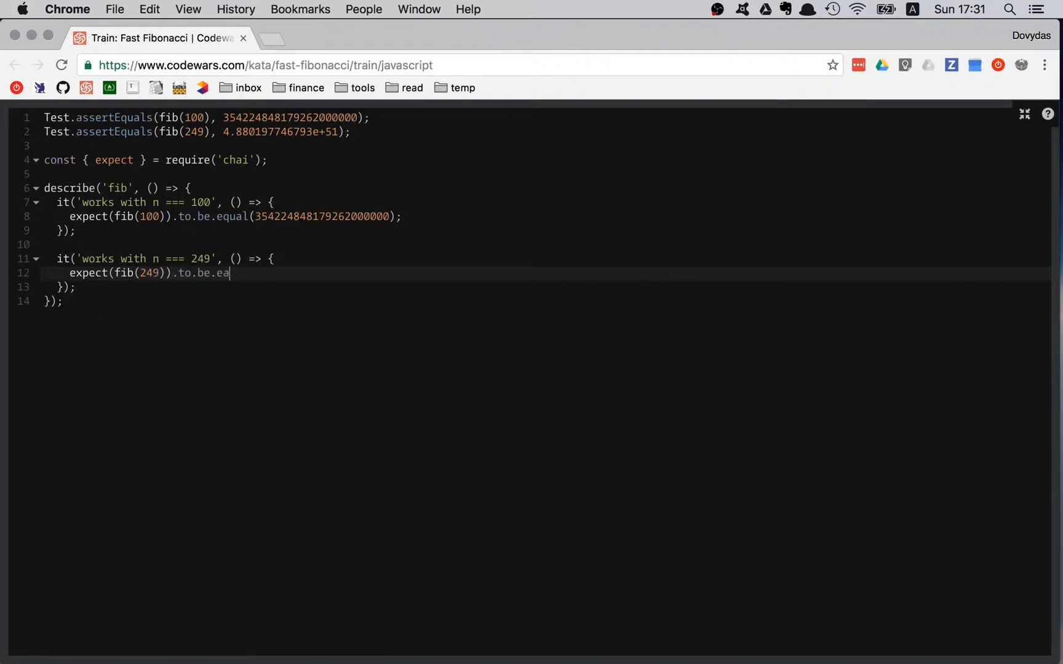
pyautogui.write('qual(')
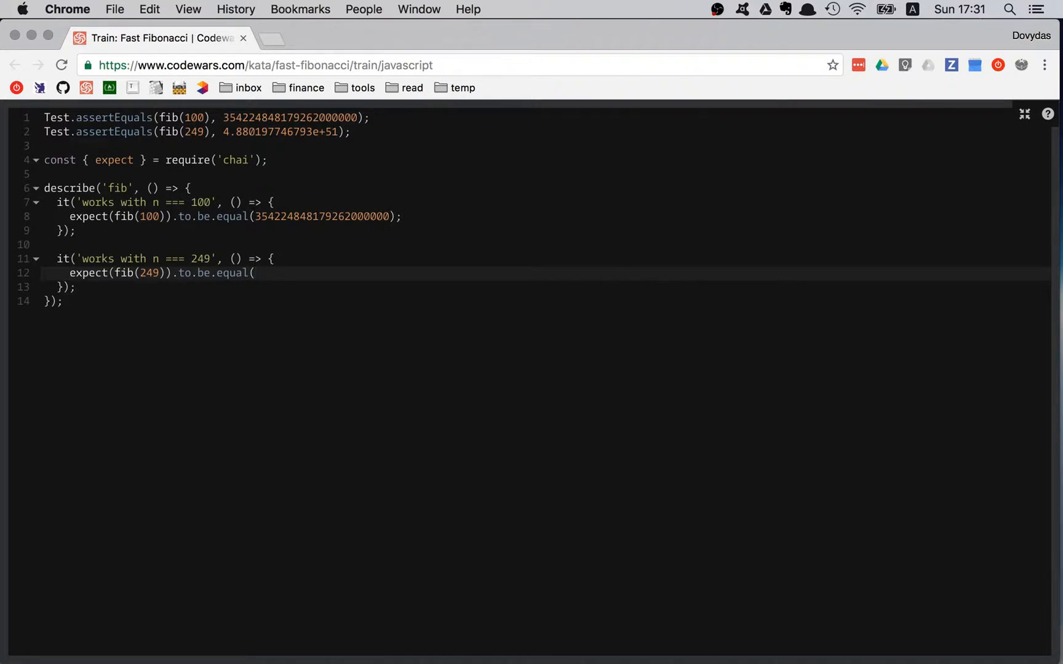
pyautogui.doubleClick(279, 131)
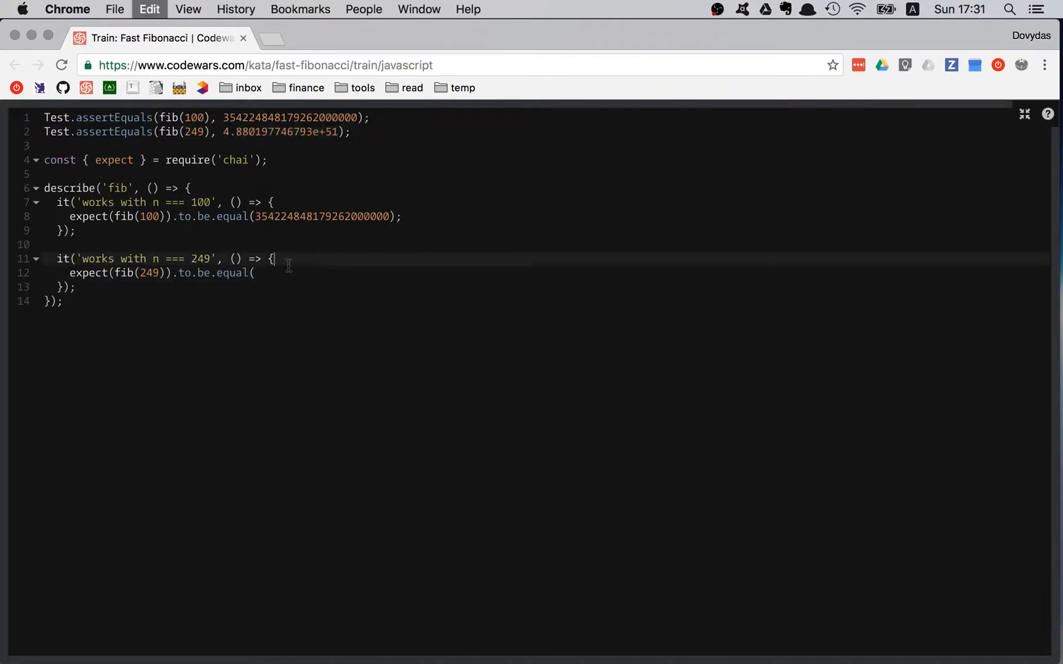
pyautogui.write('4.880197746793e+51);')
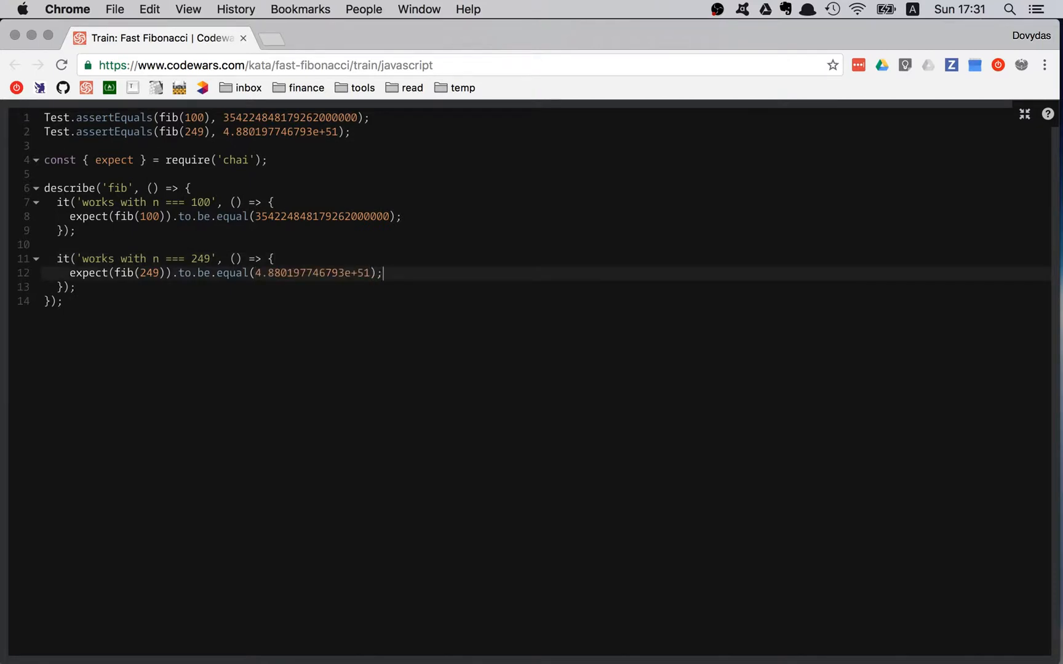
pyautogui.moveTo(65, 304)
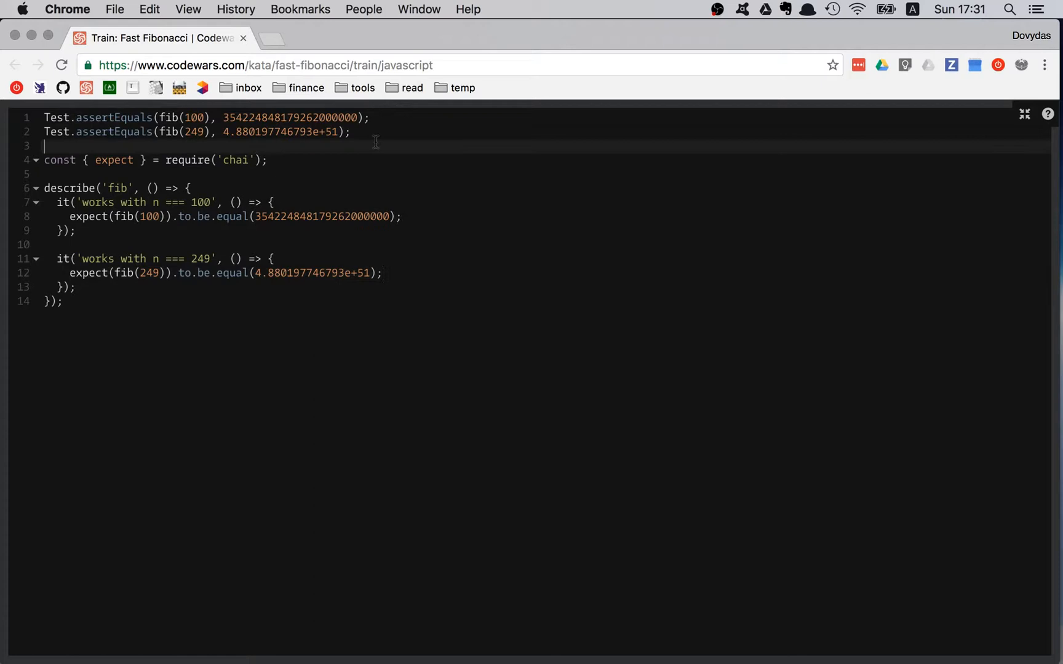
# Delete the two Test.assertEquals lines and the blank line below them
pyautogui.press('Backspace')
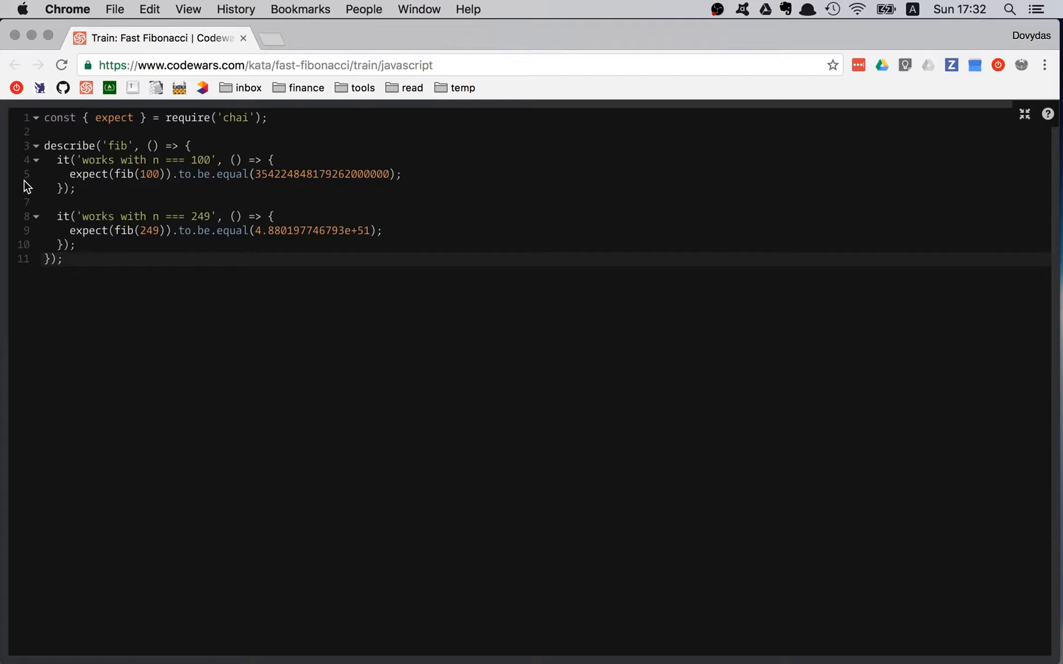
pyautogui.moveTo(94, 174)
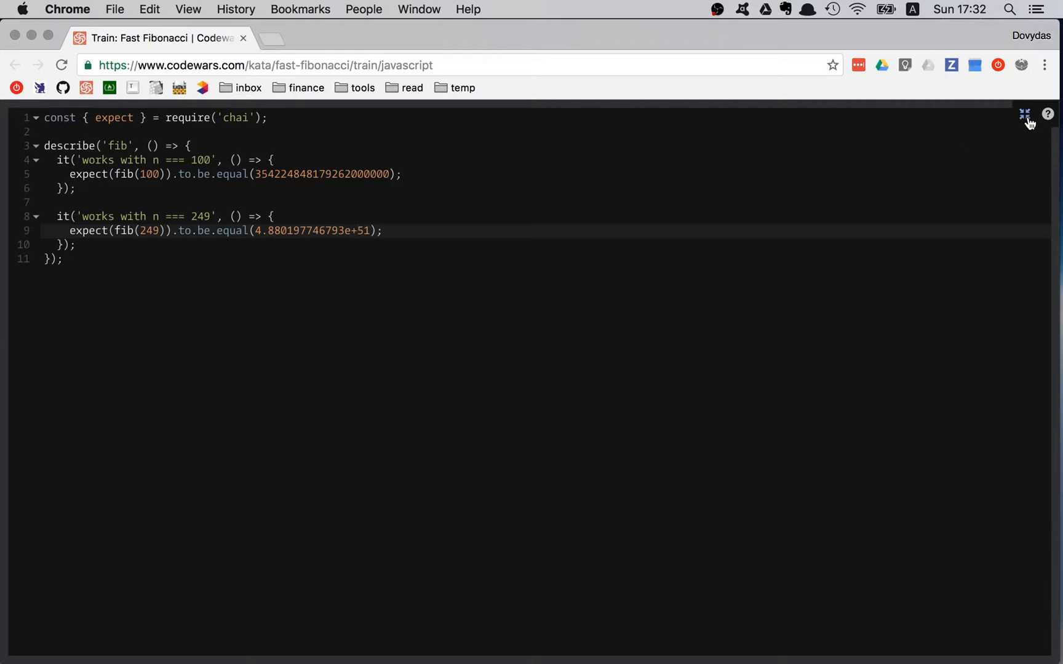
# Exit full-screen tests and expand the Solution panel to fill the window
pyautogui.click(1025, 113)
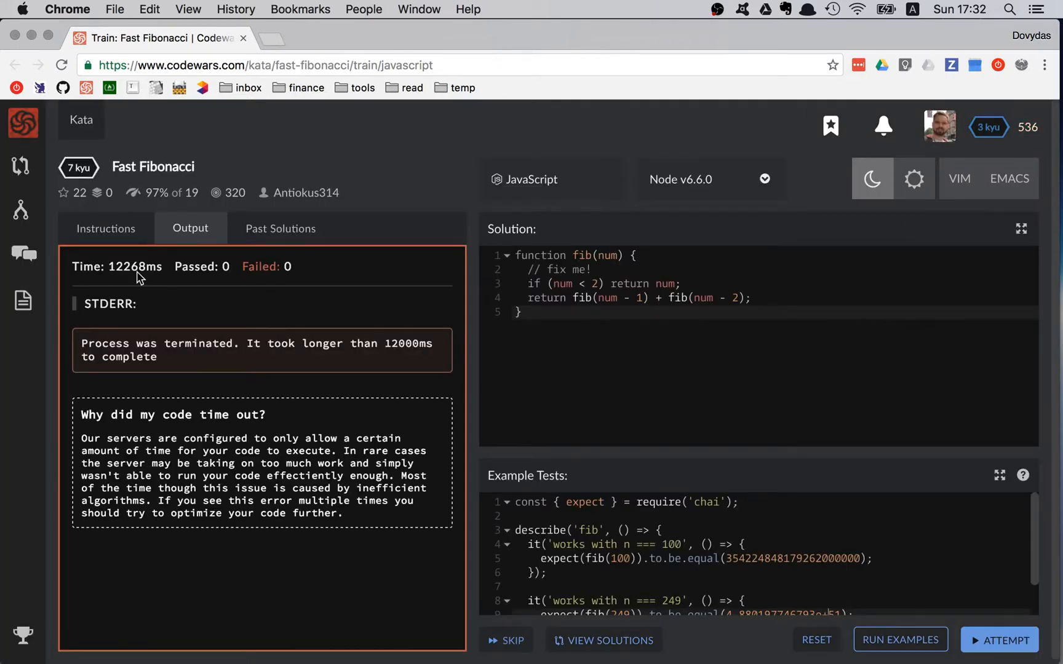
pyautogui.click(1022, 228)
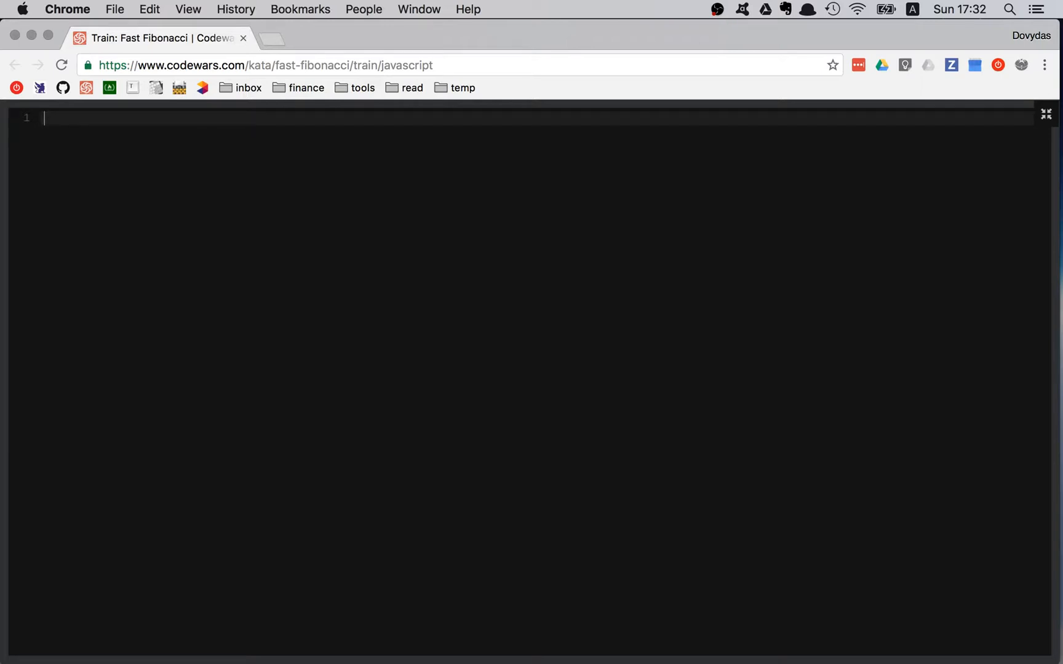
# Type the comment // Read about the tail call optimization in the empty solution
pyautogui.write('// Read abo')
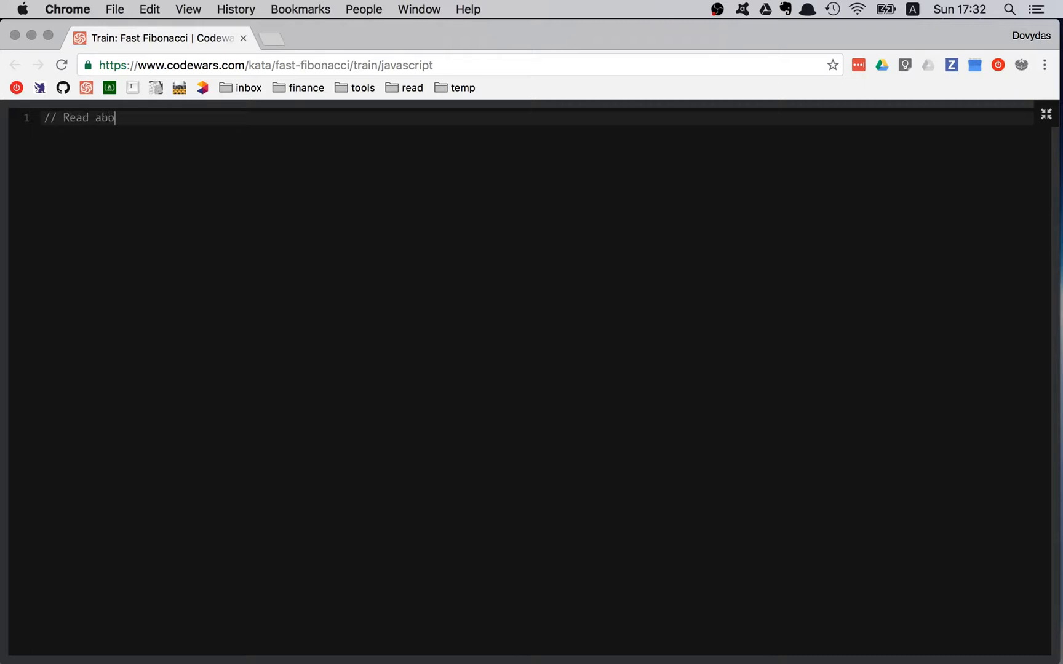
pyautogui.write('ut the tail')
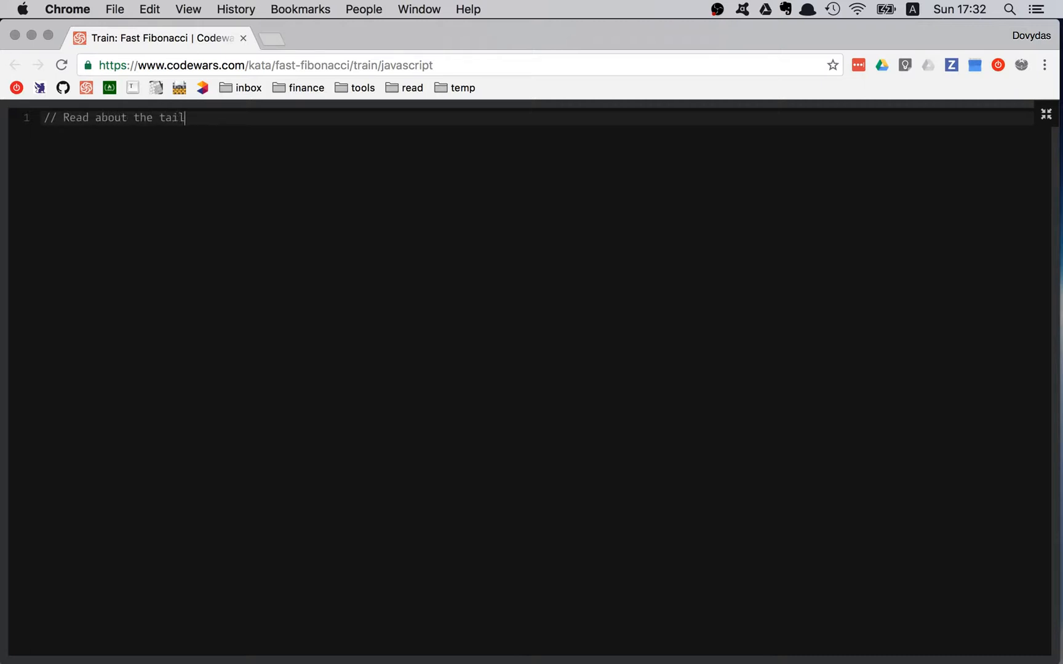
pyautogui.write('call op')
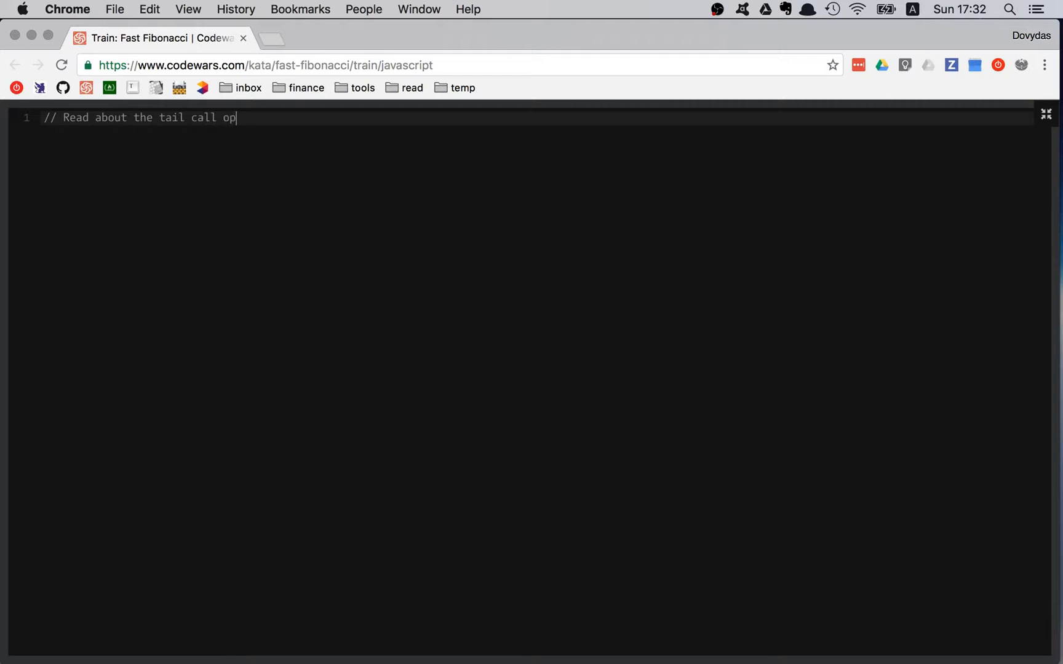
pyautogui.write('timization')
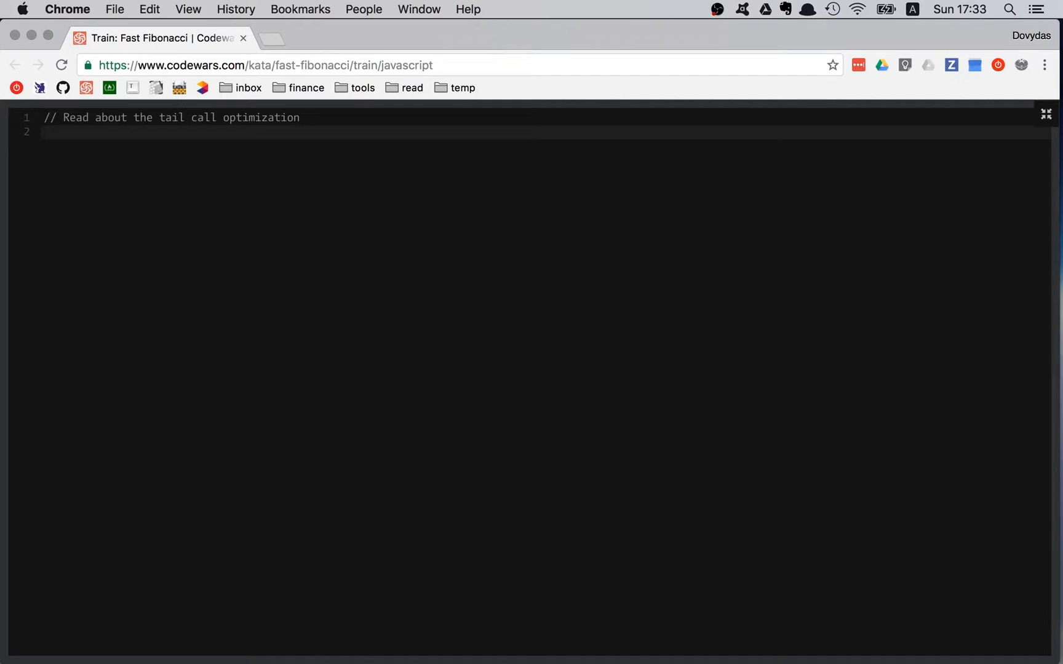
pyautogui.click(45, 132)
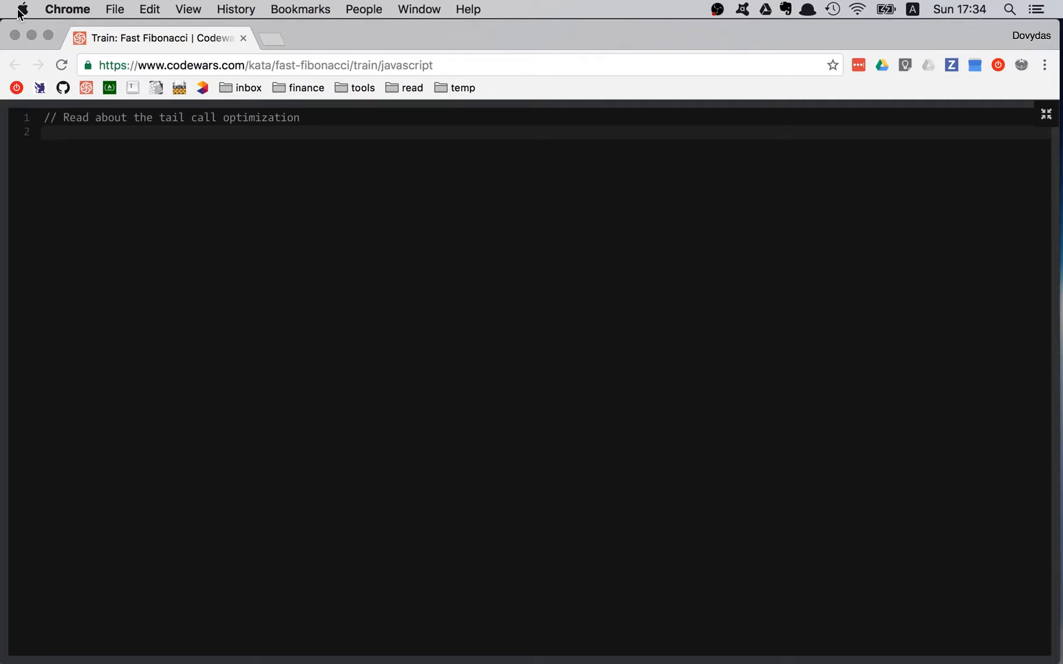
# Write the header const fib = (n, index = 1, result = 0) => below the comment
pyautogui.write('const')
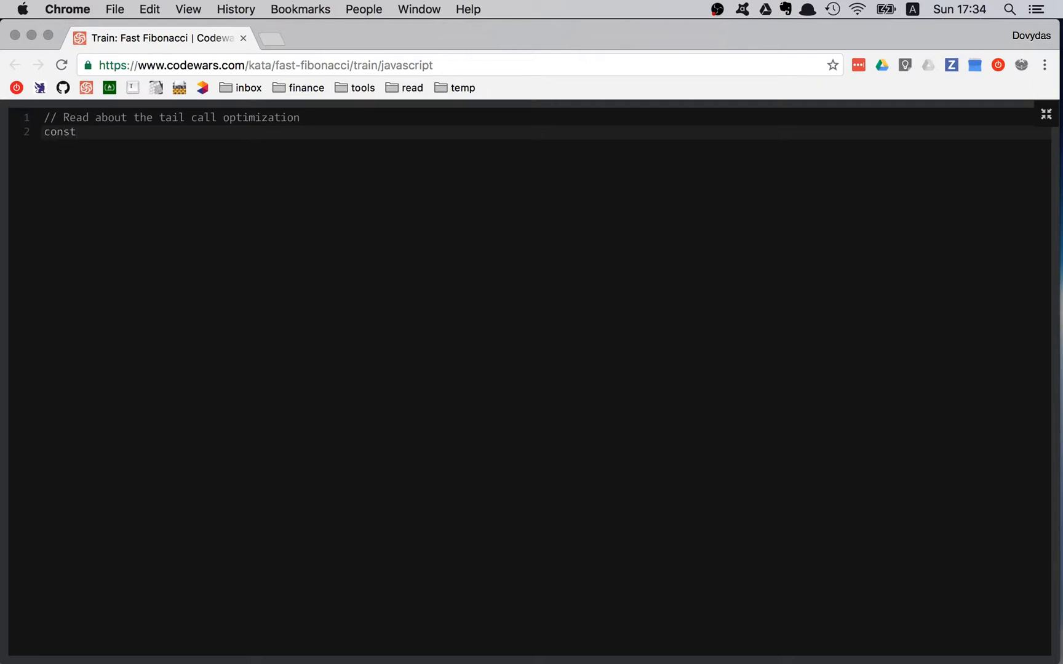
pyautogui.write('f')
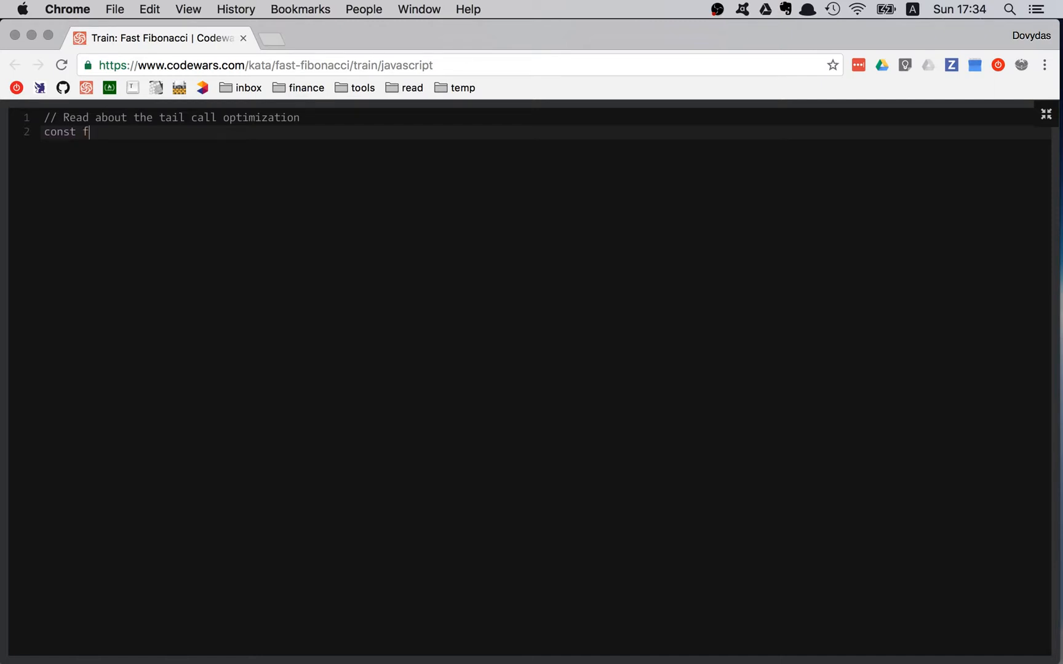
pyautogui.write('unb')
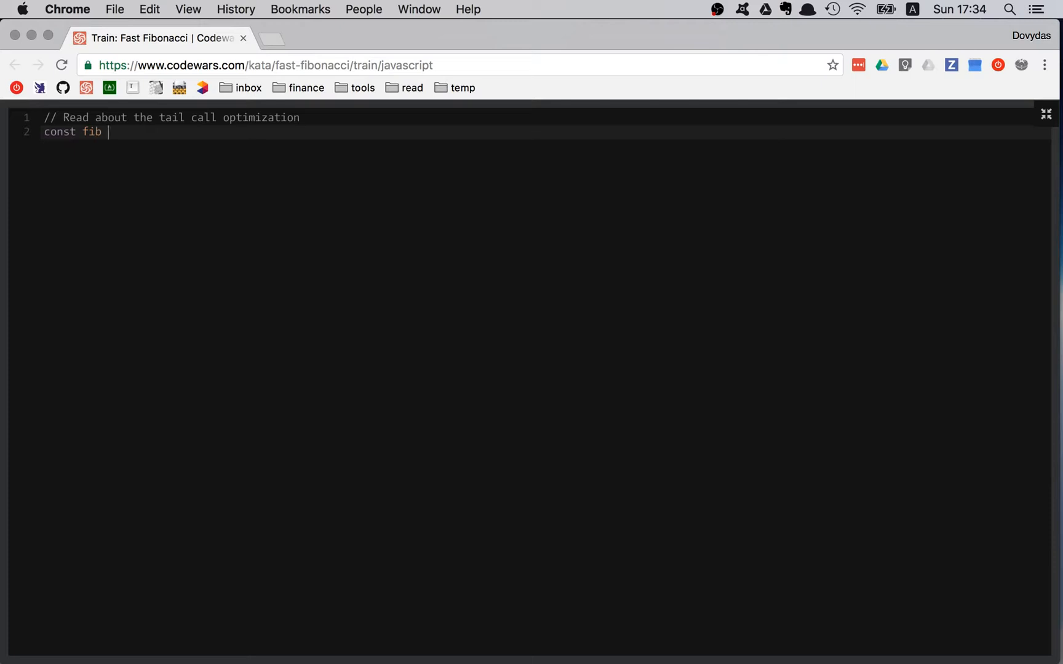
pyautogui.write('=')
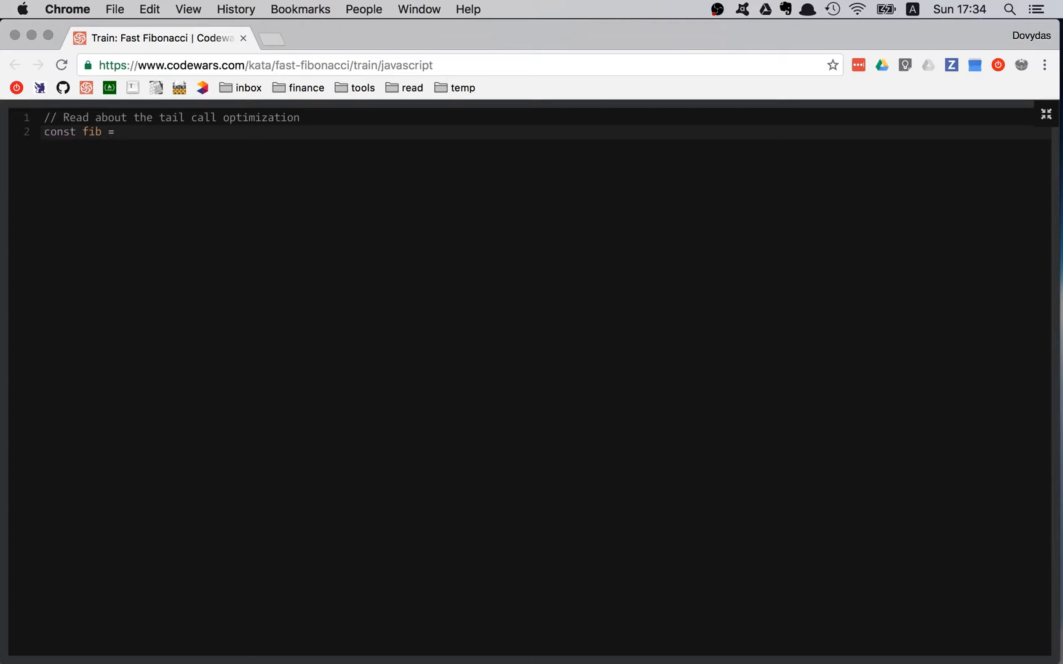
pyautogui.write('()')
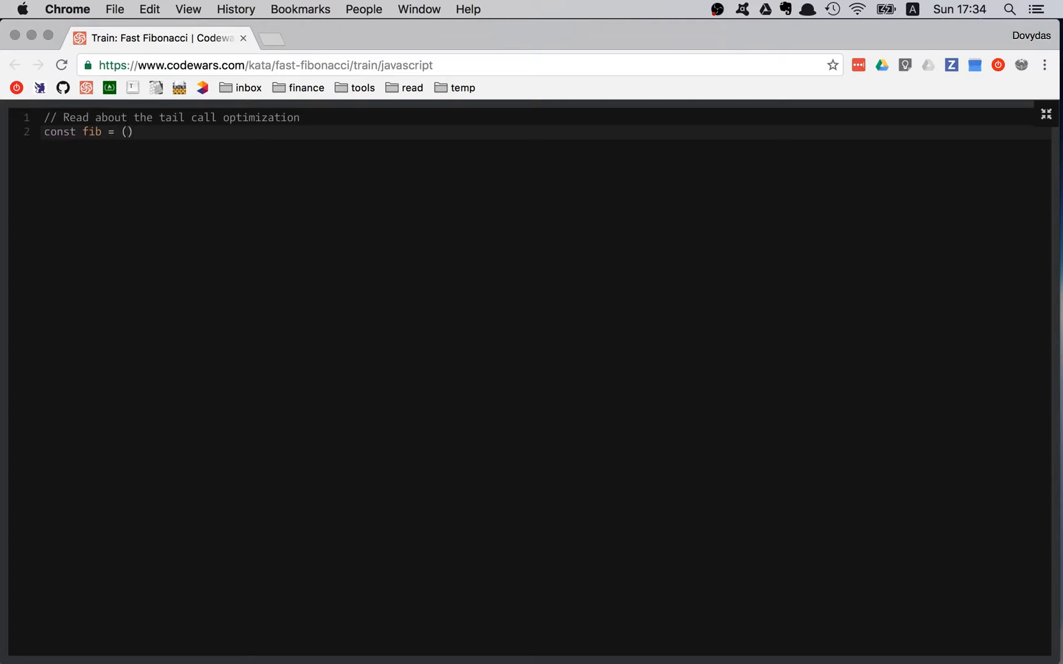
pyautogui.write('n,')
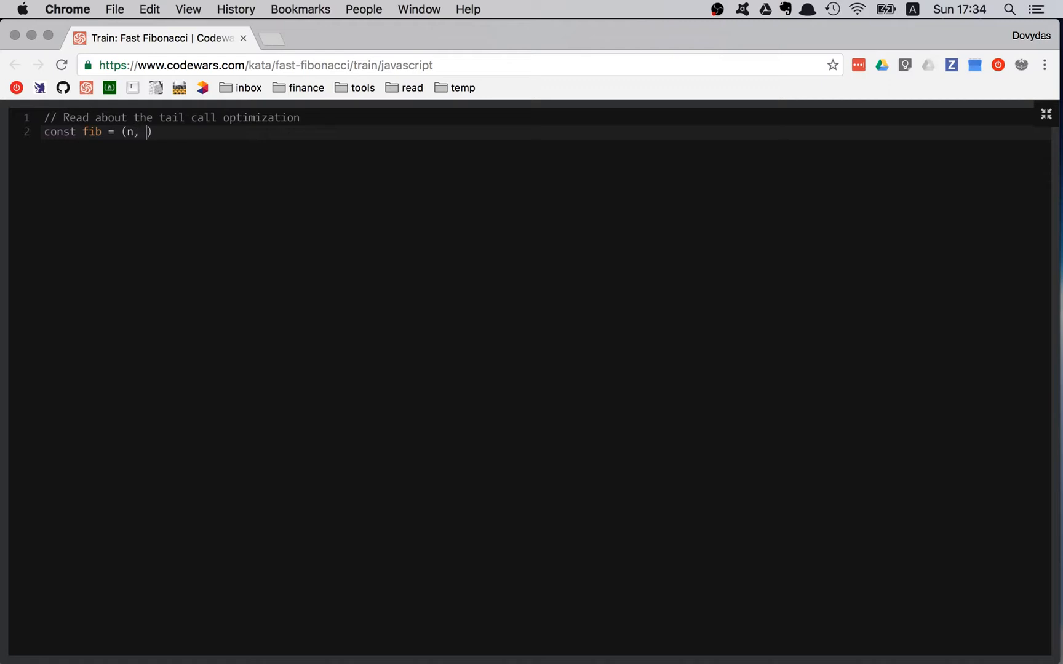
pyautogui.write('ind')
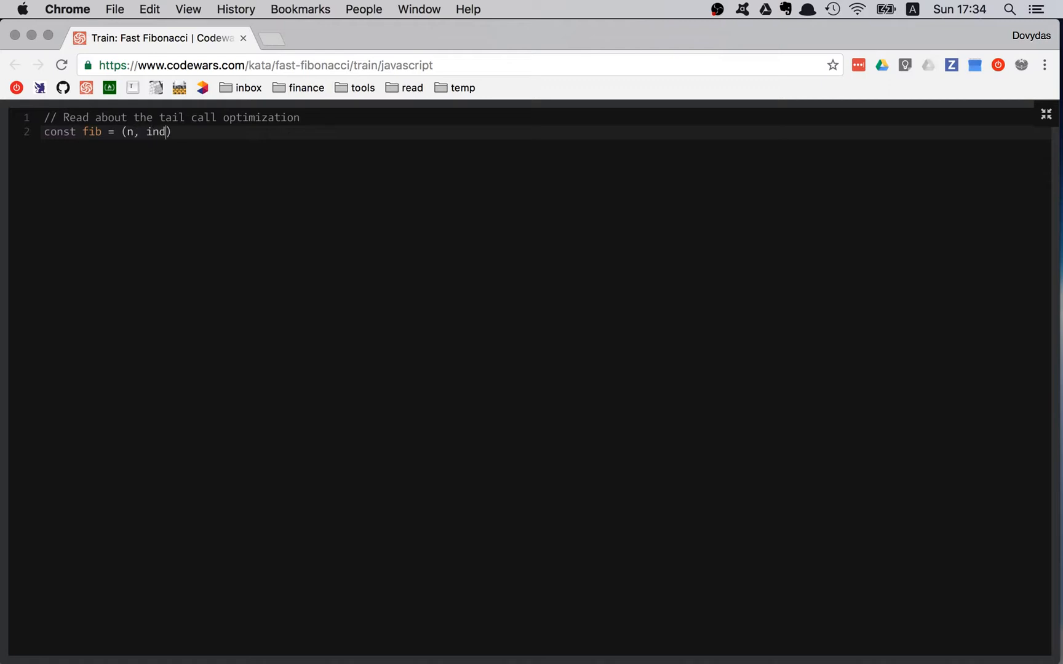
pyautogui.write('ex =')
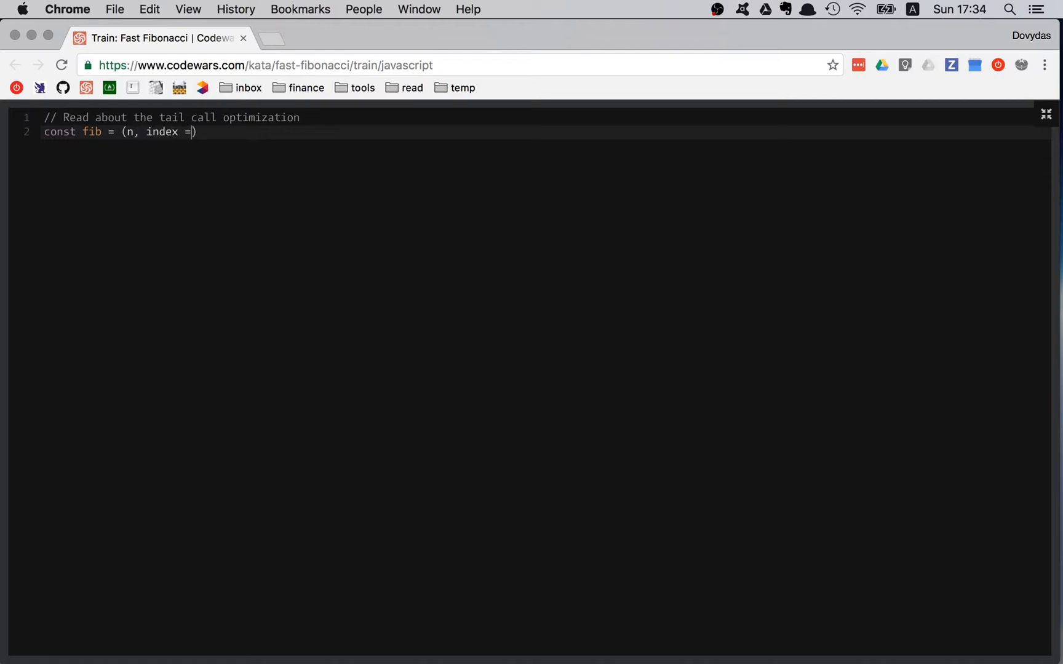
pyautogui.write('1, res')
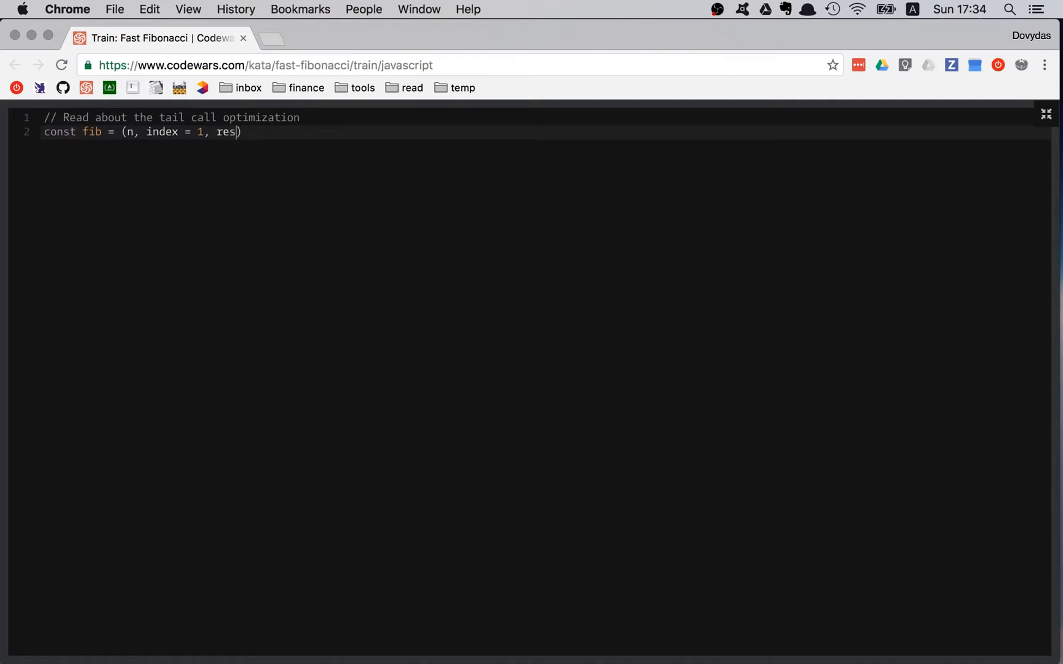
pyautogui.write('ult = 0')
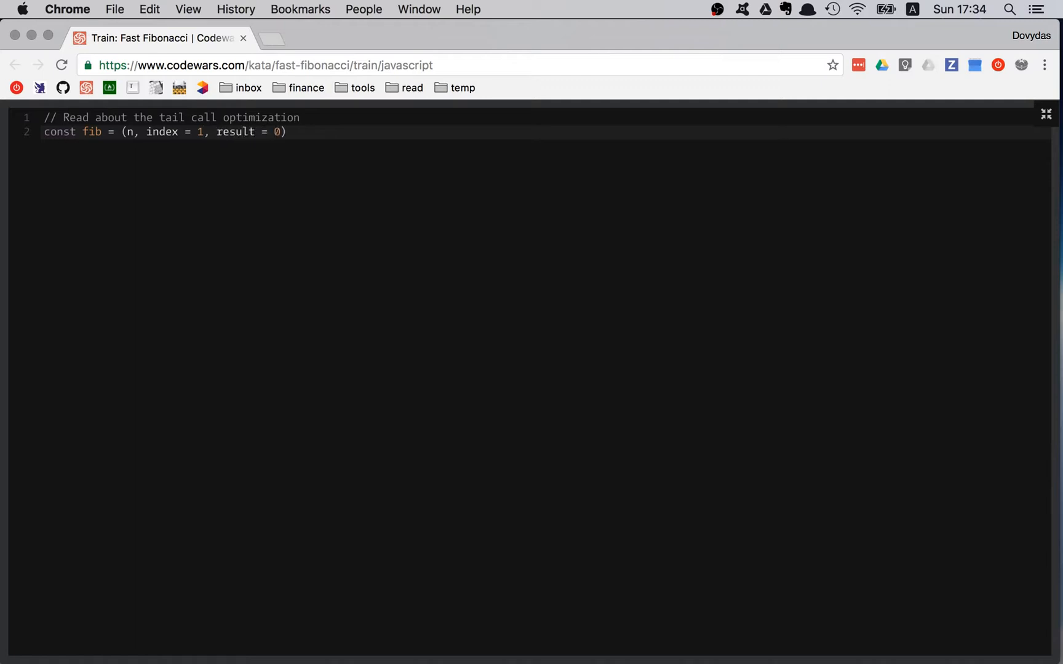
pyautogui.write('=>')
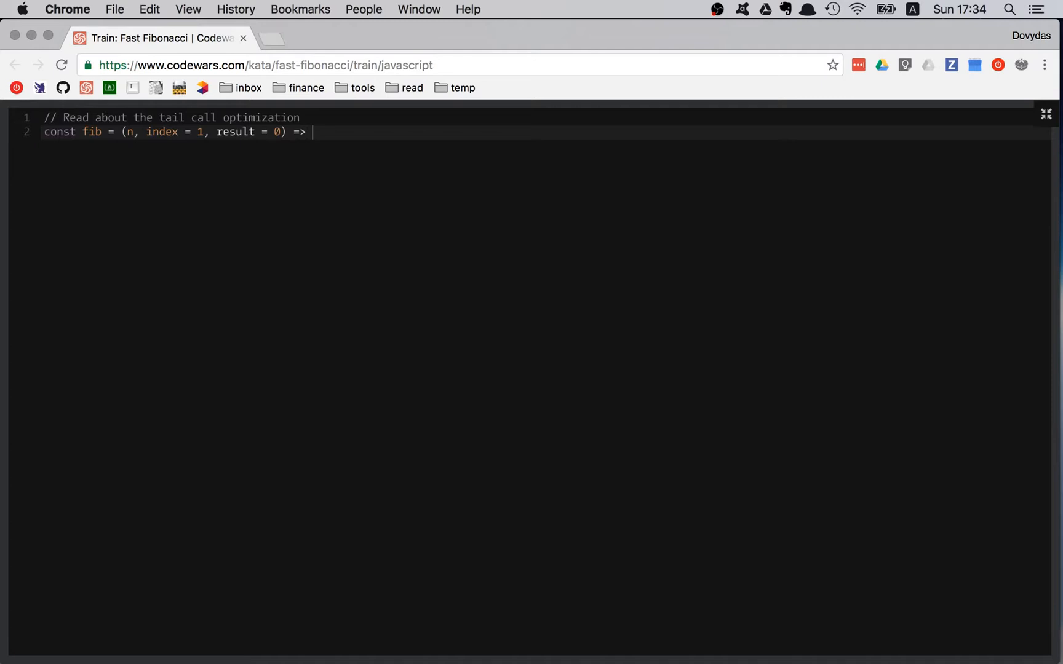
pyautogui.moveTo(206, 239)
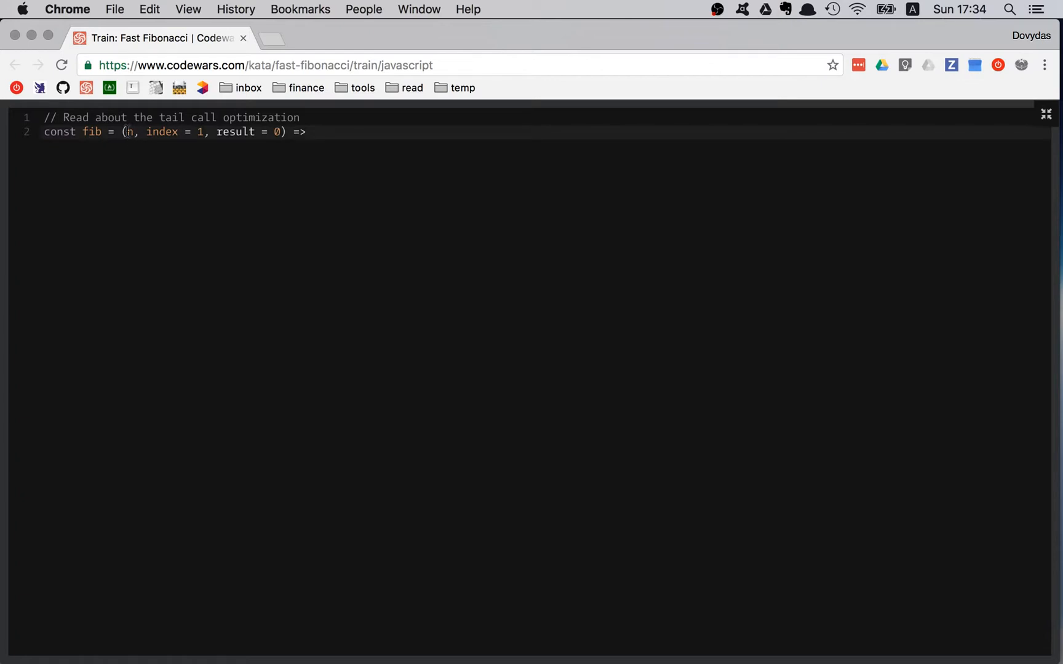
pyautogui.moveTo(127, 131); pyautogui.dragTo(306, 131)
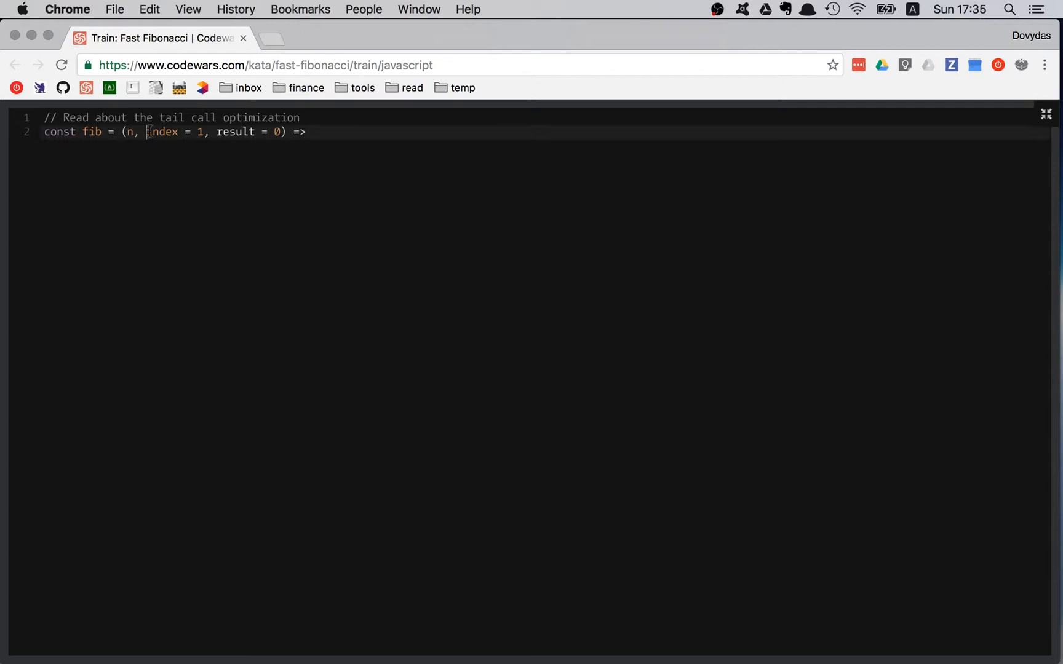
pyautogui.moveTo(145, 131); pyautogui.dragTo(280, 132)
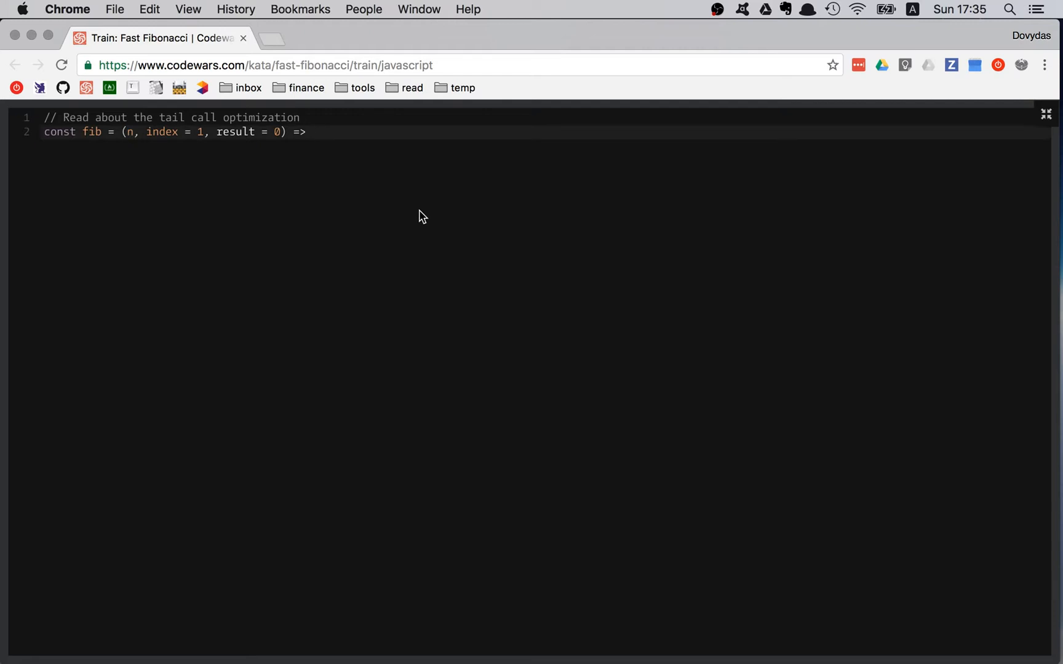
# Type the body n ? fib(...) : result; and select the placeholder dots
pyautogui.write('n ?')
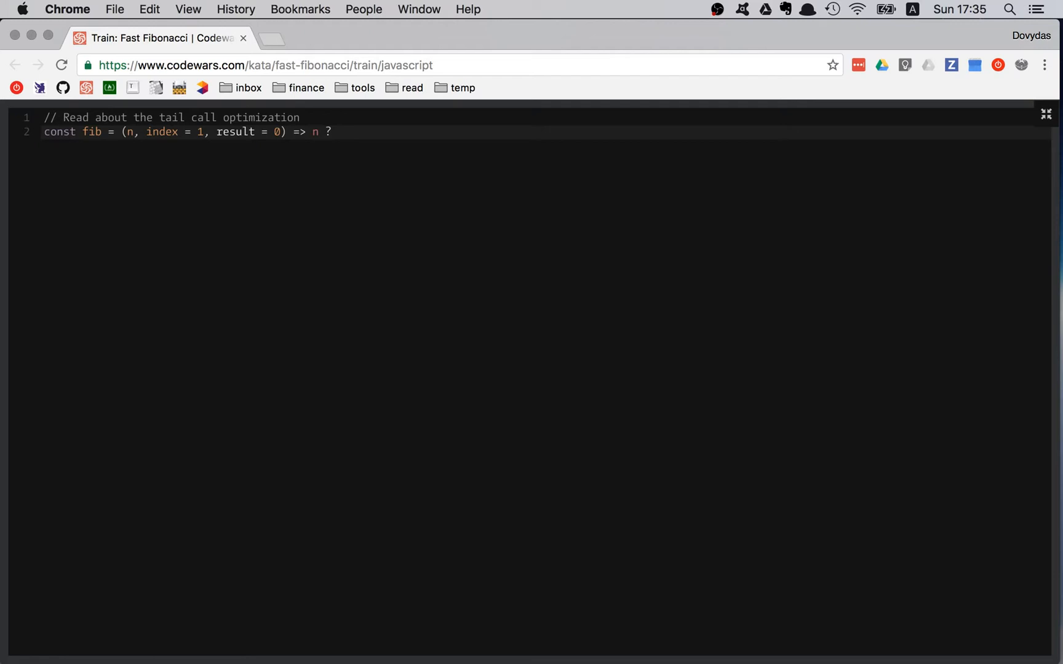
pyautogui.write('fi')
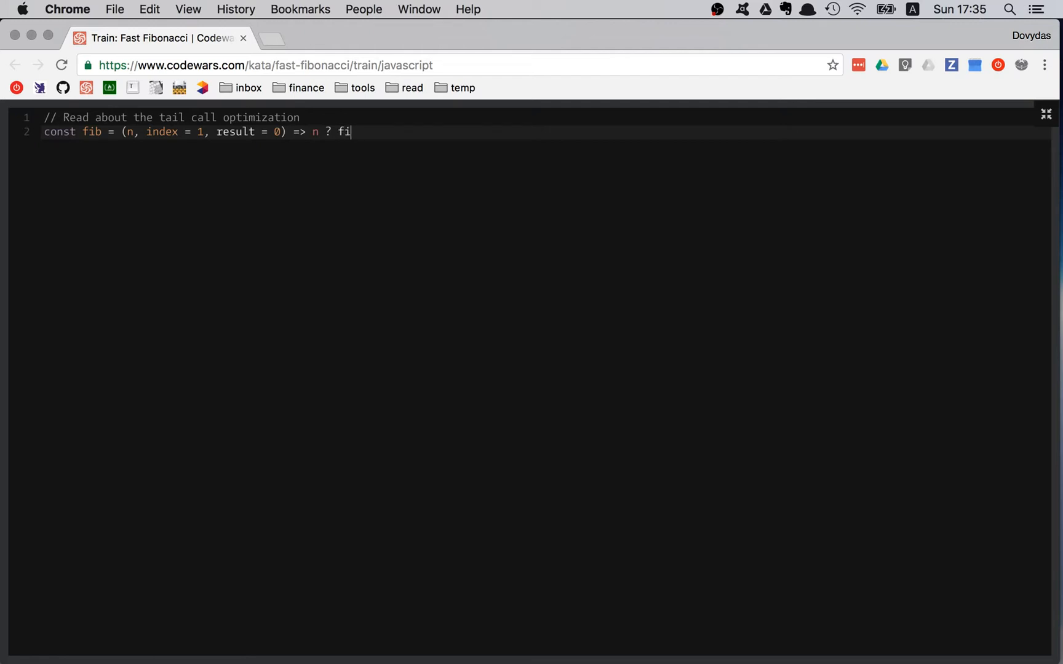
pyautogui.write('b(...)')
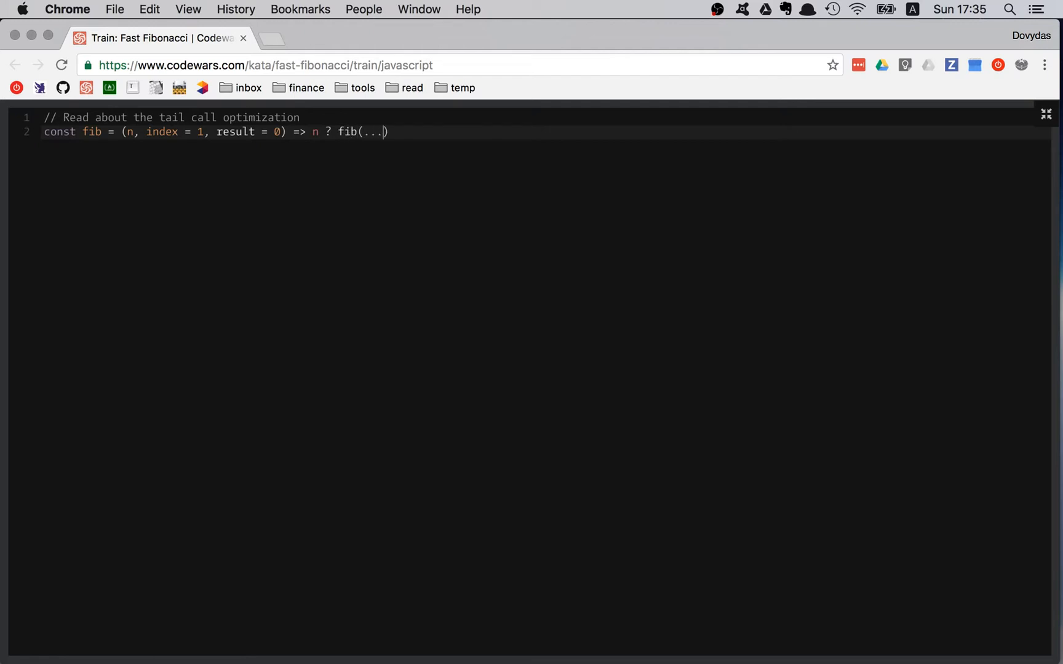
pyautogui.write(': res')
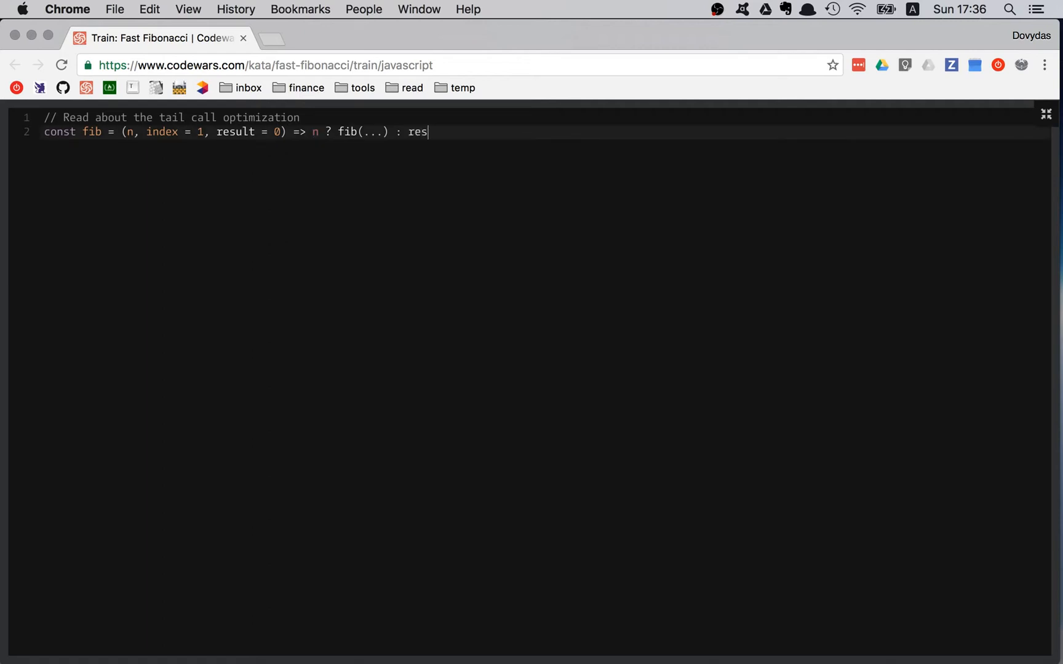
pyautogui.write('ult;')
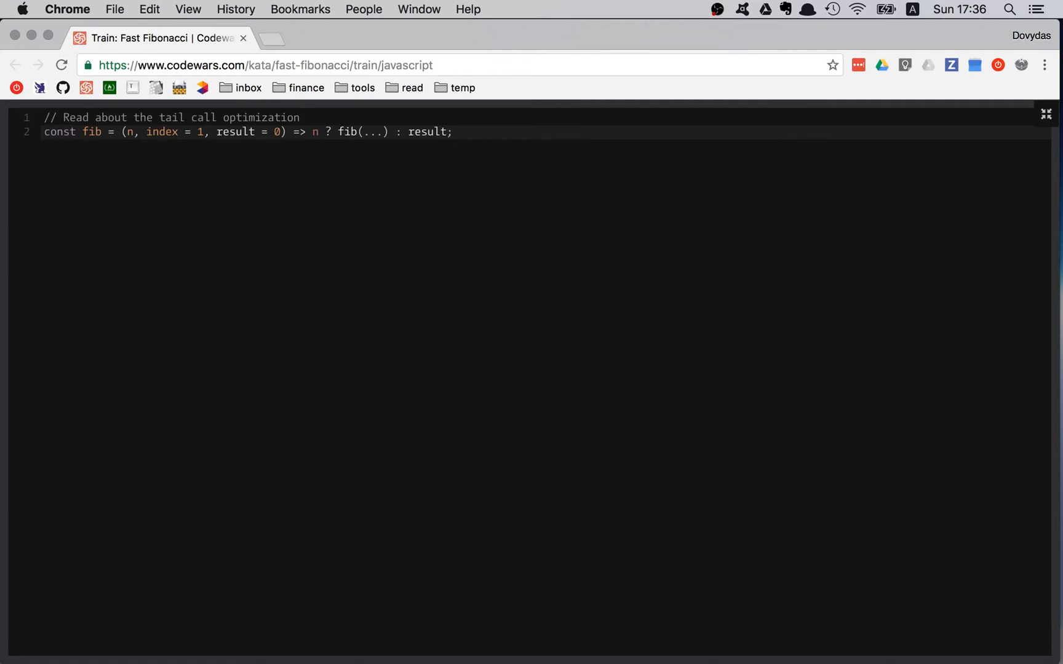
pyautogui.doubleClick(373, 132)
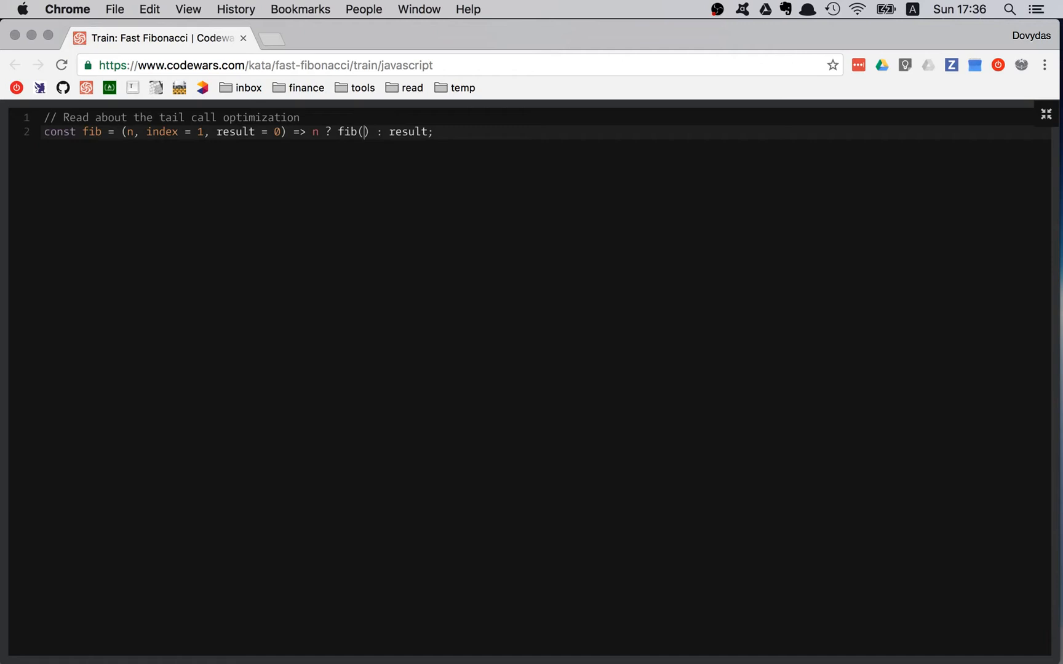
# Fill the recursive call with the arguments n - 1, index + result, index
pyautogui.write('n')
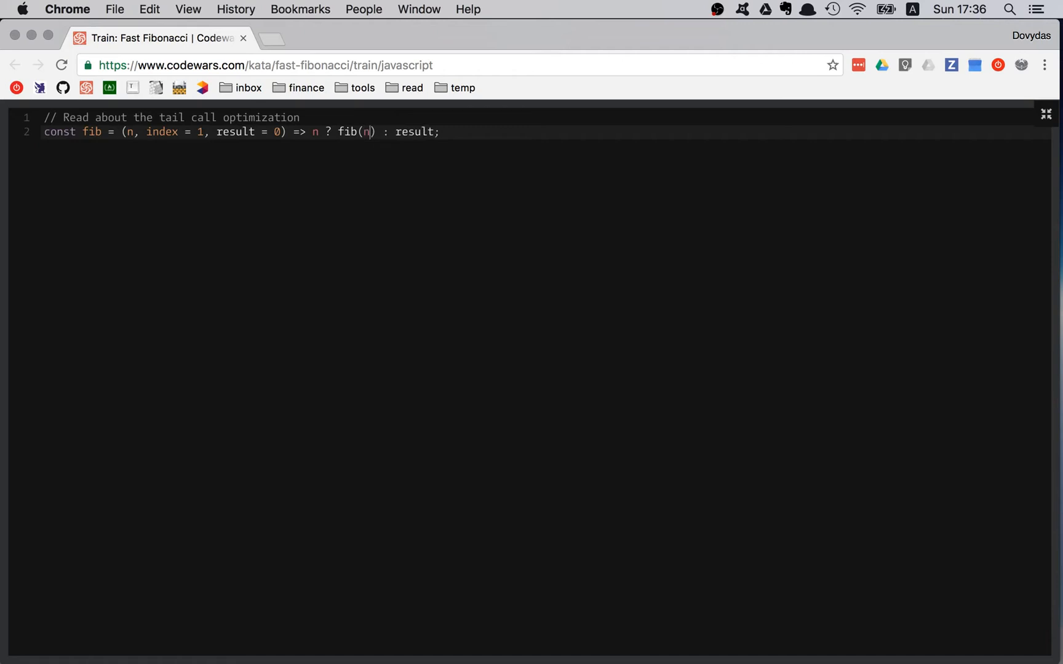
pyautogui.write('- 1')
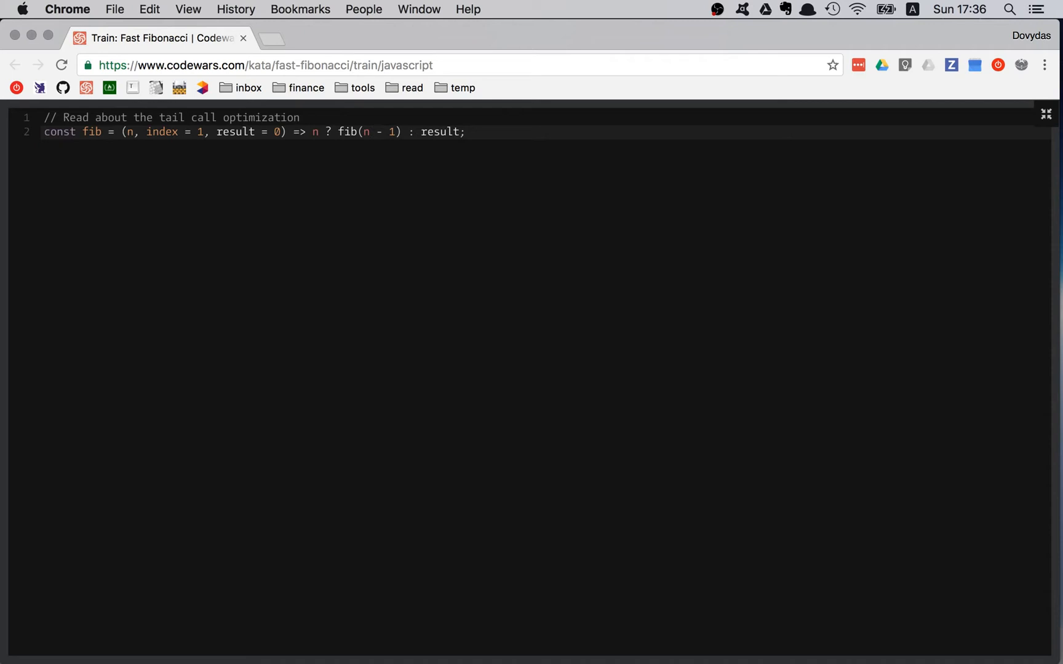
pyautogui.write(', index')
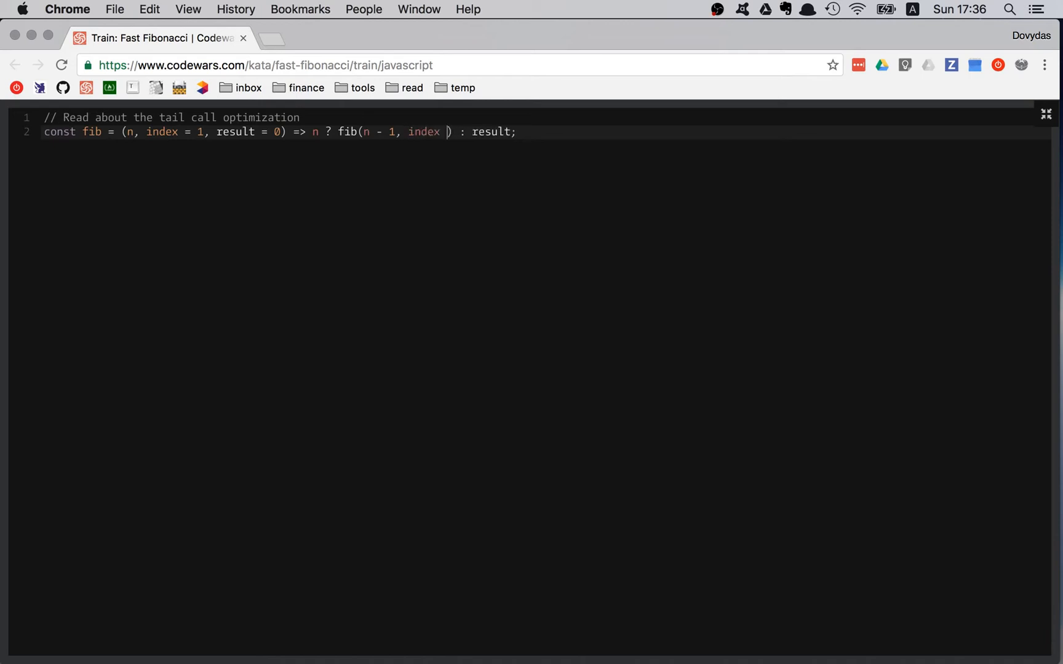
pyautogui.write('+ result,')
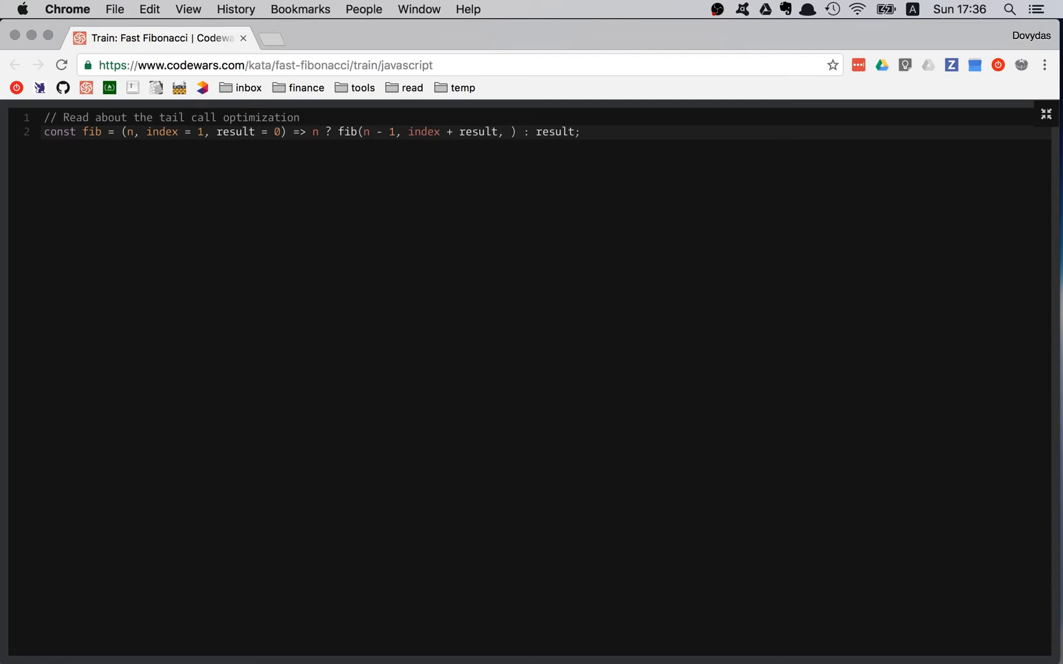
pyautogui.write('index')
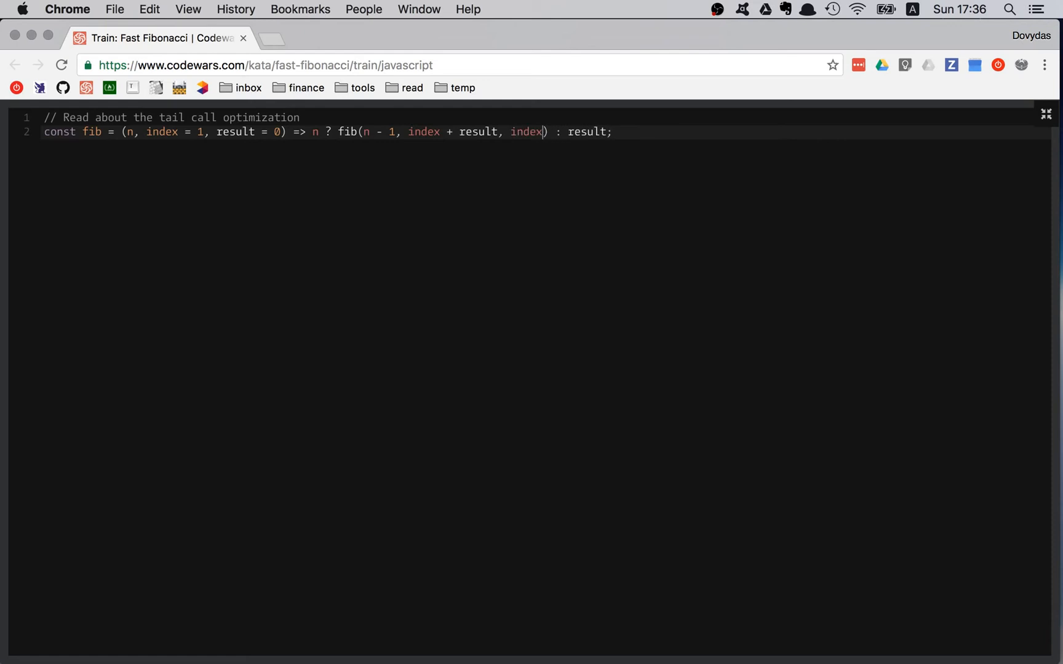
pyautogui.moveTo(537, 148)
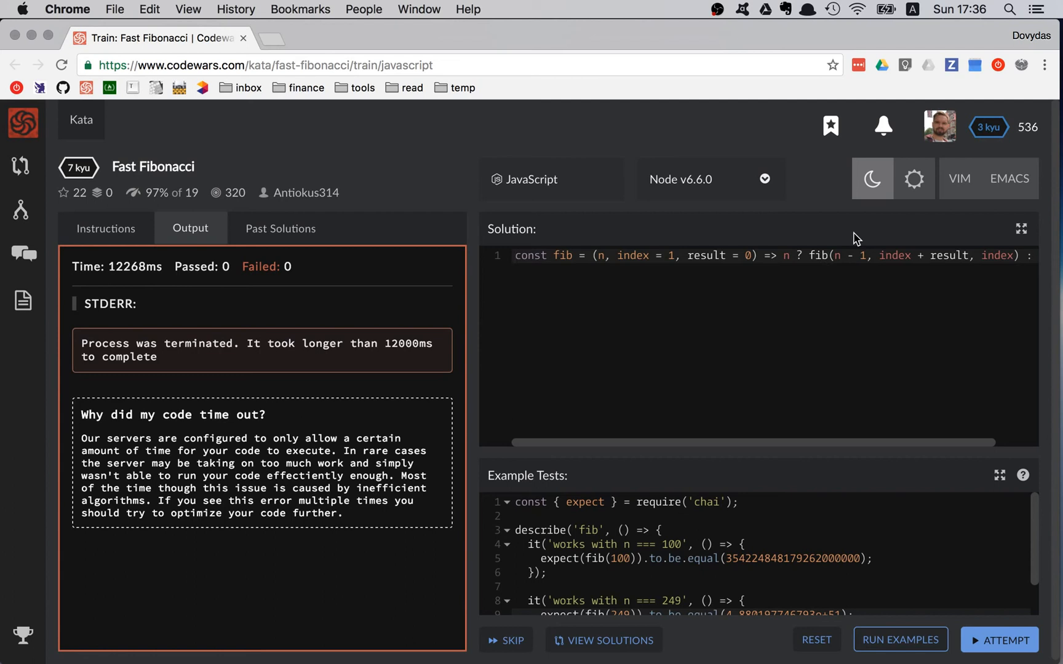
pyautogui.moveTo(680, 454)
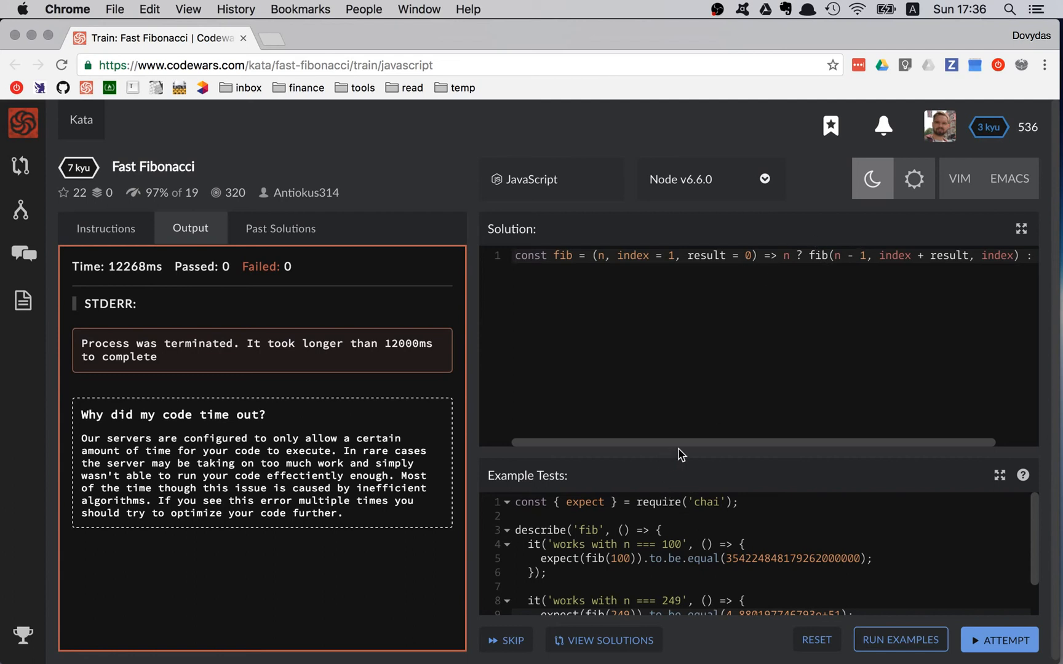
pyautogui.moveTo(726, 454)
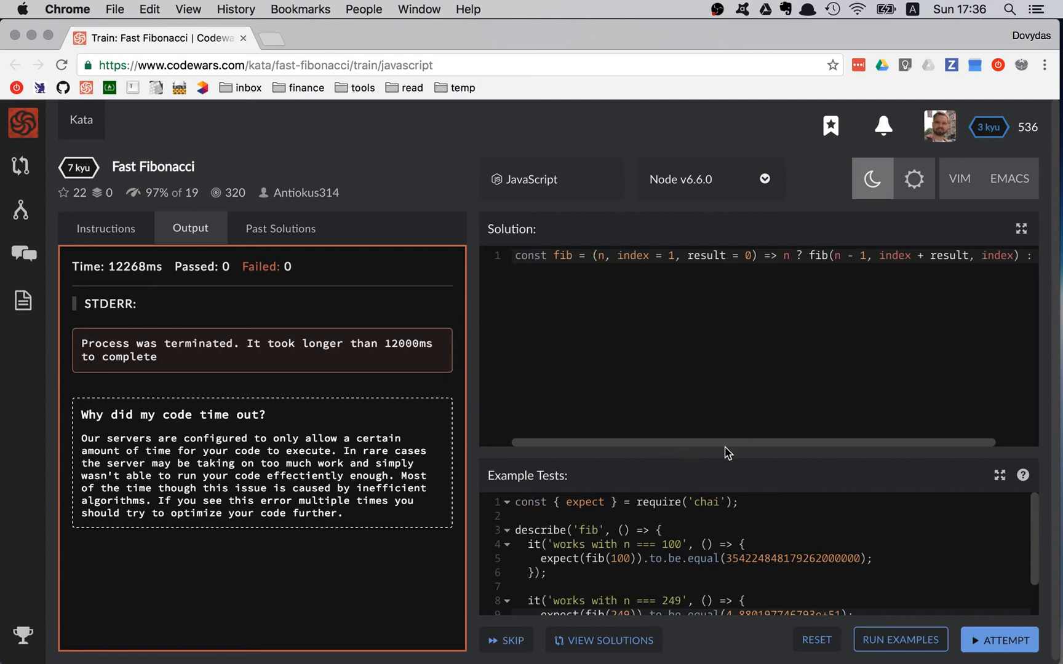
pyautogui.moveTo(700, 420)
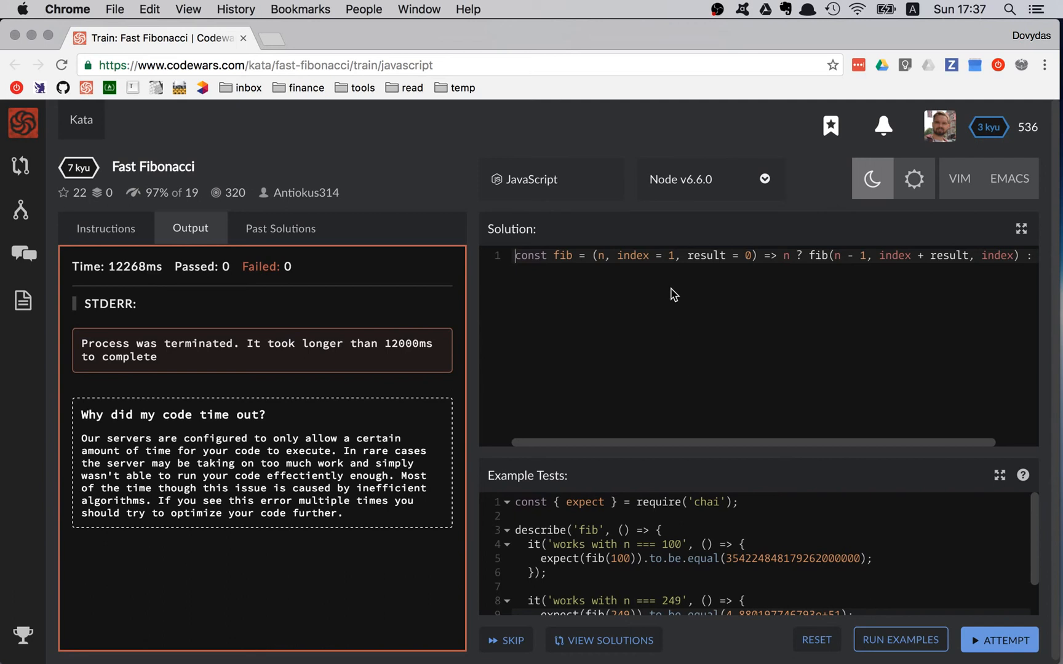
pyautogui.moveTo(590, 275)
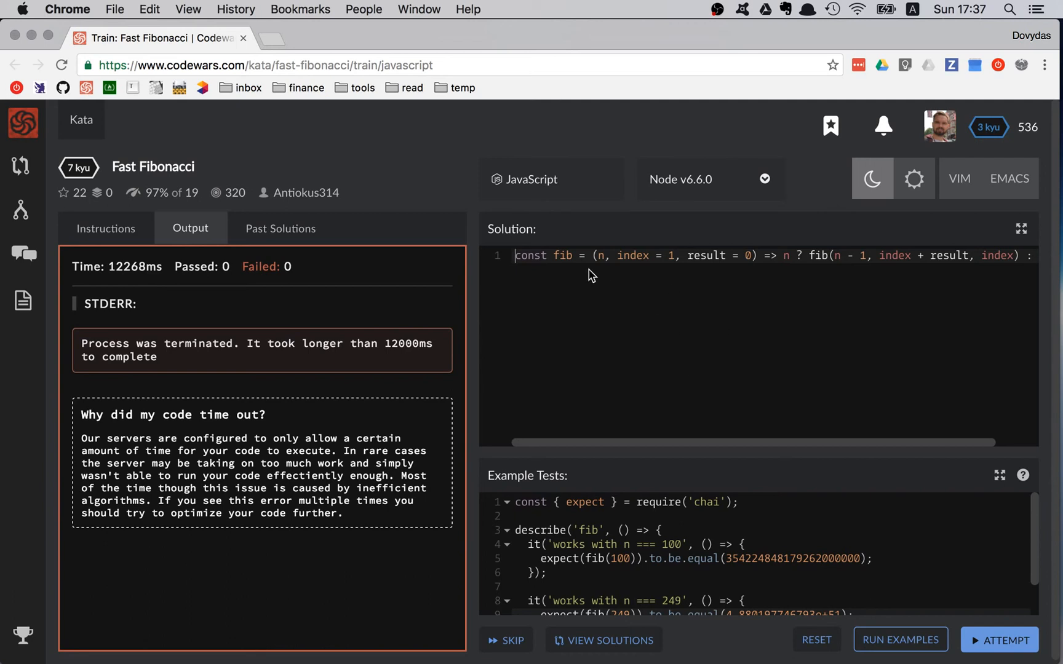
pyautogui.moveTo(543, 232)
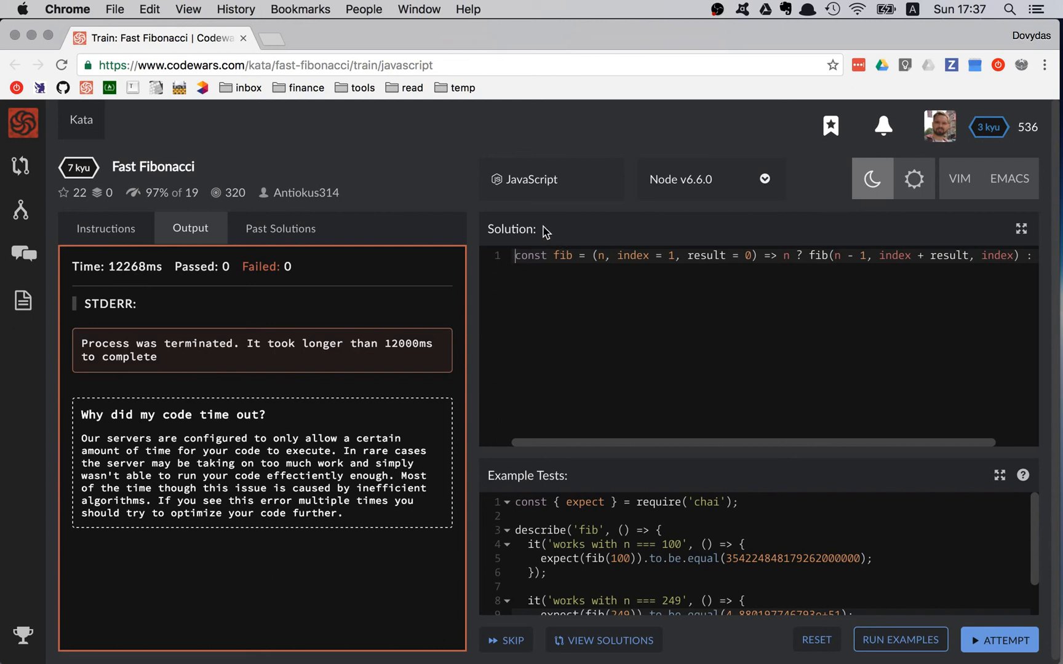
pyautogui.moveTo(893, 264)
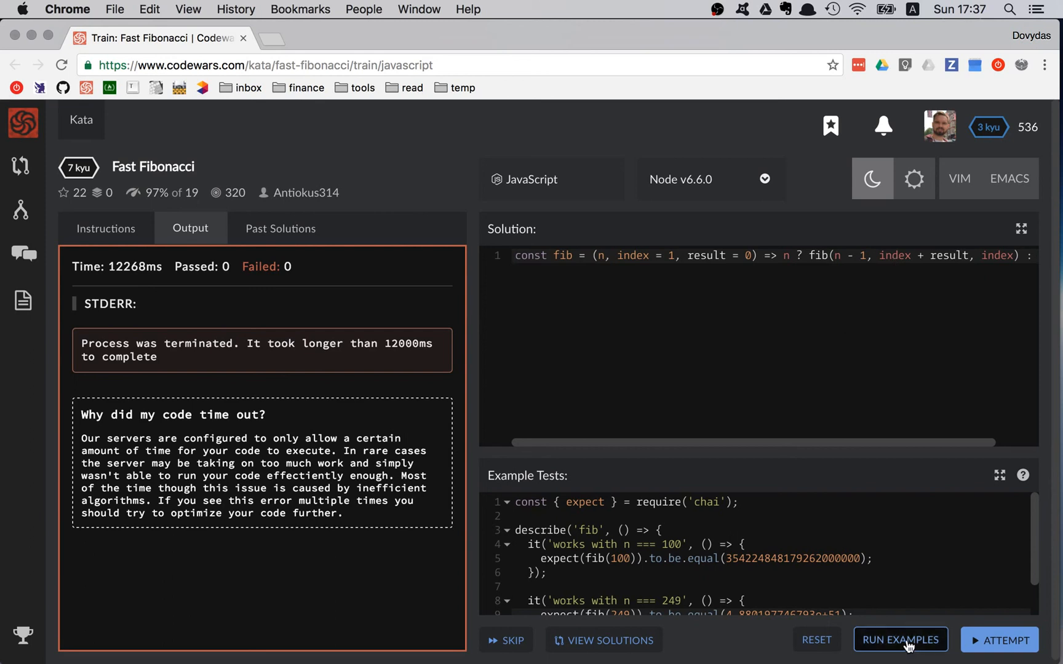
# Run the example tests on the tail-call fib, then attempt the full official test suite
pyautogui.click(900, 639)
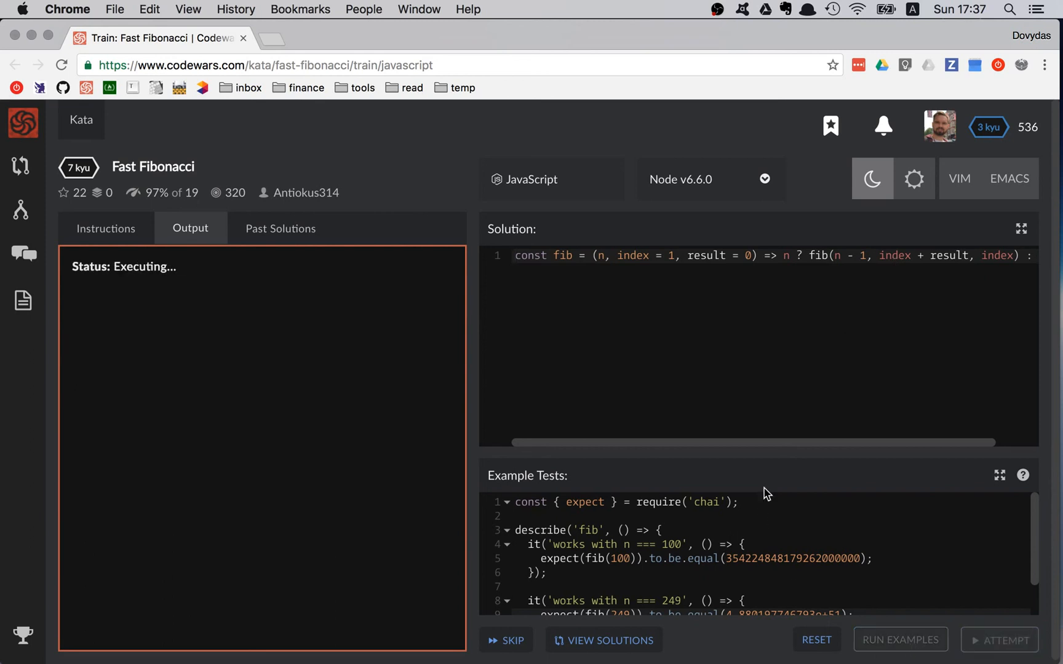
pyautogui.click(899, 639)
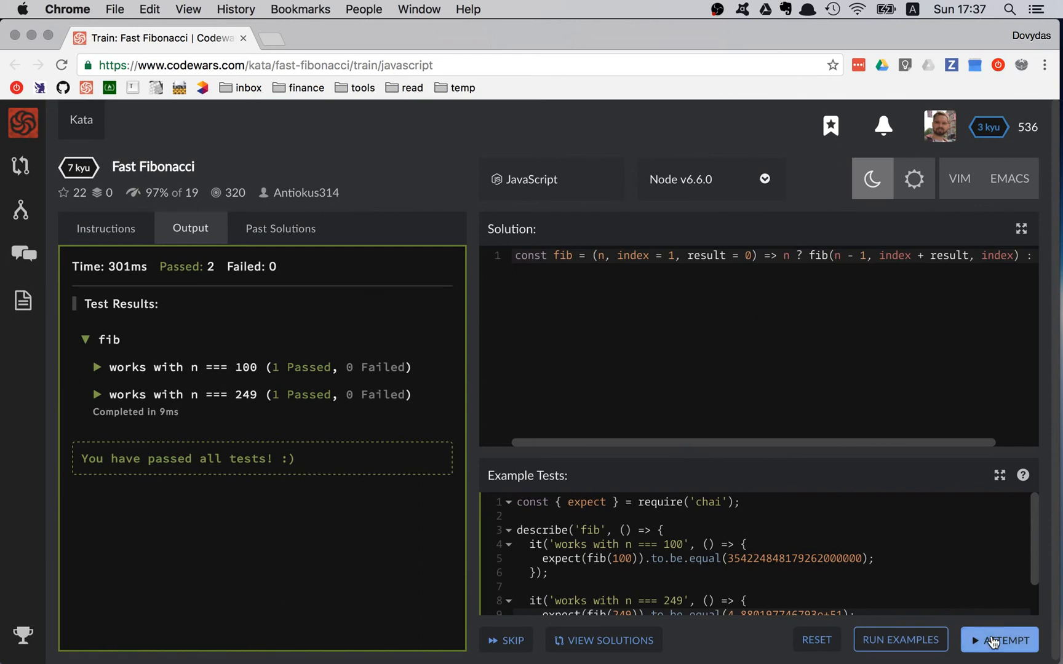
pyautogui.click(1000, 640)
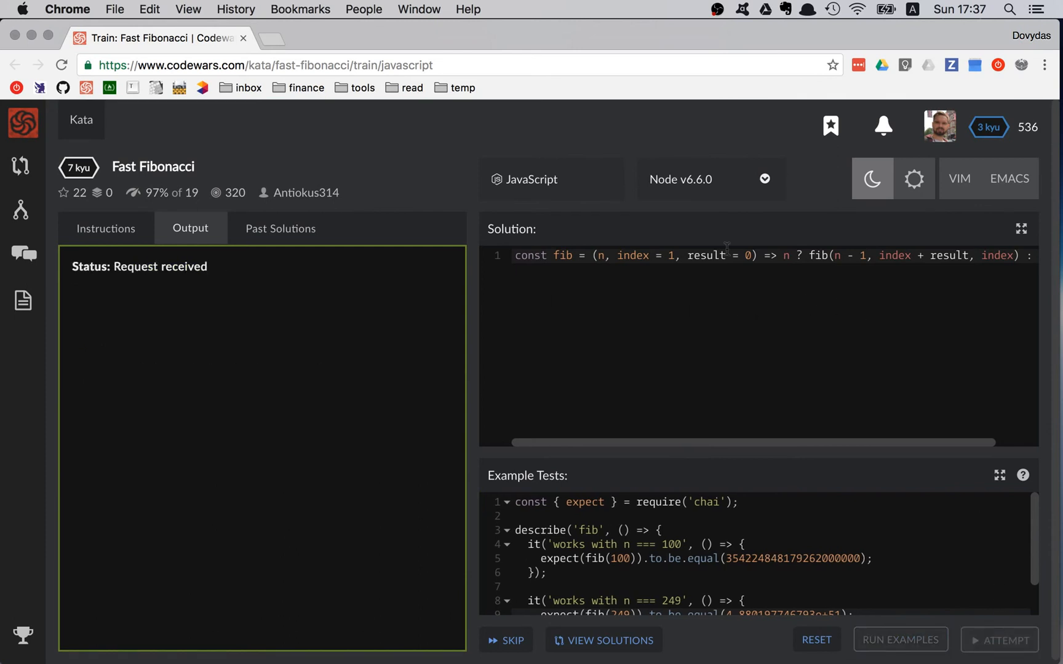
pyautogui.click(900, 640)
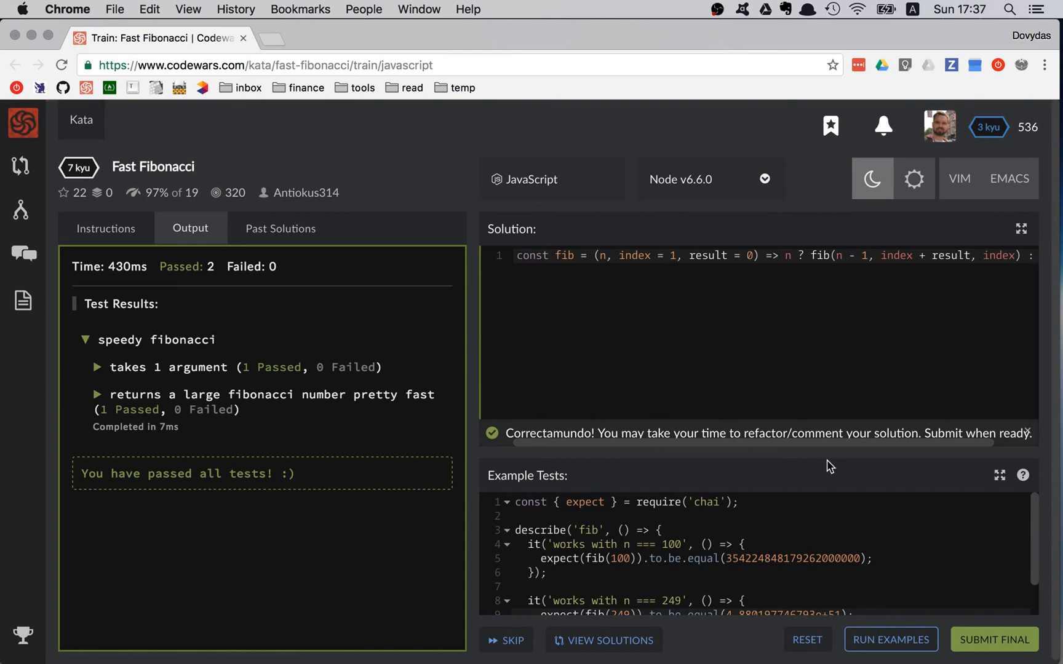
pyautogui.moveTo(850, 461)
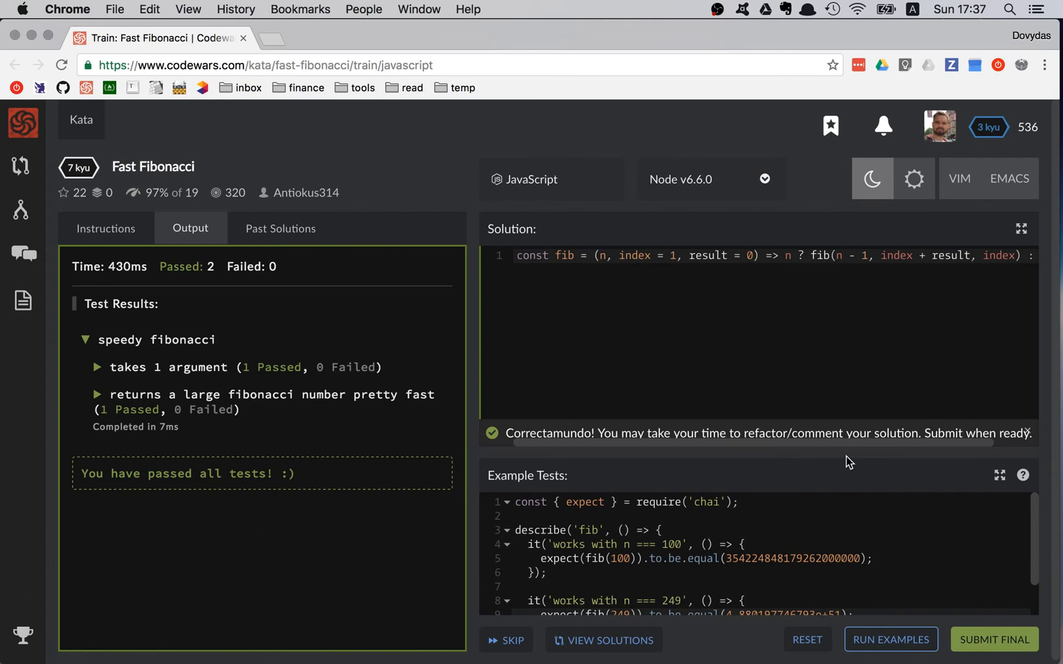
pyautogui.moveTo(714, 309)
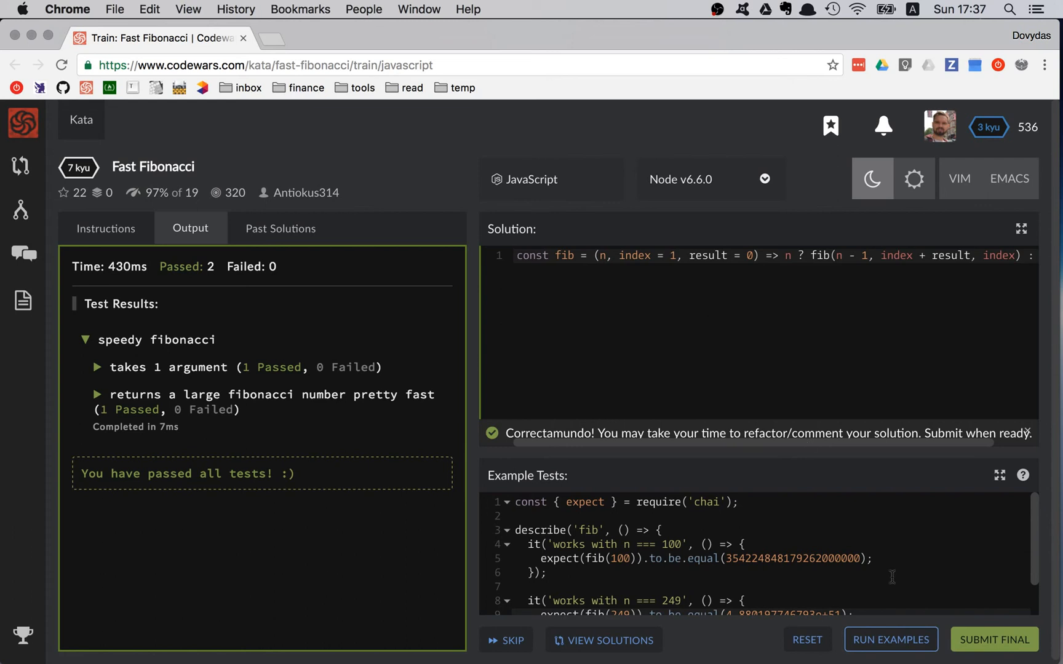
pyautogui.moveTo(727, 360)
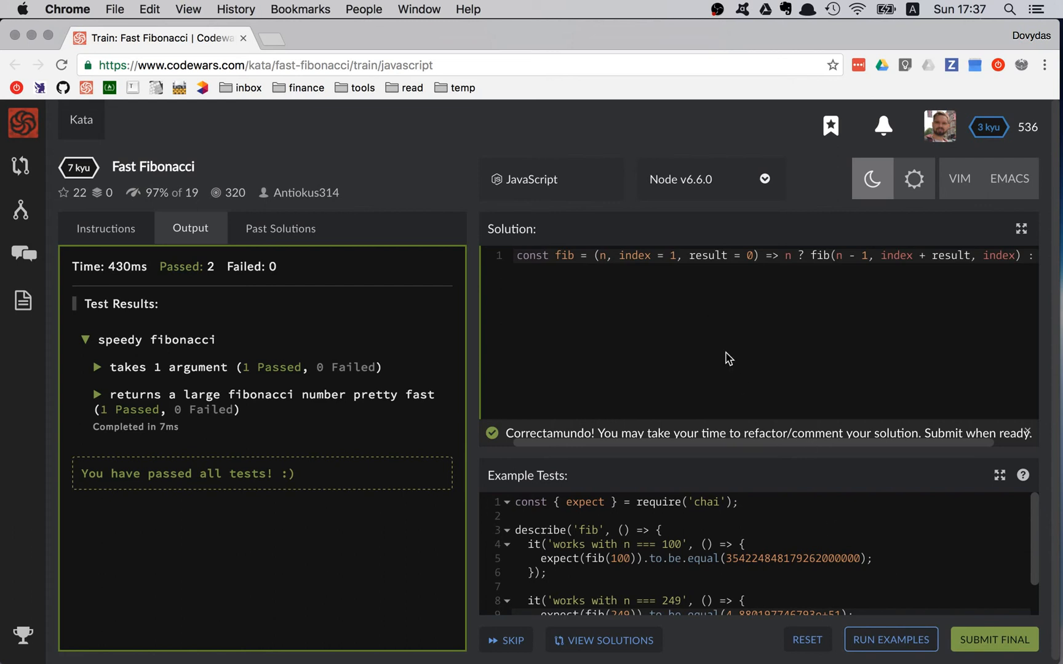